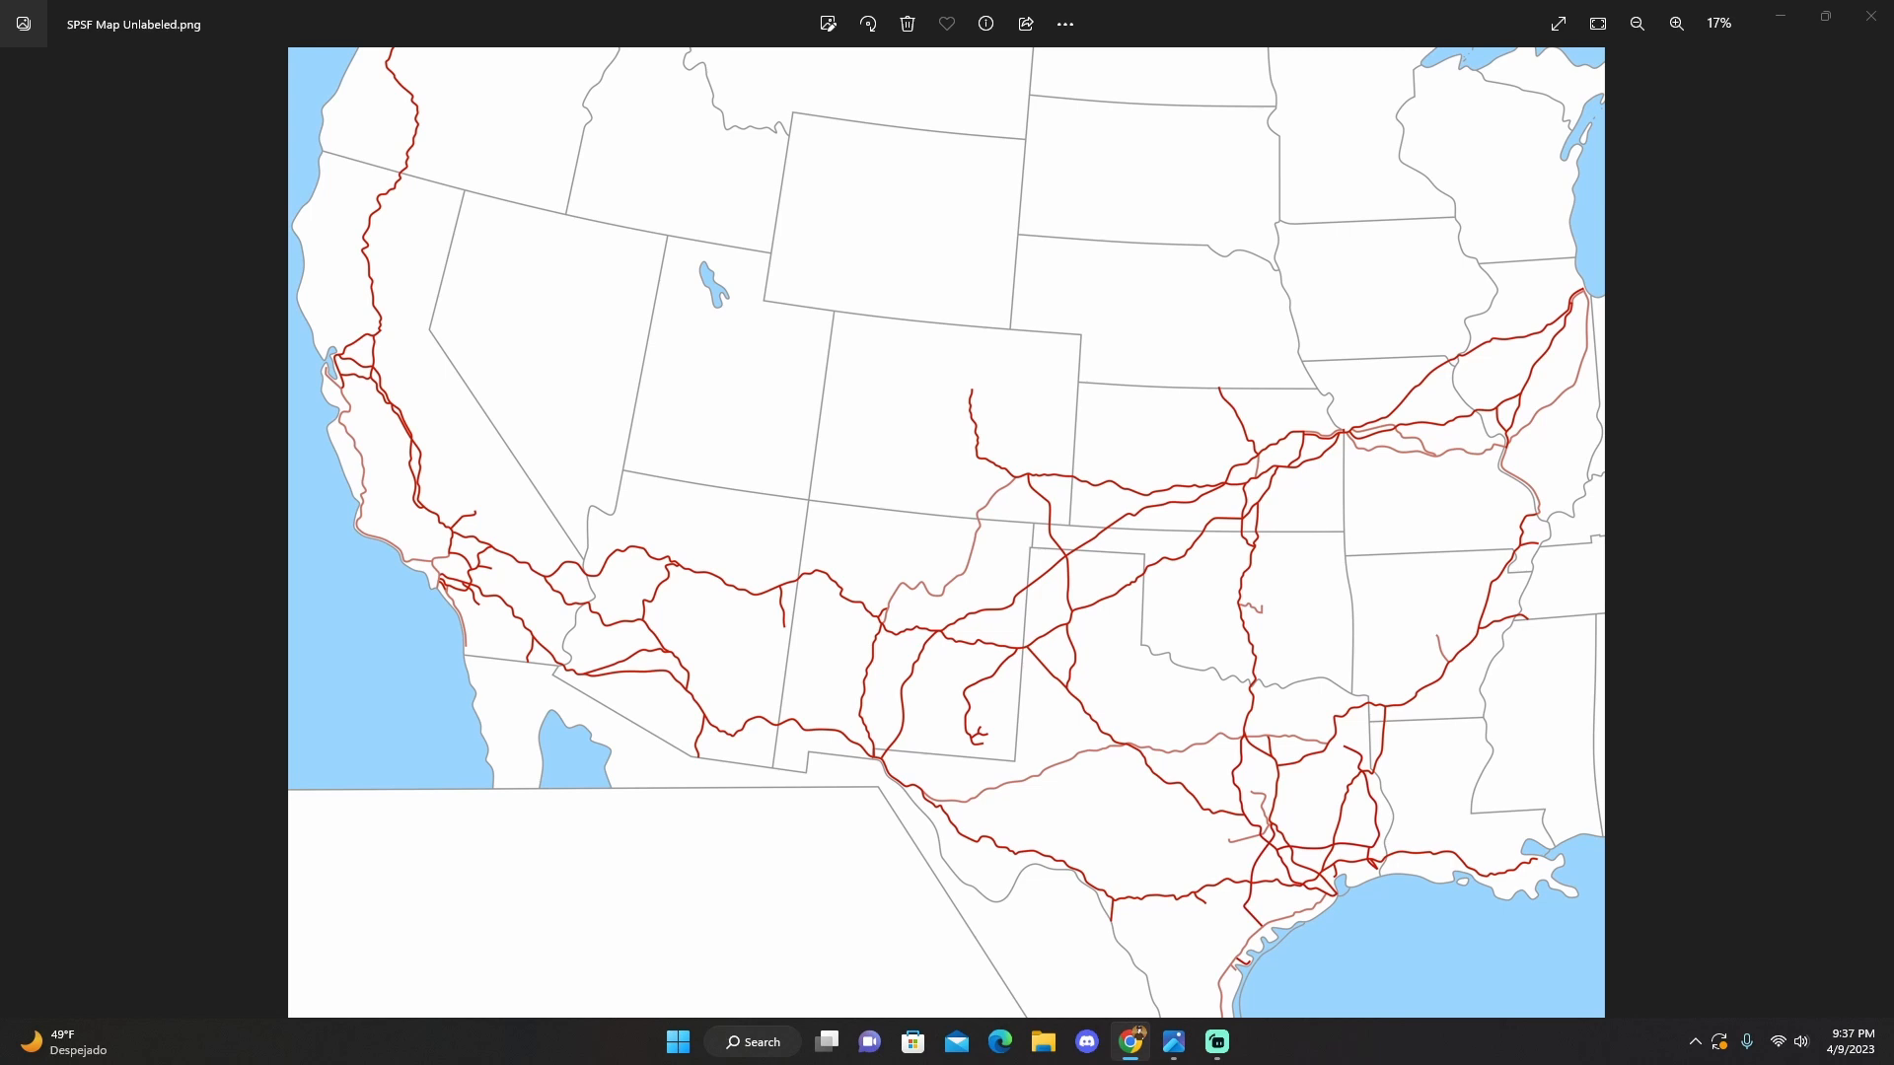
pyautogui.moveTo(1007, 750)
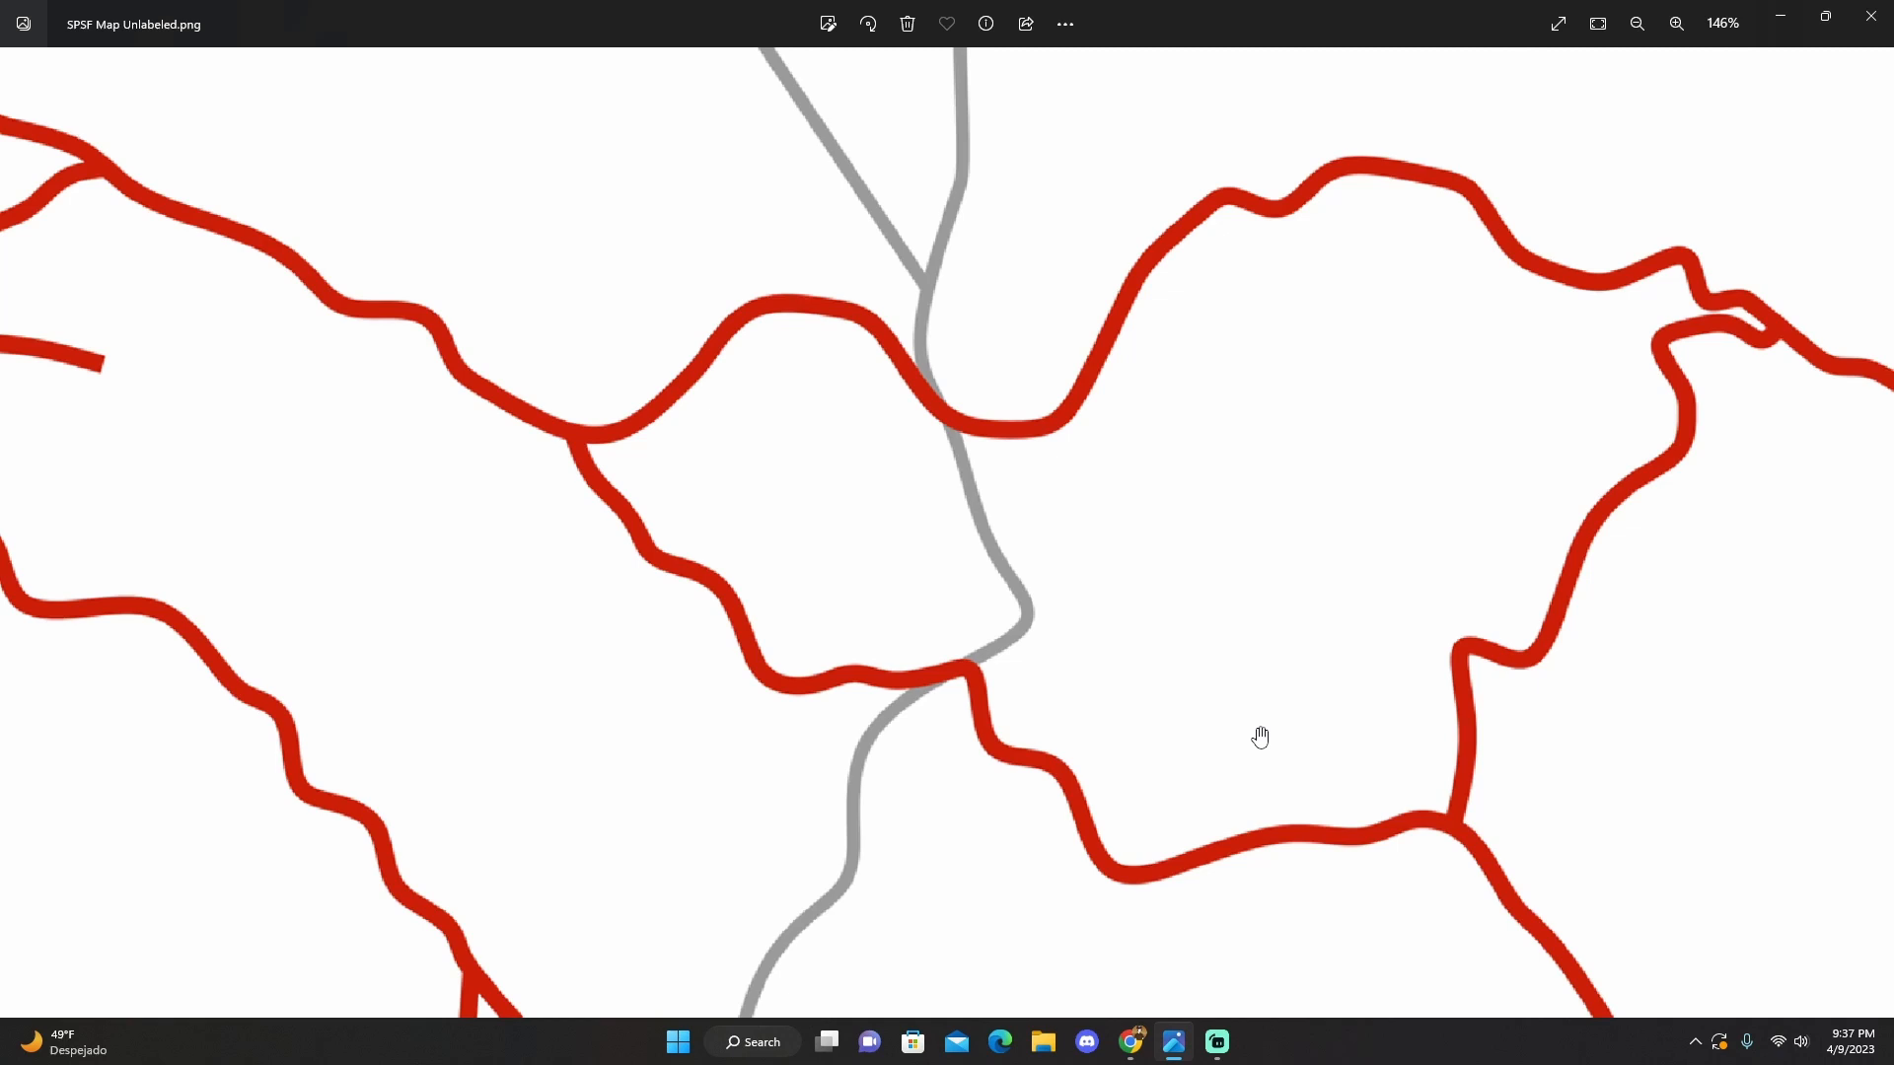
# Pan the close-up toward the western lines and coast, then zoom out to about 51%
pyautogui.click(1637, 23)
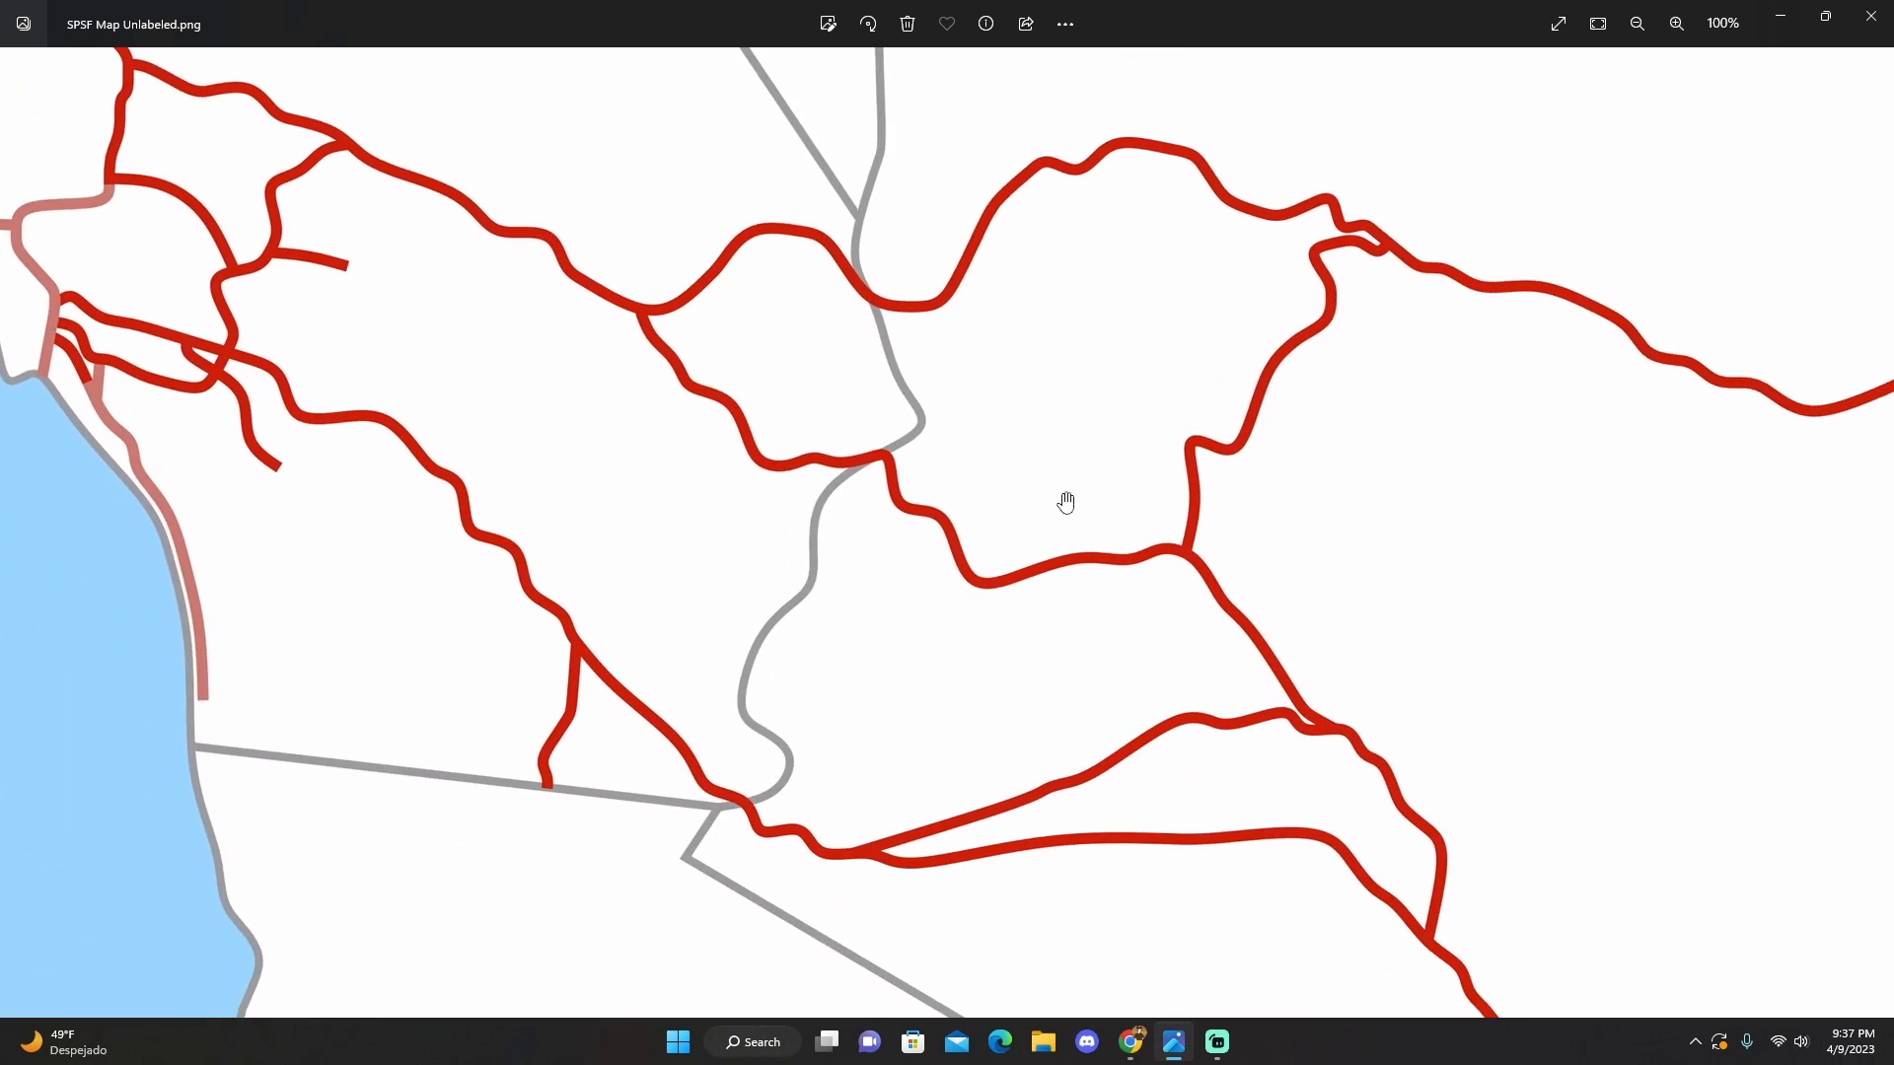
pyautogui.moveTo(1067, 502)
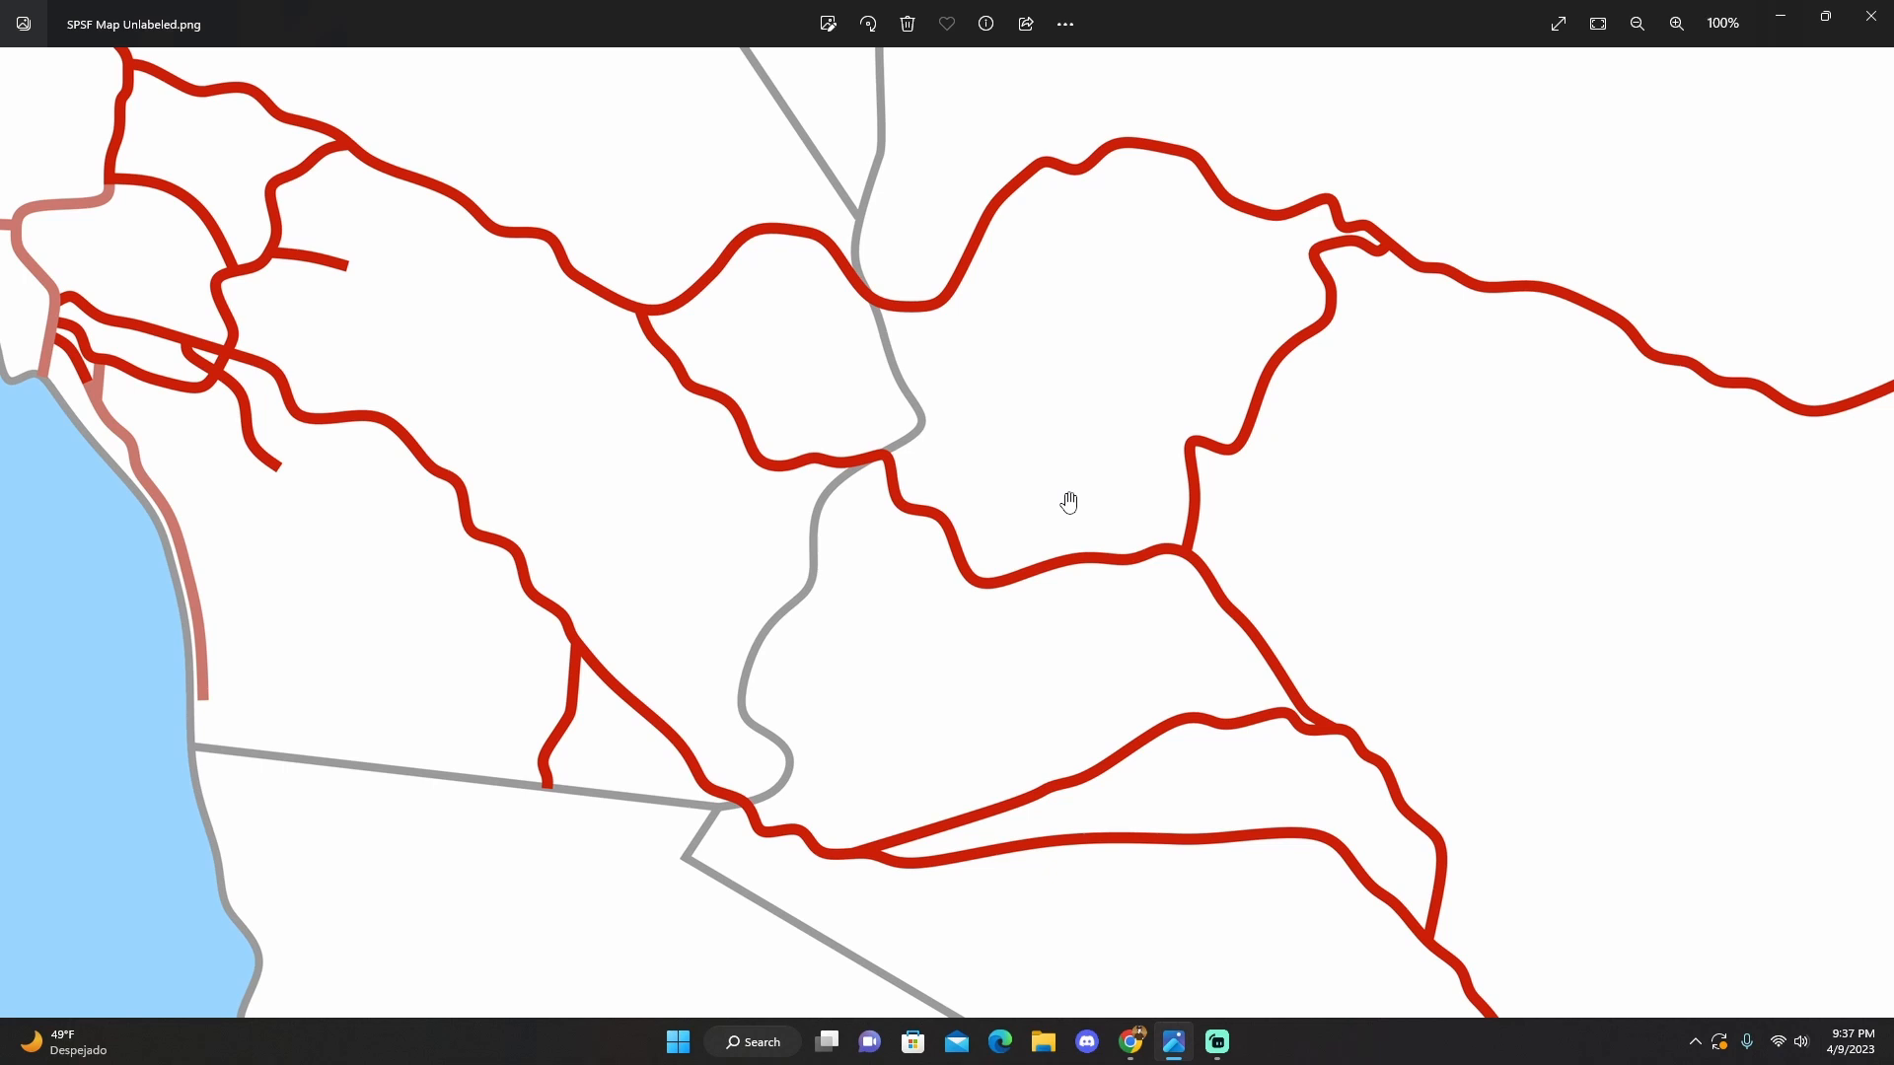
pyautogui.moveTo(1021, 490)
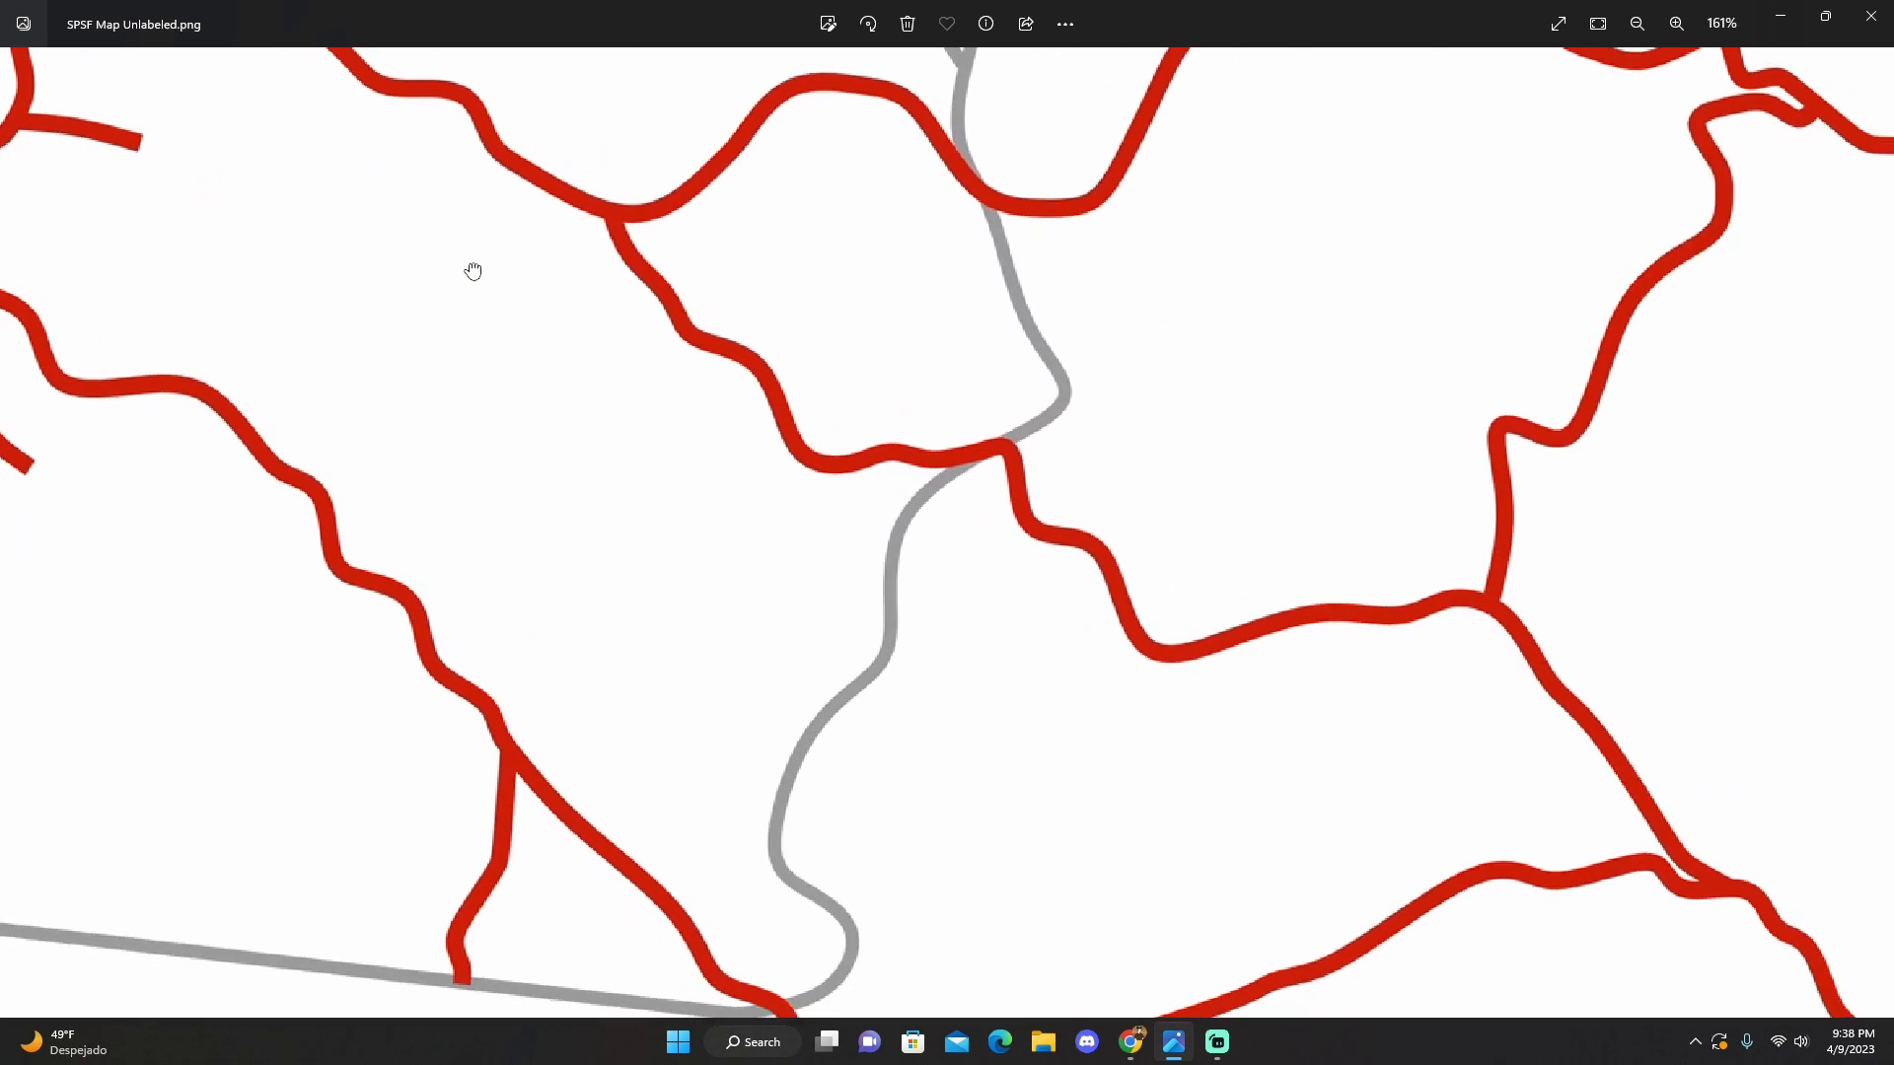
pyautogui.moveTo(474, 270); pyautogui.dragTo(358, 365)
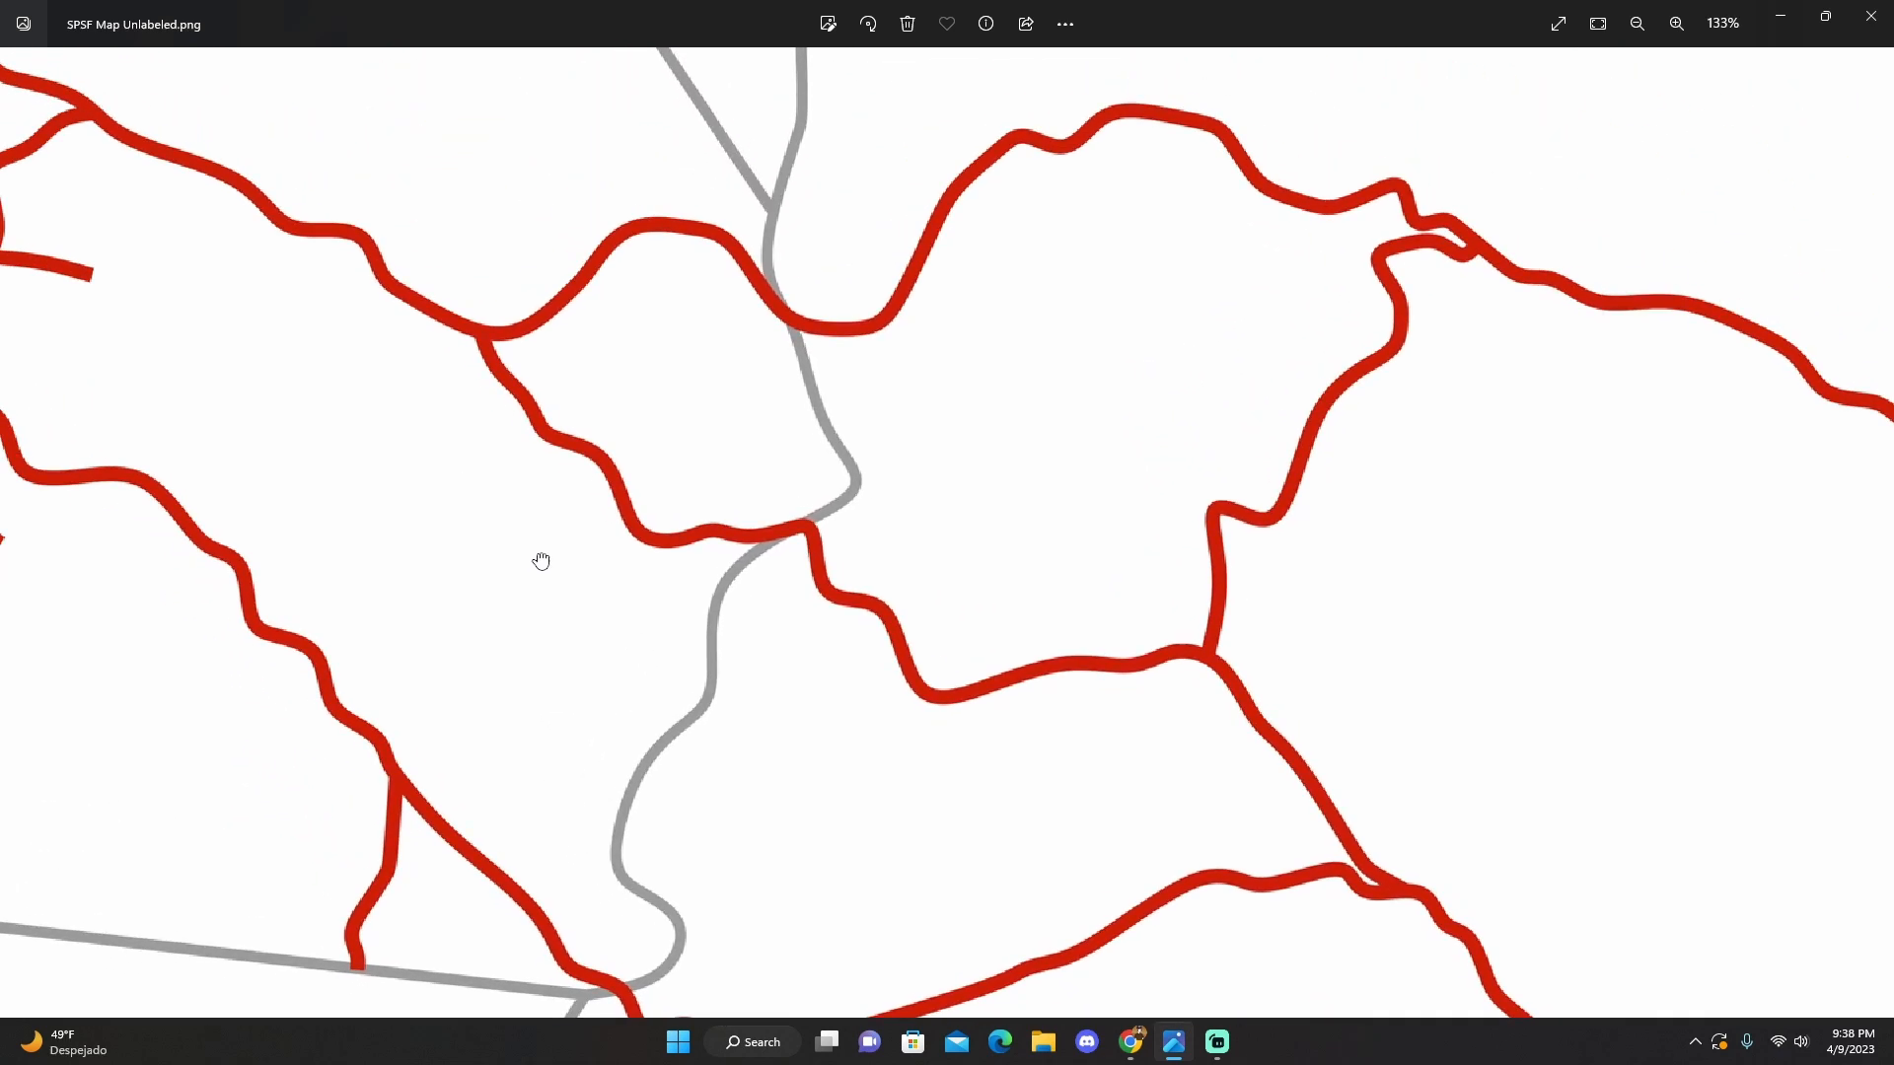
pyautogui.moveTo(542, 561); pyautogui.dragTo(683, 607)
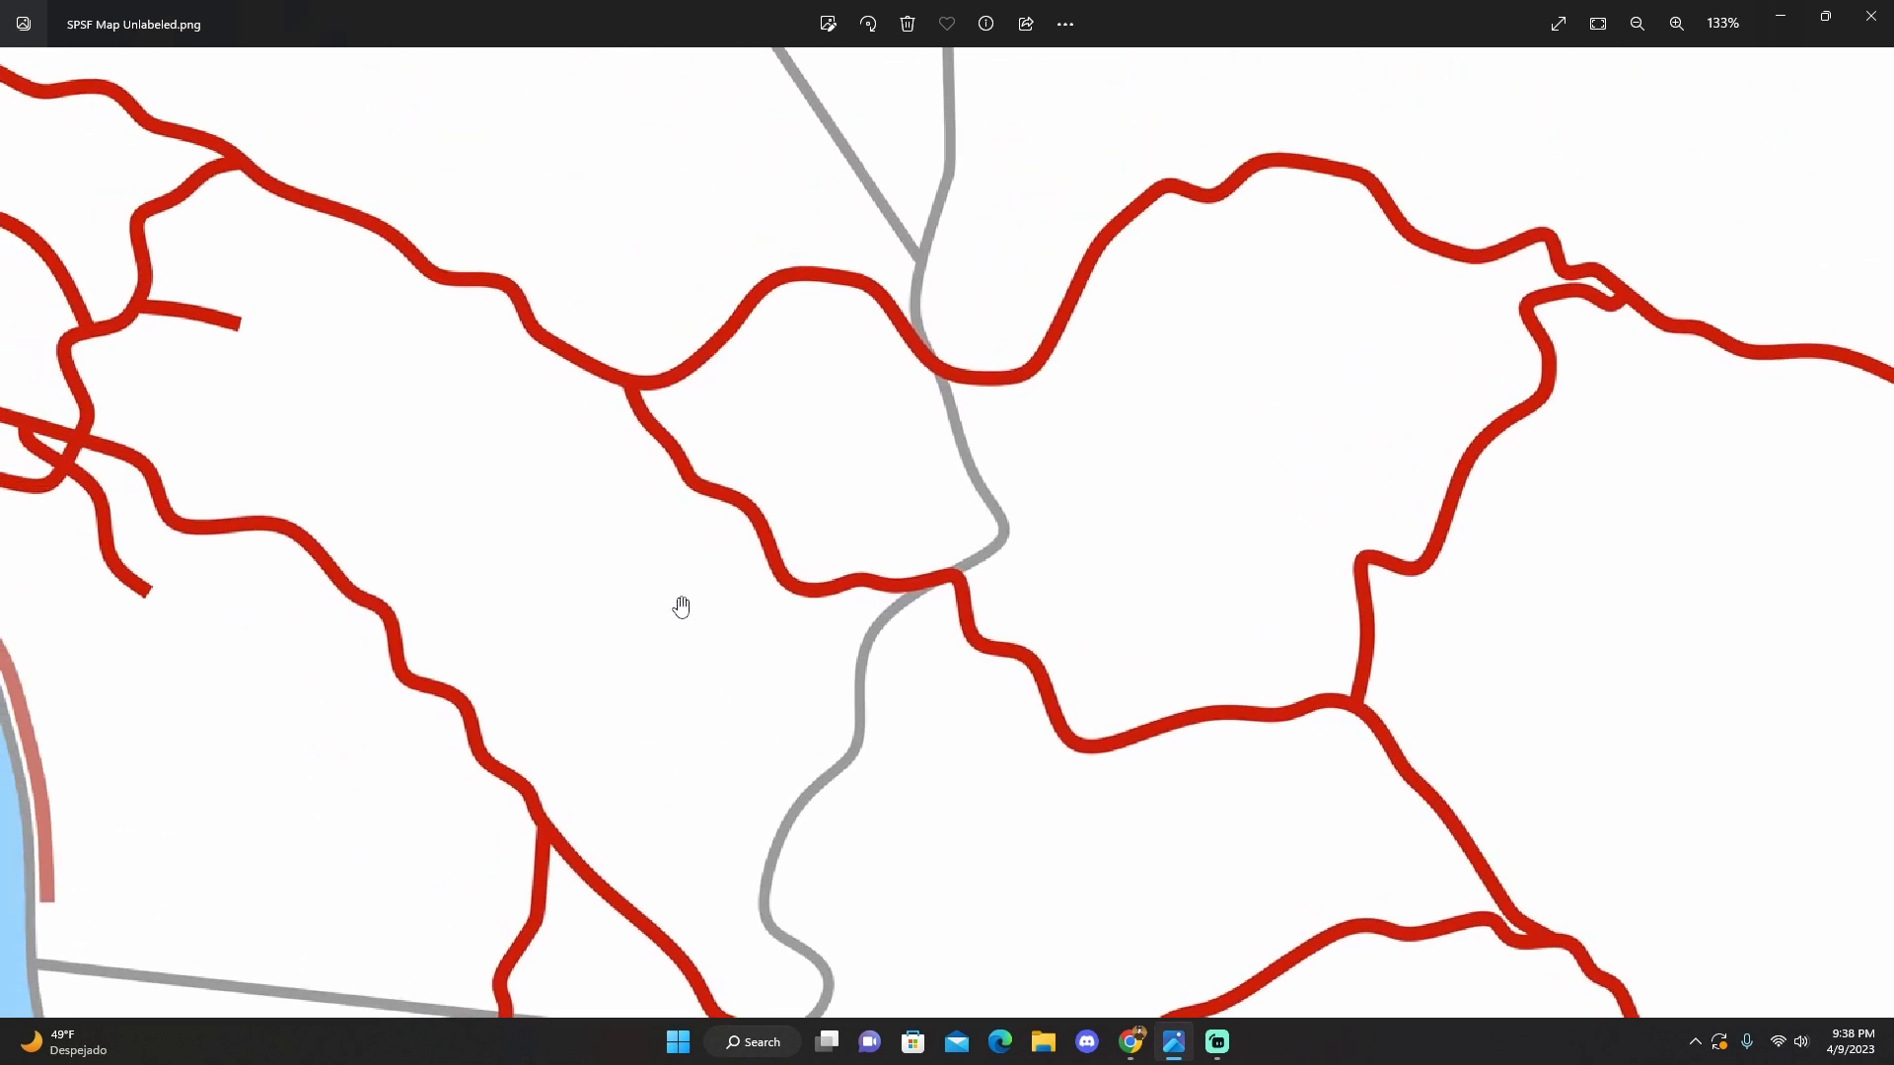
pyautogui.click(1640, 23)
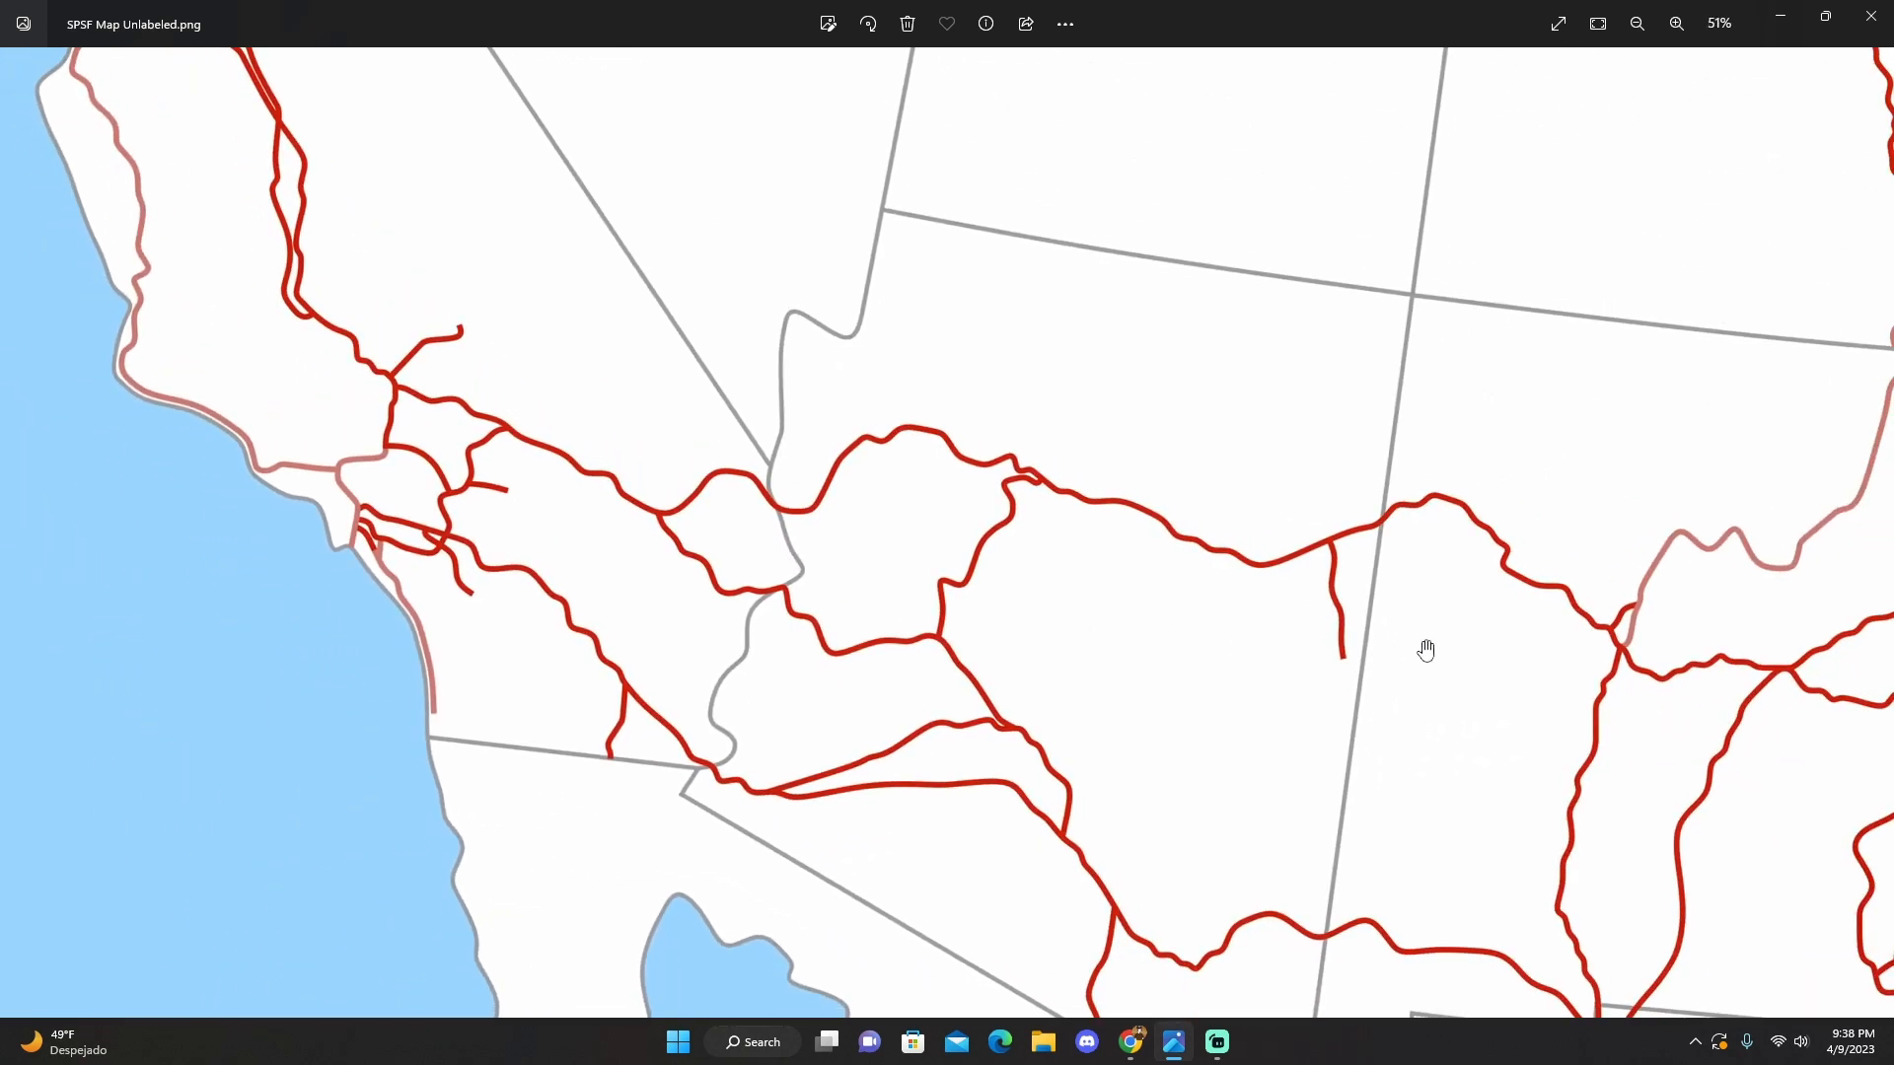
# Pan east past New Mexico and Oklahoma, then zoom to 68% on the Kansas City river-bend junction
pyautogui.moveTo(1426, 650); pyautogui.dragTo(486, 535)
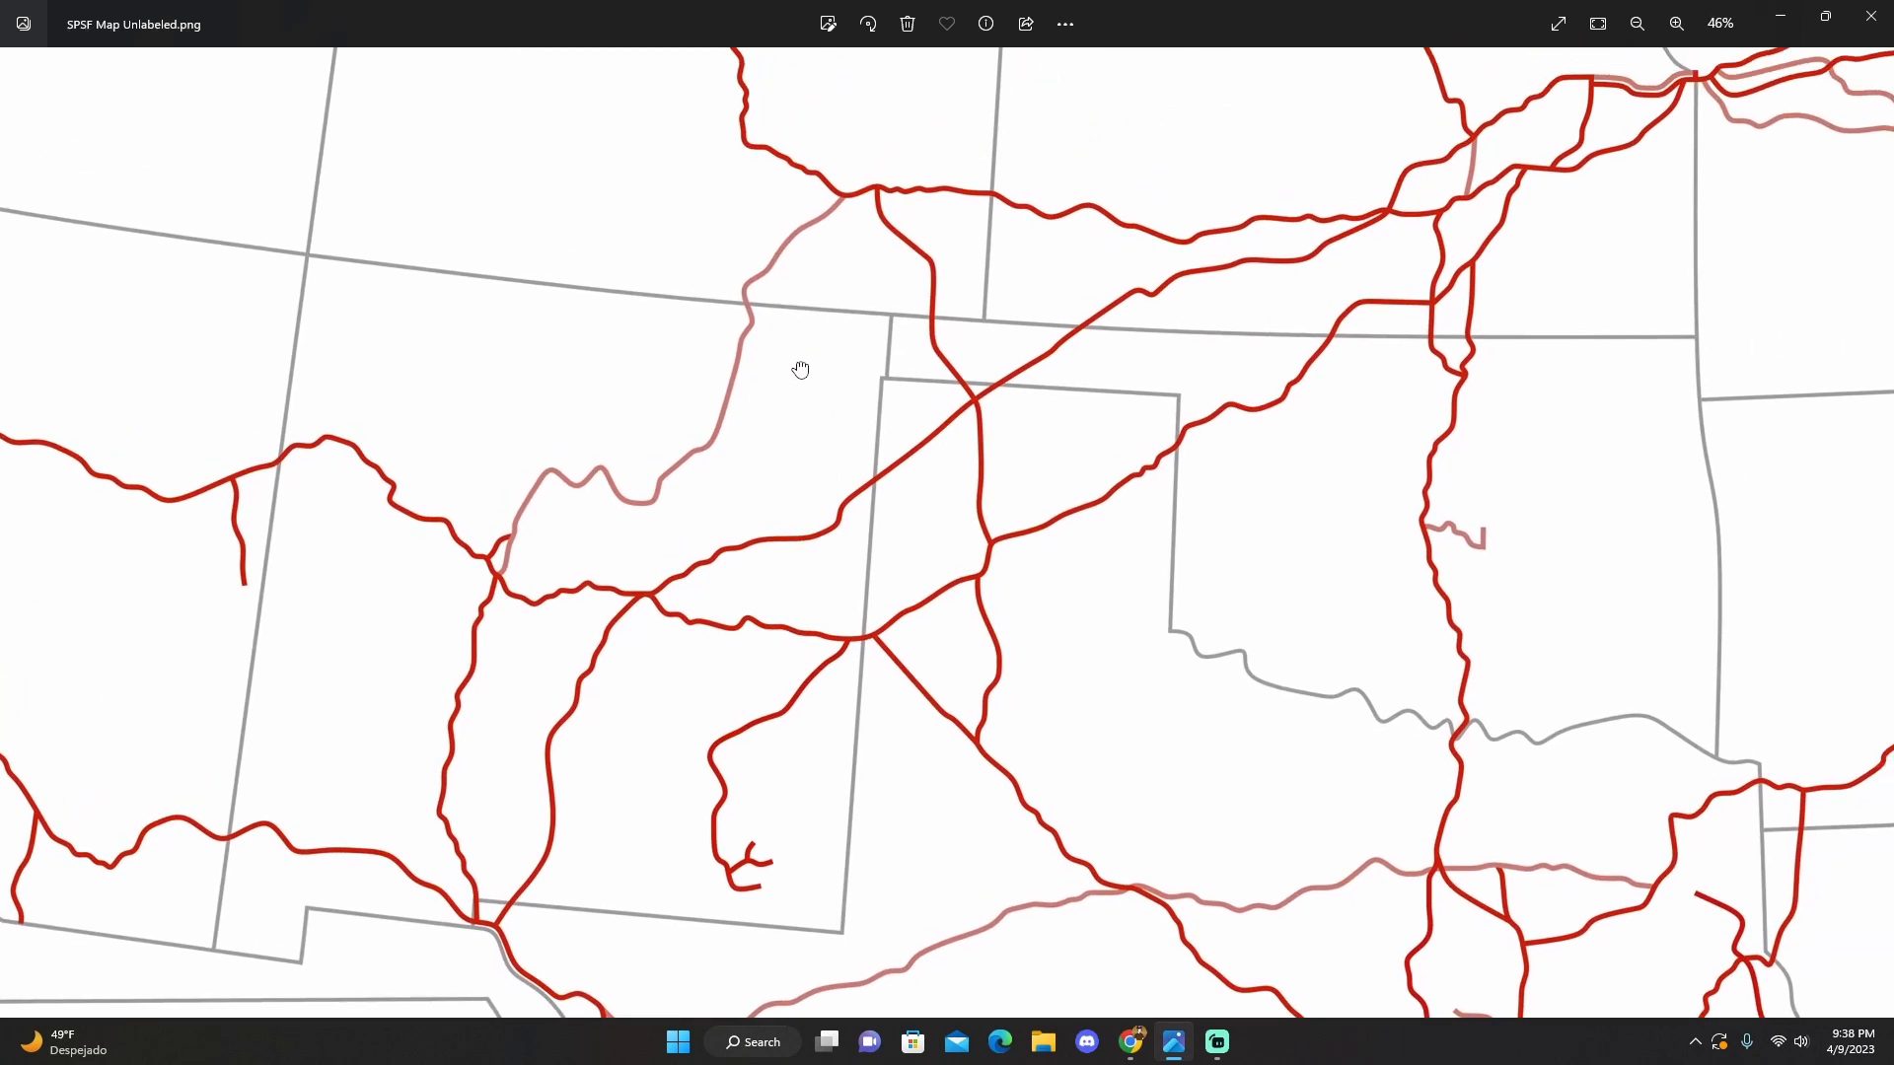
pyautogui.moveTo(801, 370); pyautogui.dragTo(752, 421)
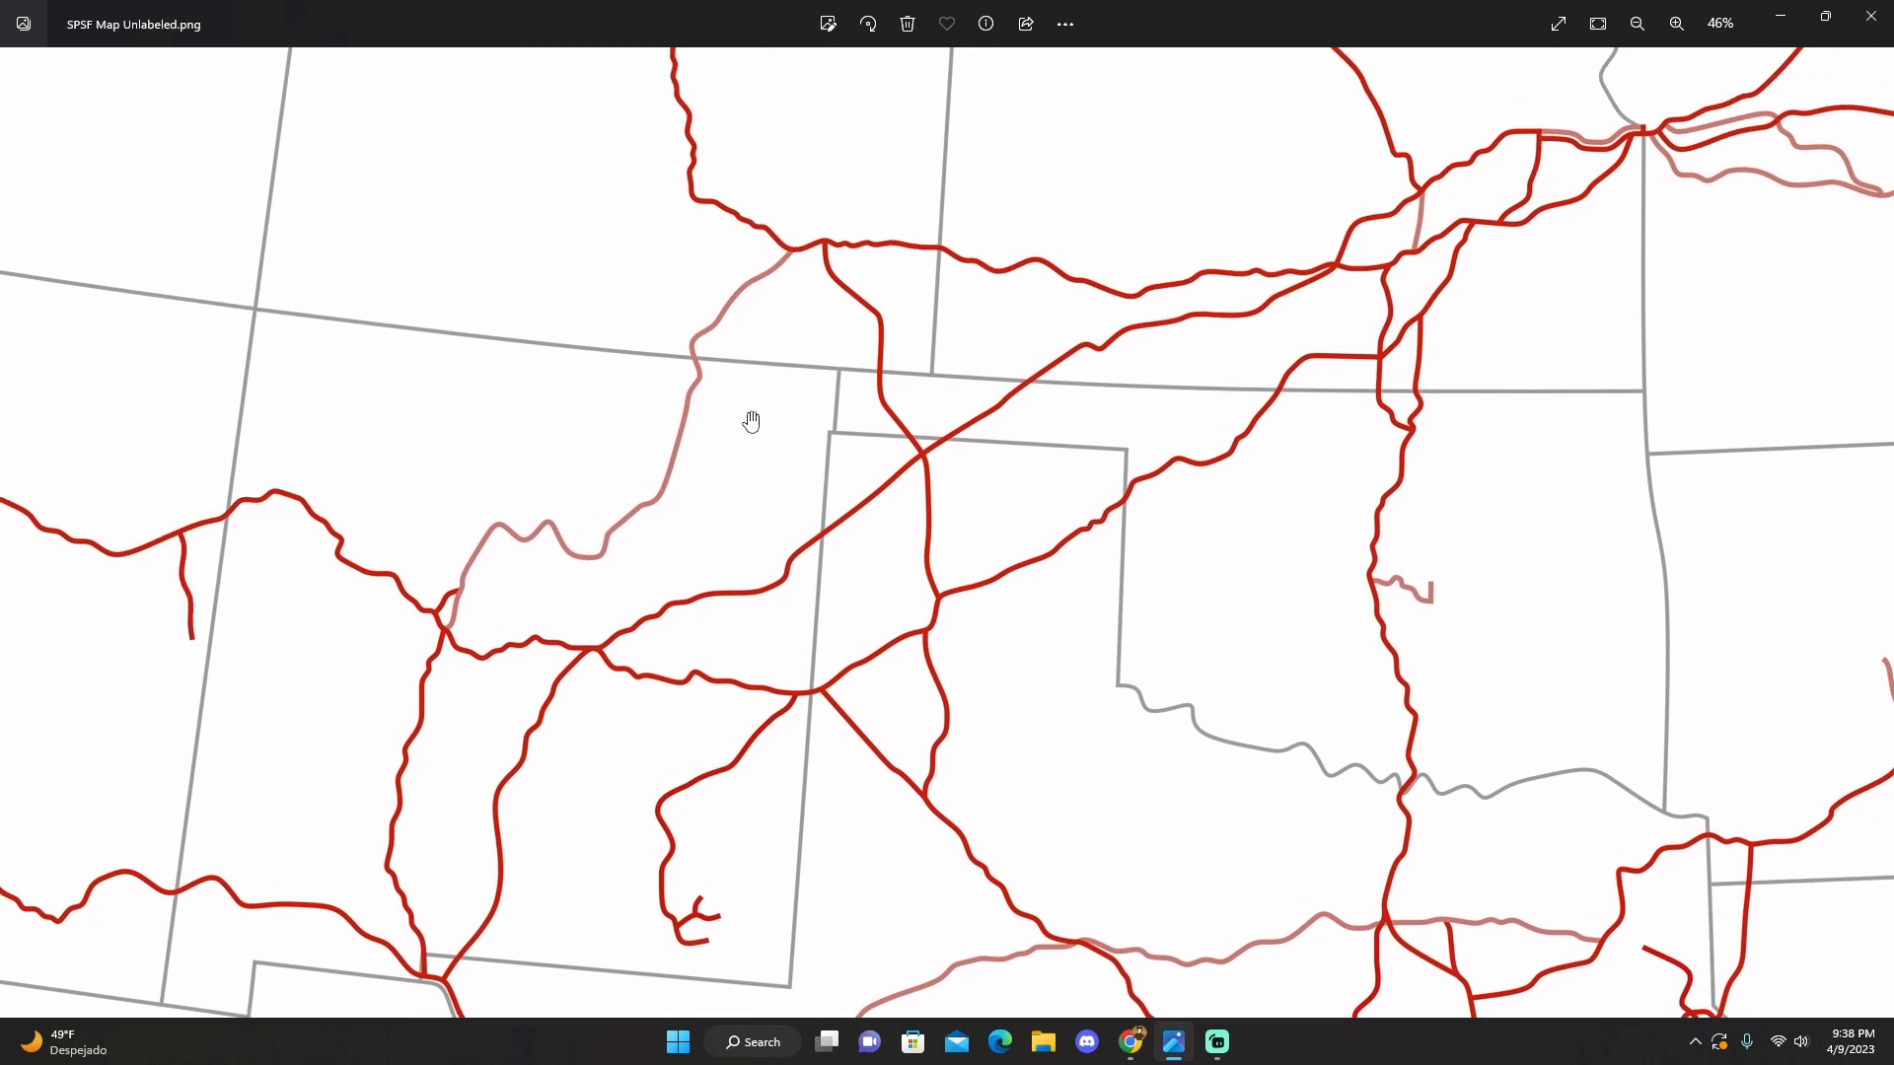
pyautogui.moveTo(738, 468)
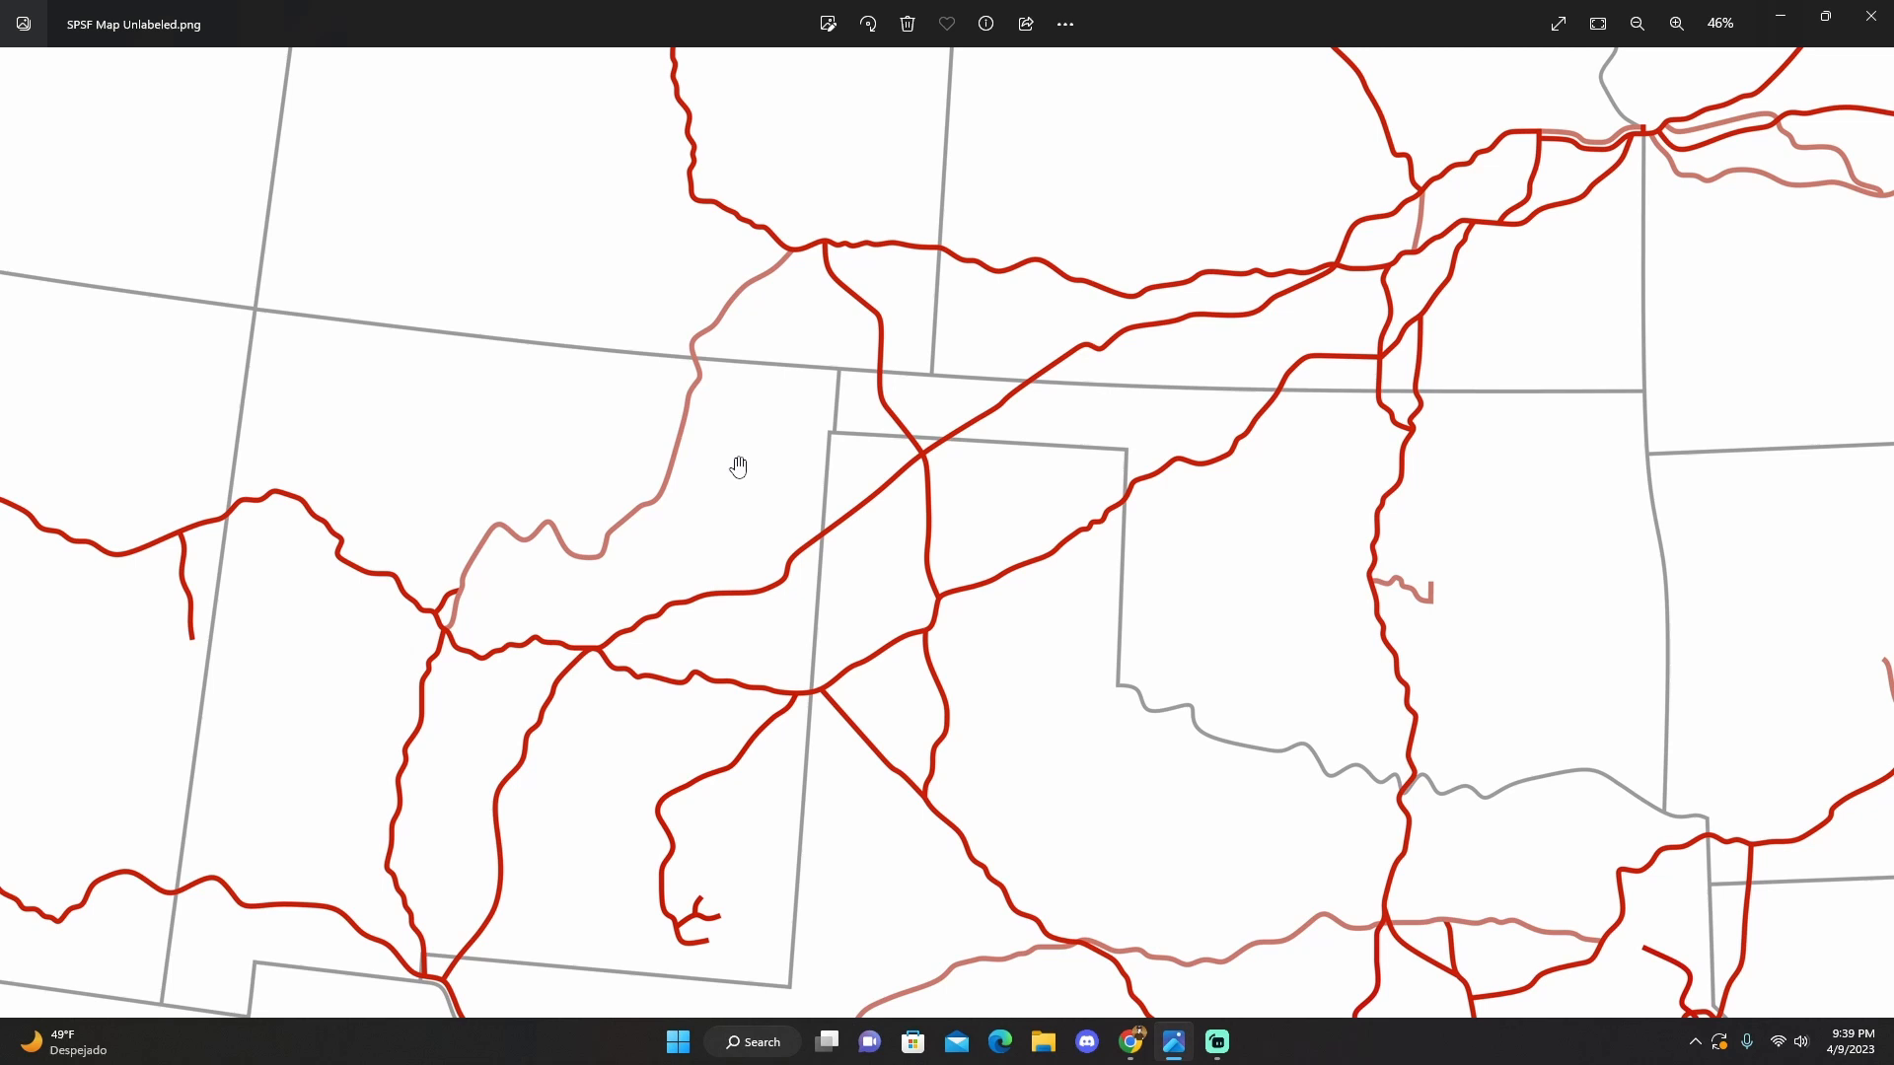
pyautogui.moveTo(1616, 329)
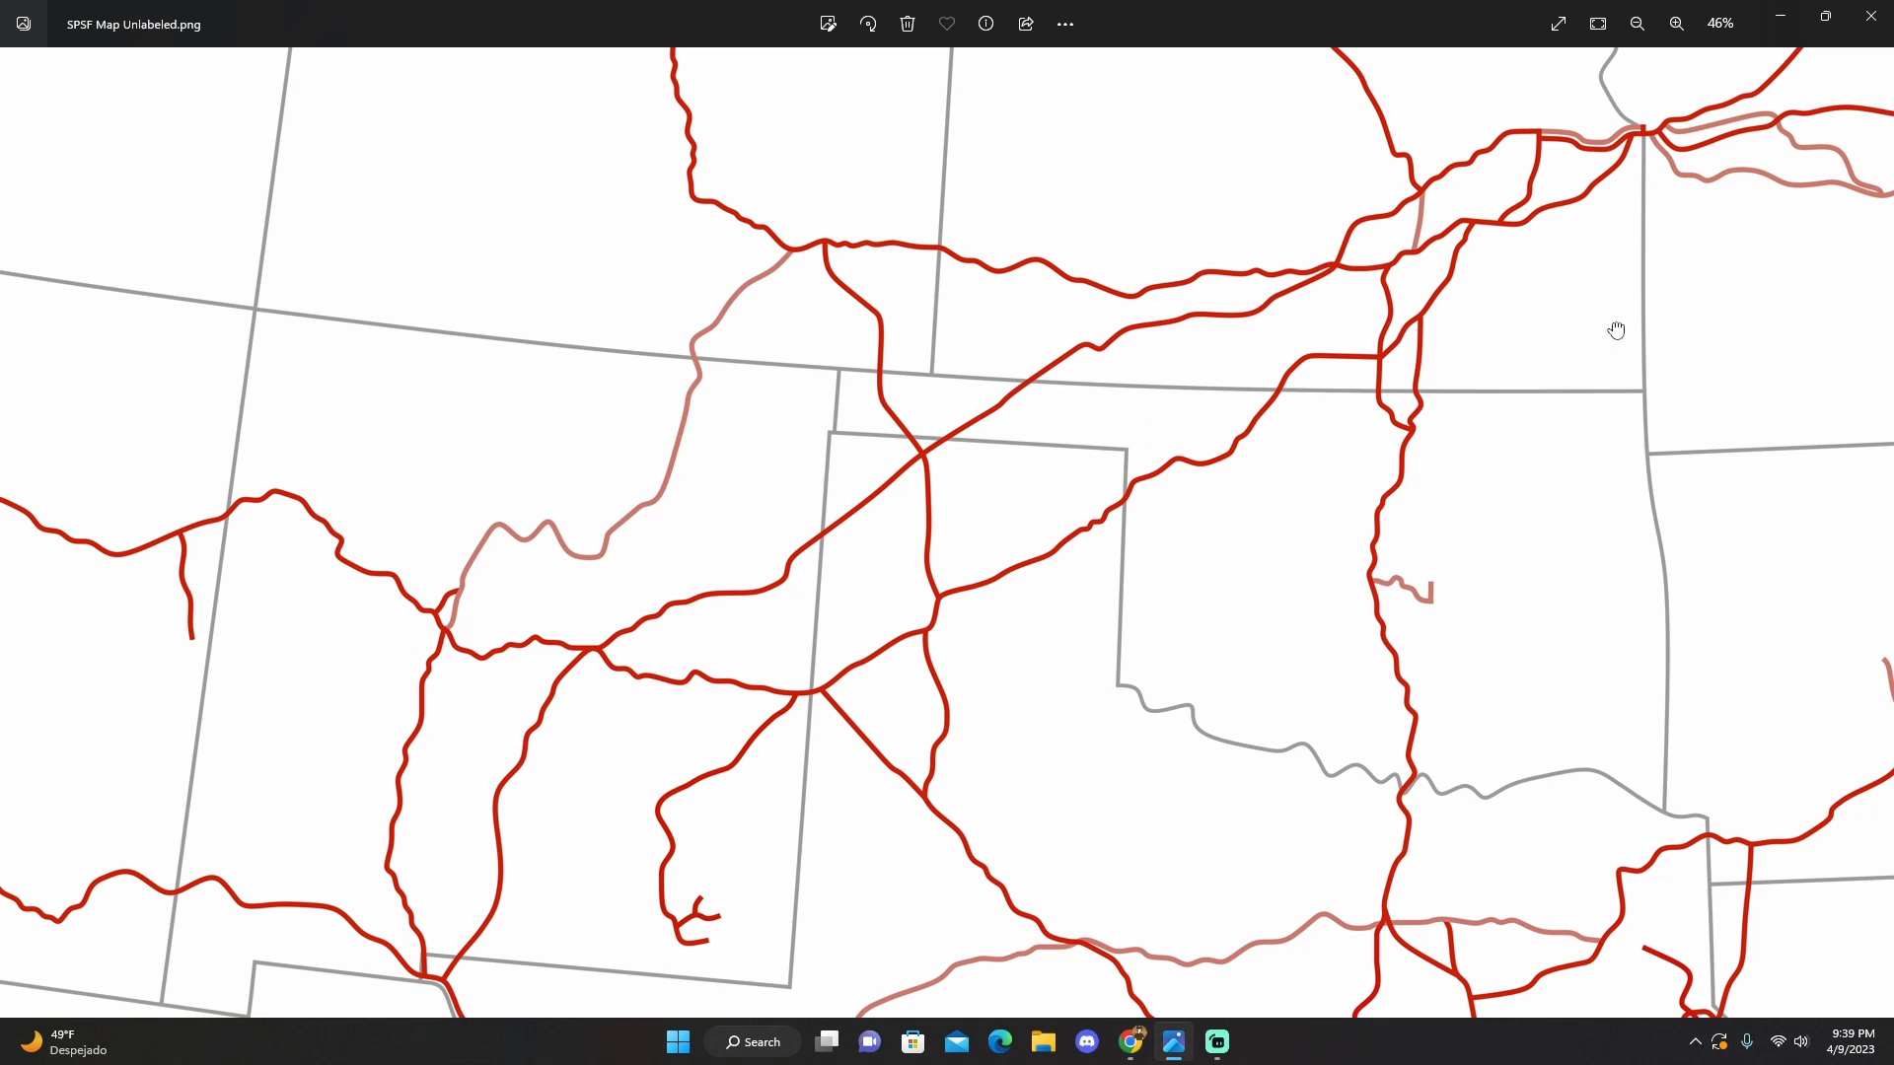
pyautogui.click(1677, 23)
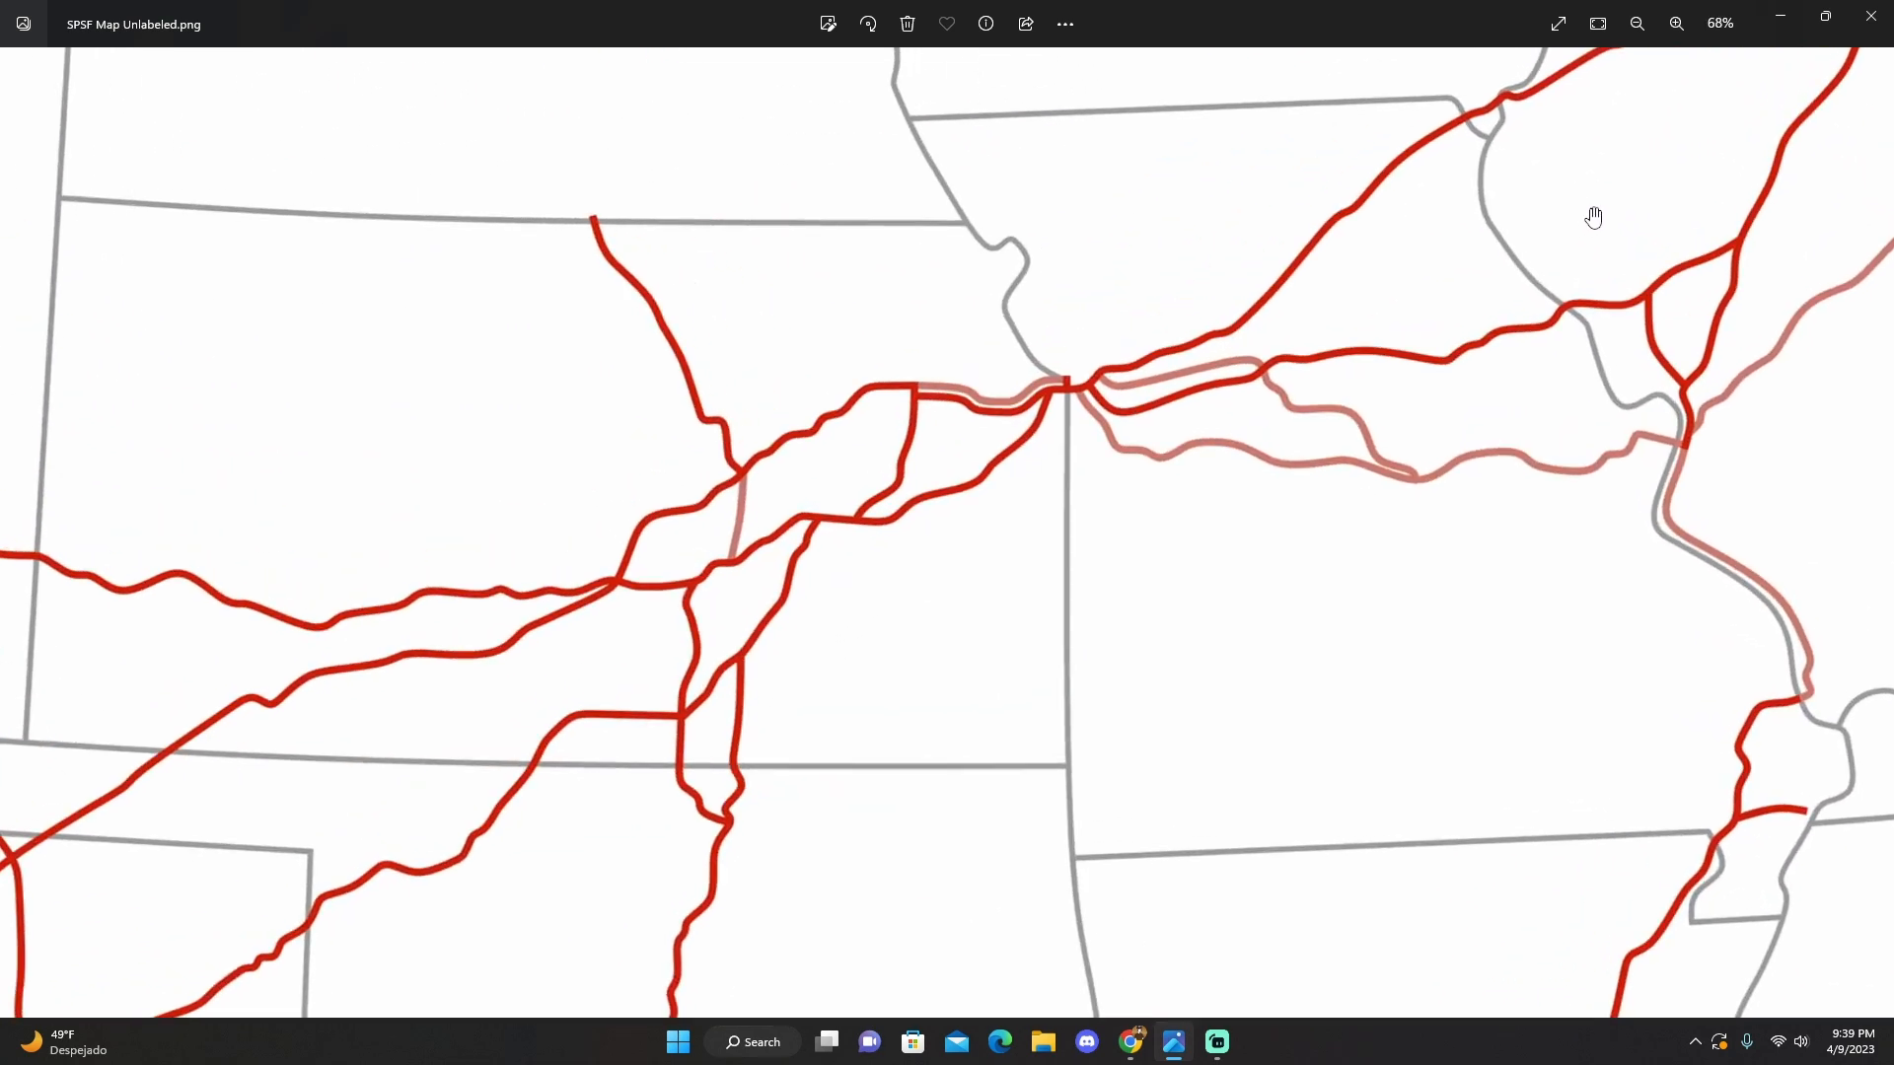
# Zoom out to about 17% so the whole map from California to Chicago fits
pyautogui.click(1677, 23)
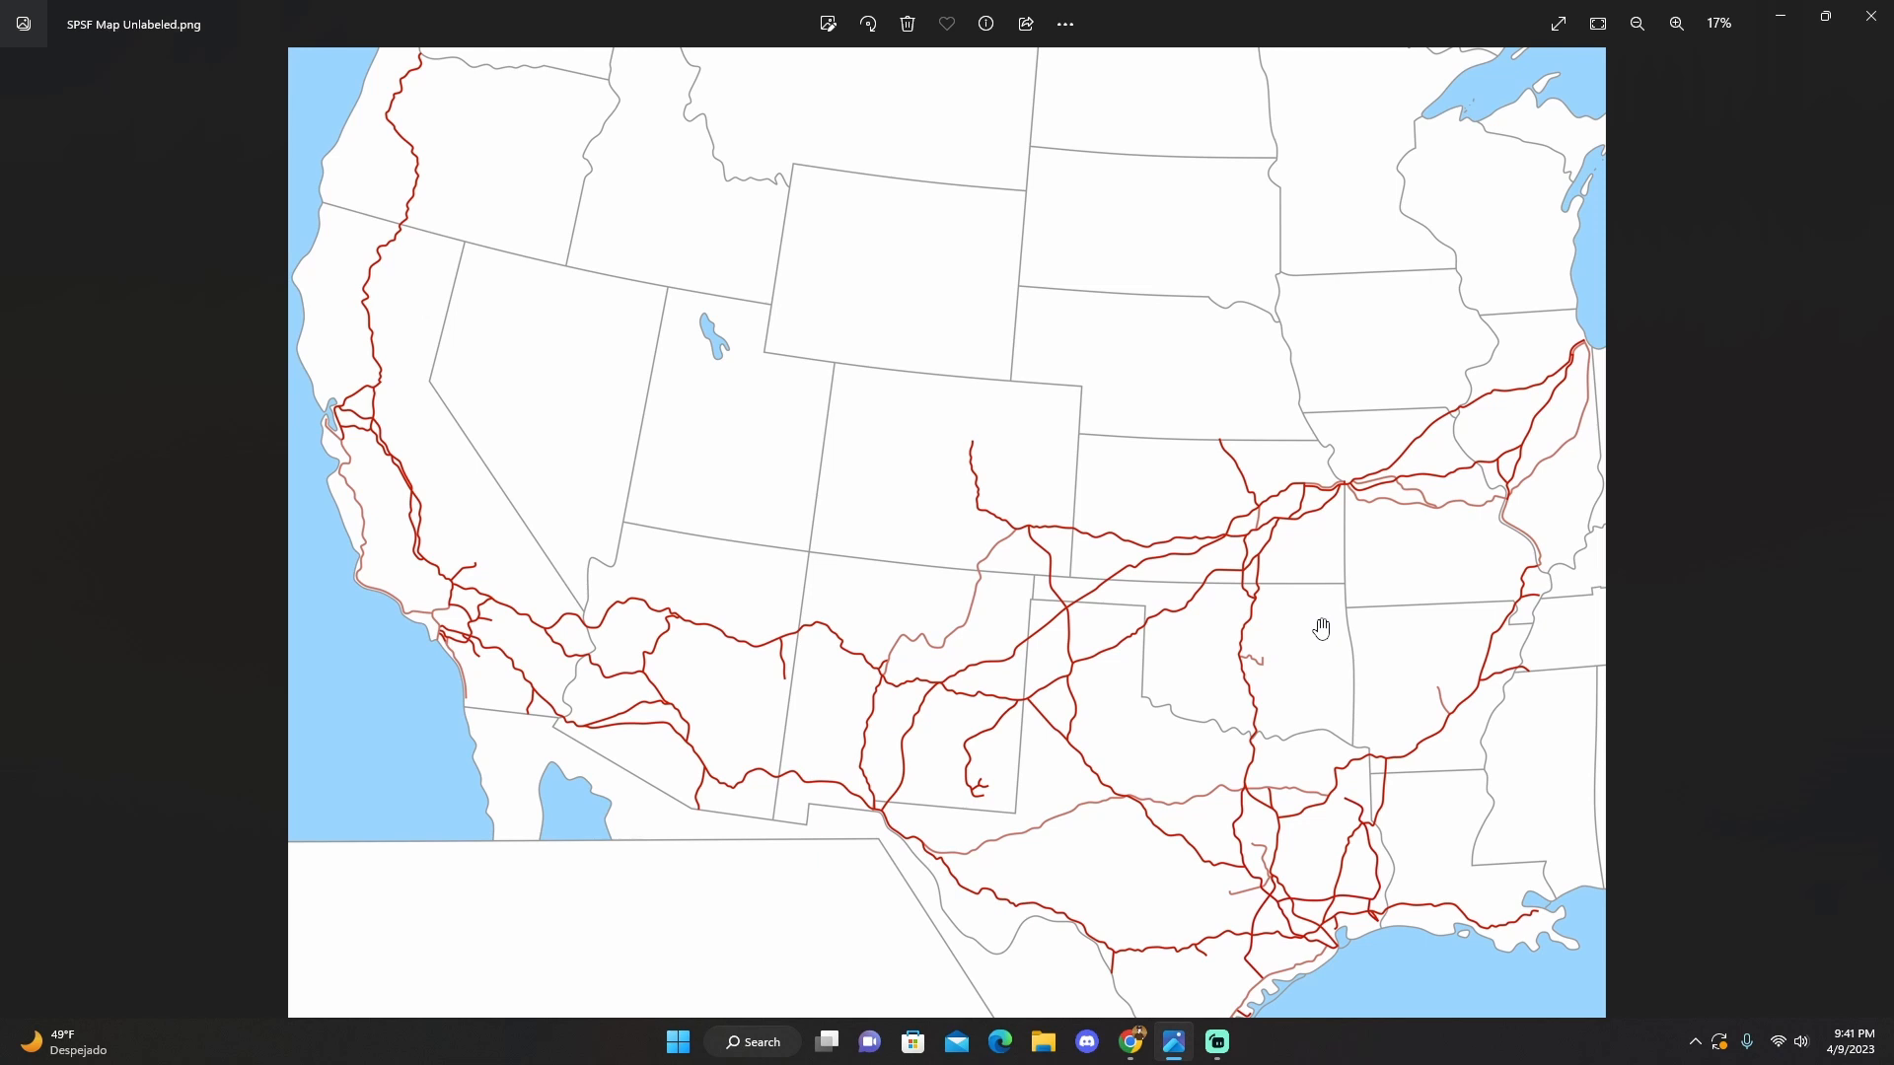
pyautogui.moveTo(501, 399)
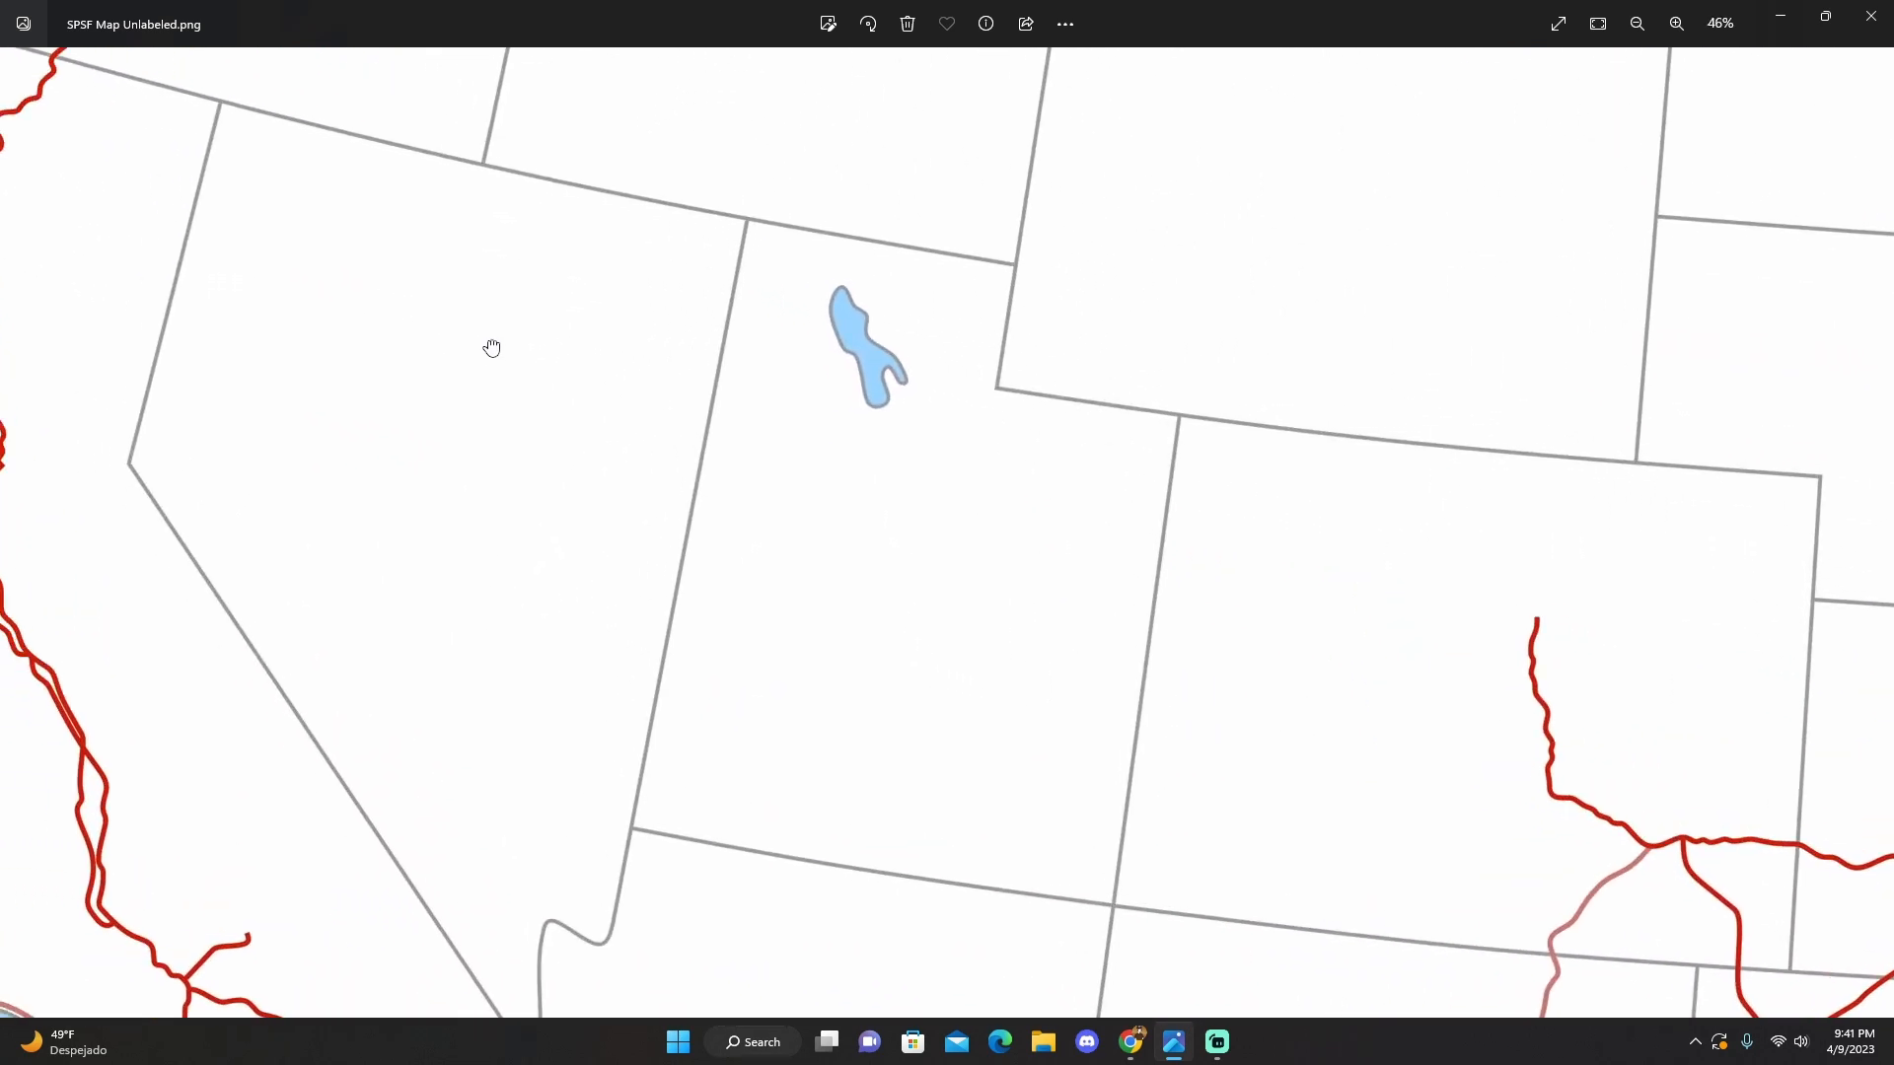
# Zoom to 42% and pan from California across Nevada to the Arizona and New Mexico lines
pyautogui.click(1677, 23)
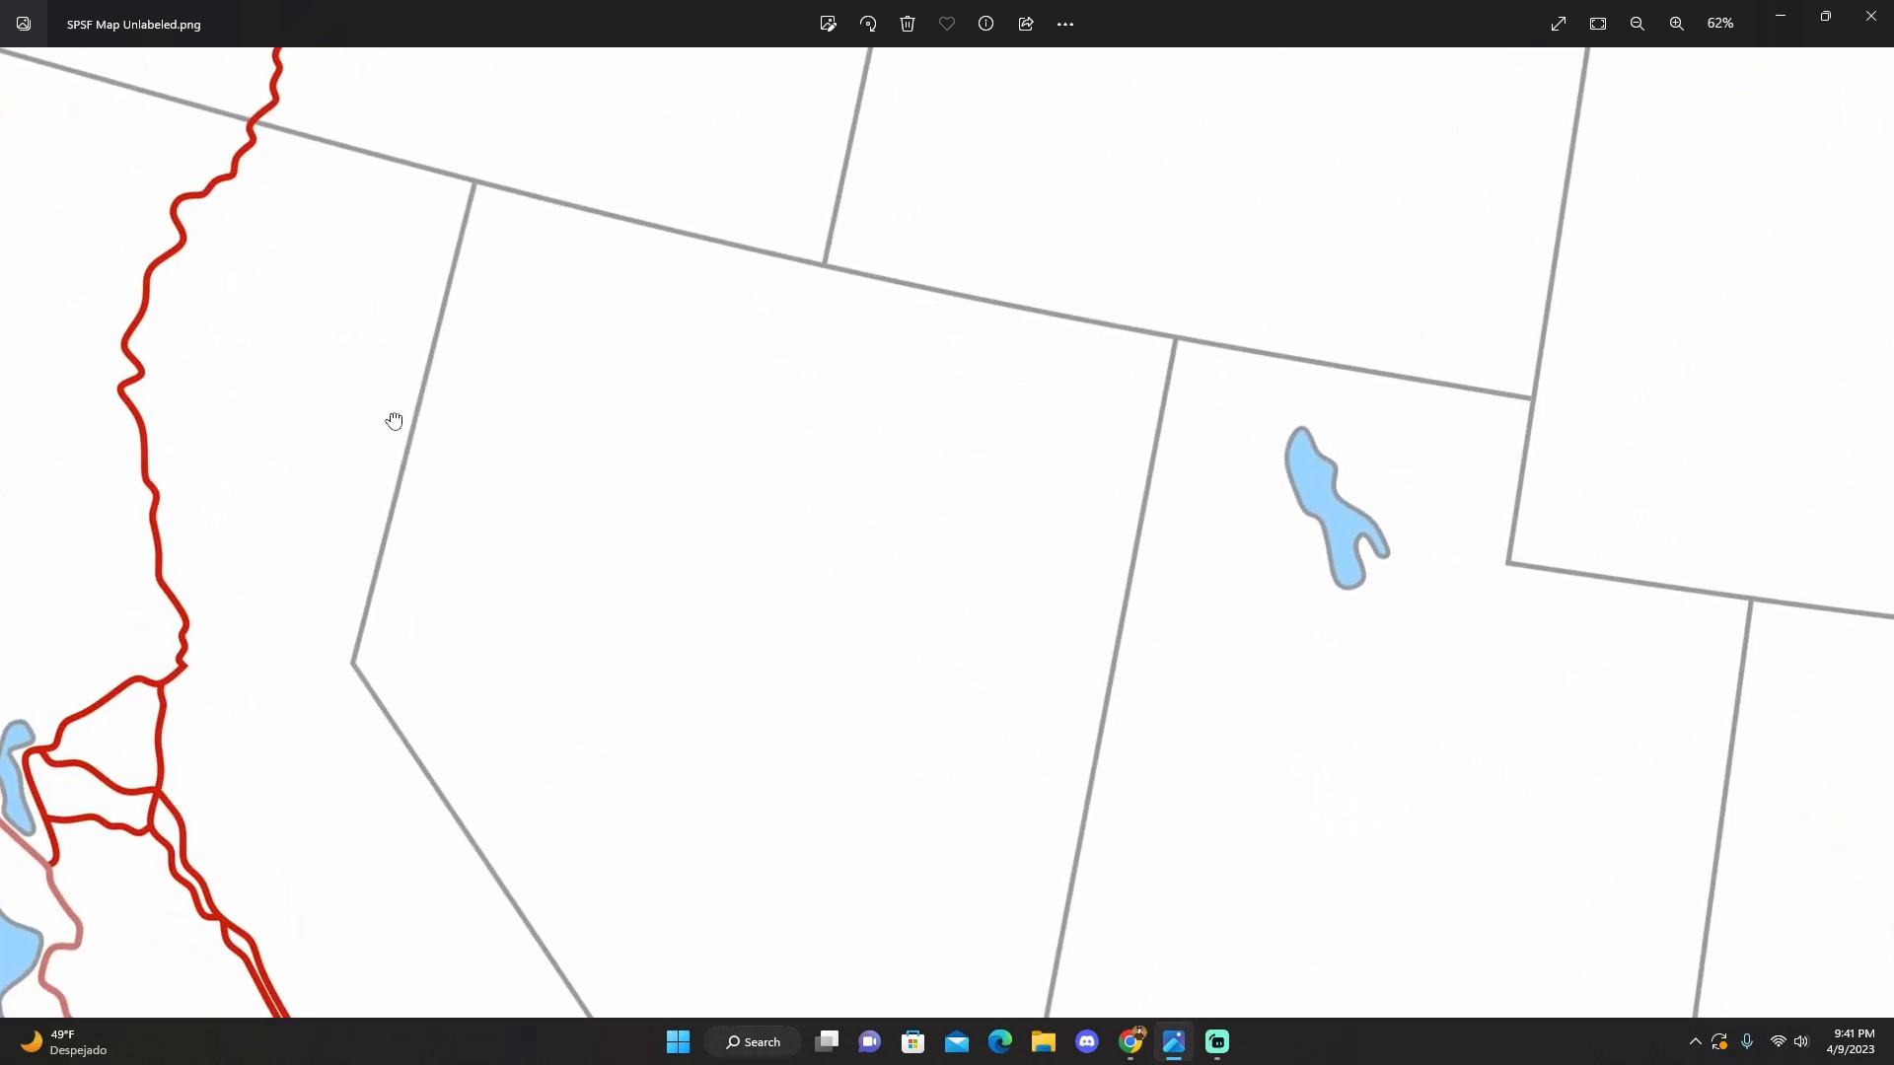
pyautogui.moveTo(394, 422); pyautogui.dragTo(410, 656)
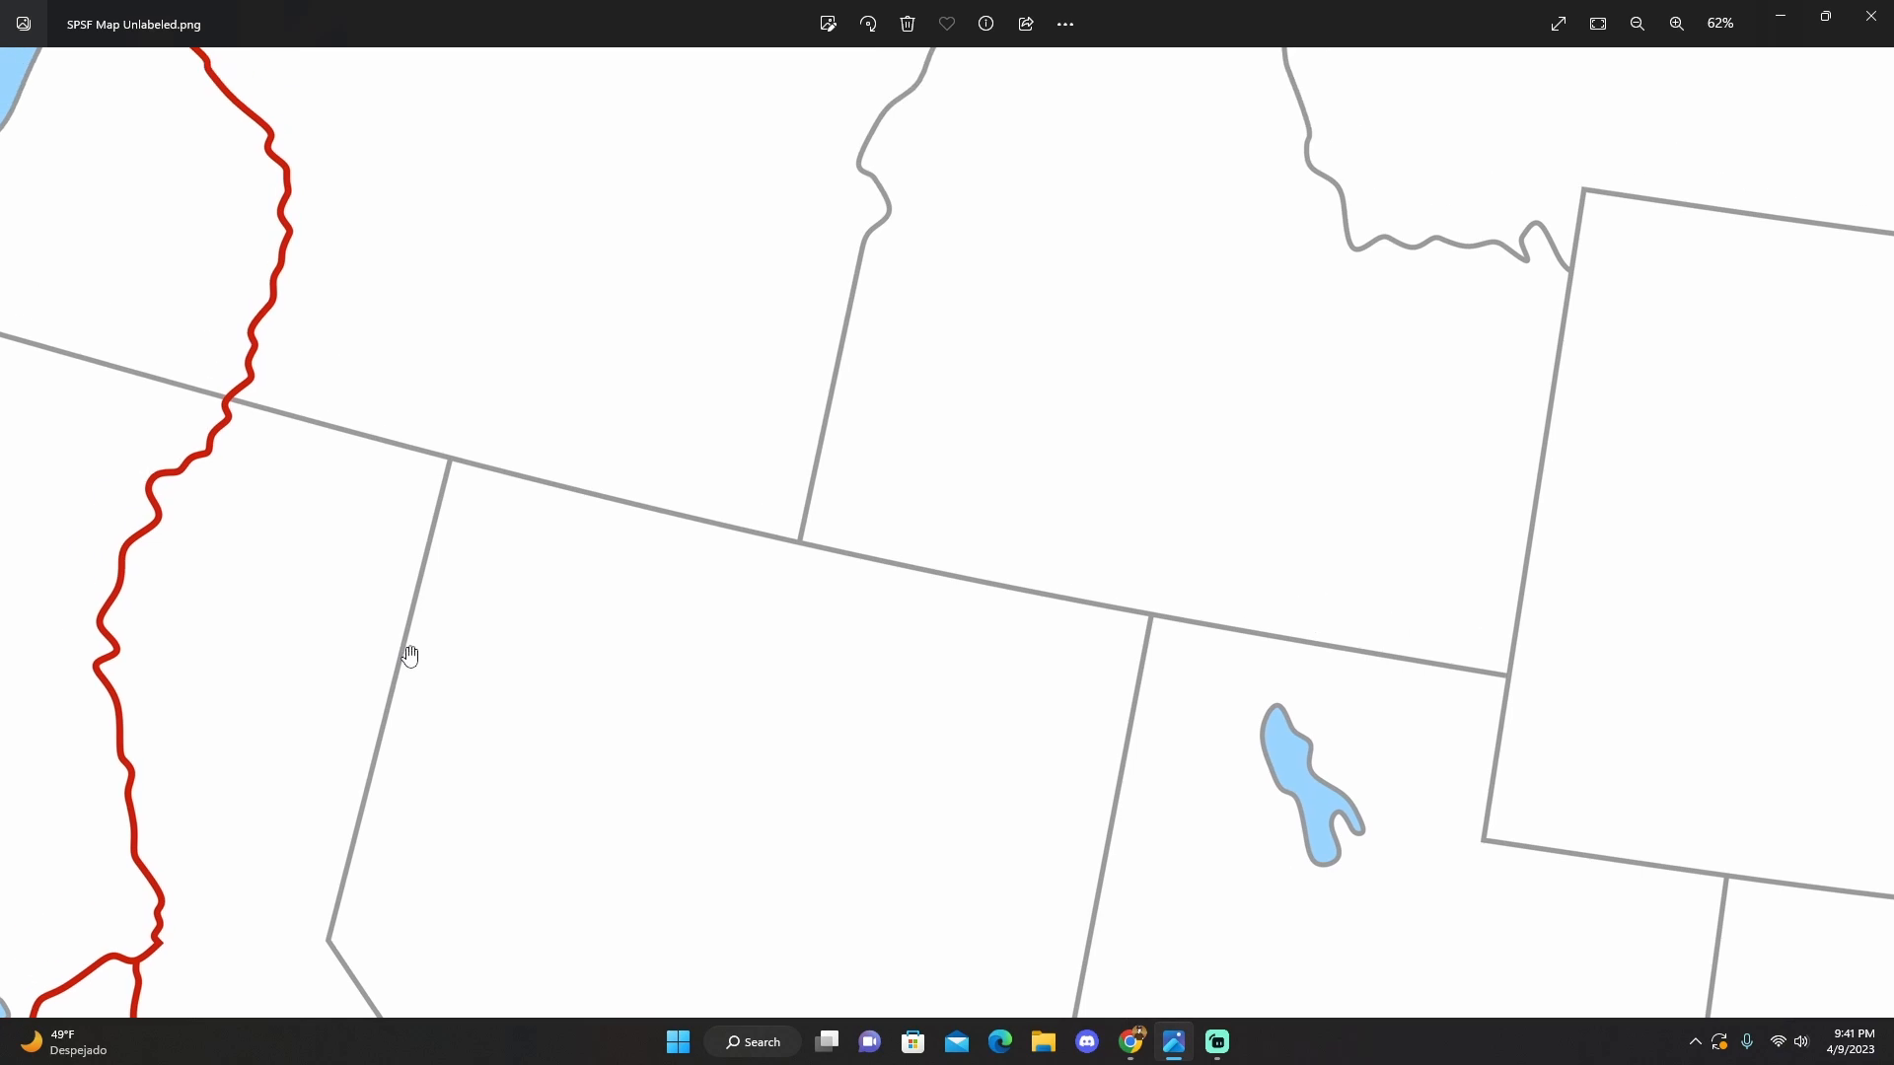
pyautogui.moveTo(410, 656); pyautogui.dragTo(500, 391)
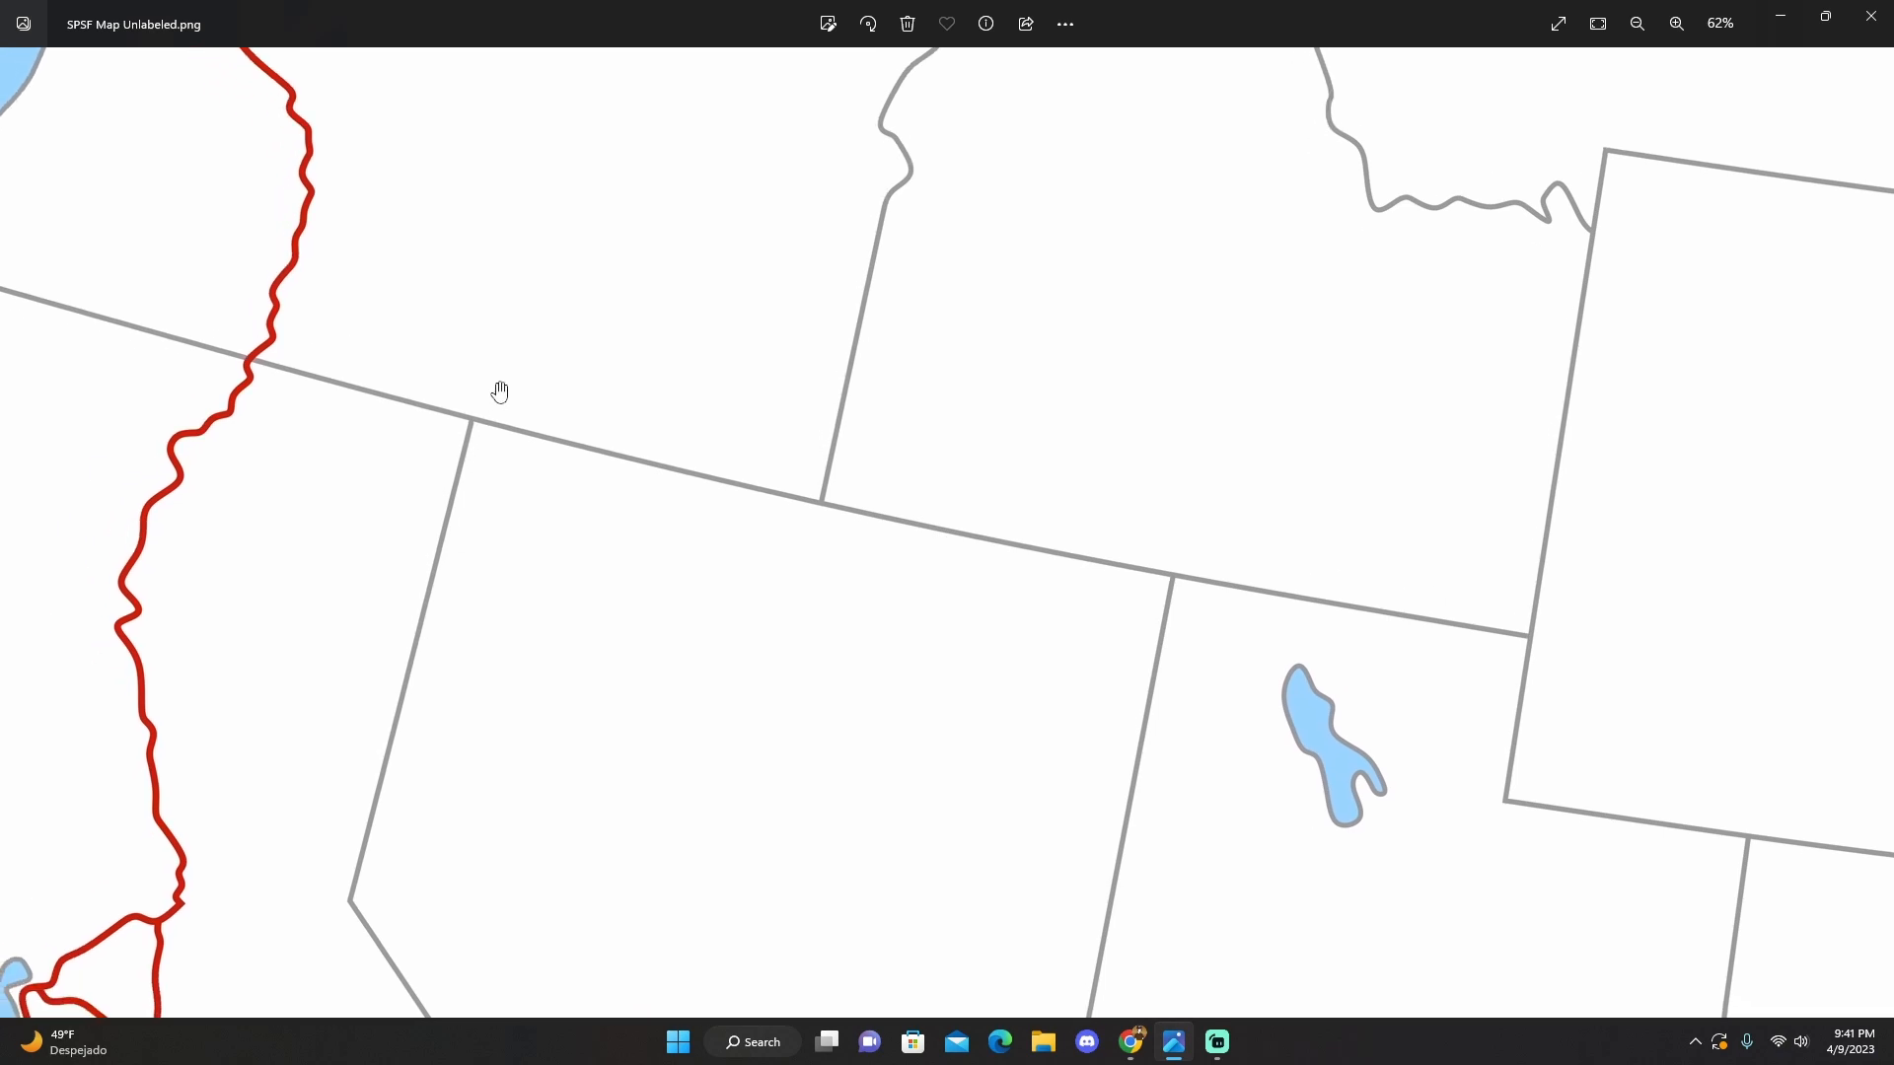
pyautogui.moveTo(501, 392); pyautogui.dragTo(513, 733)
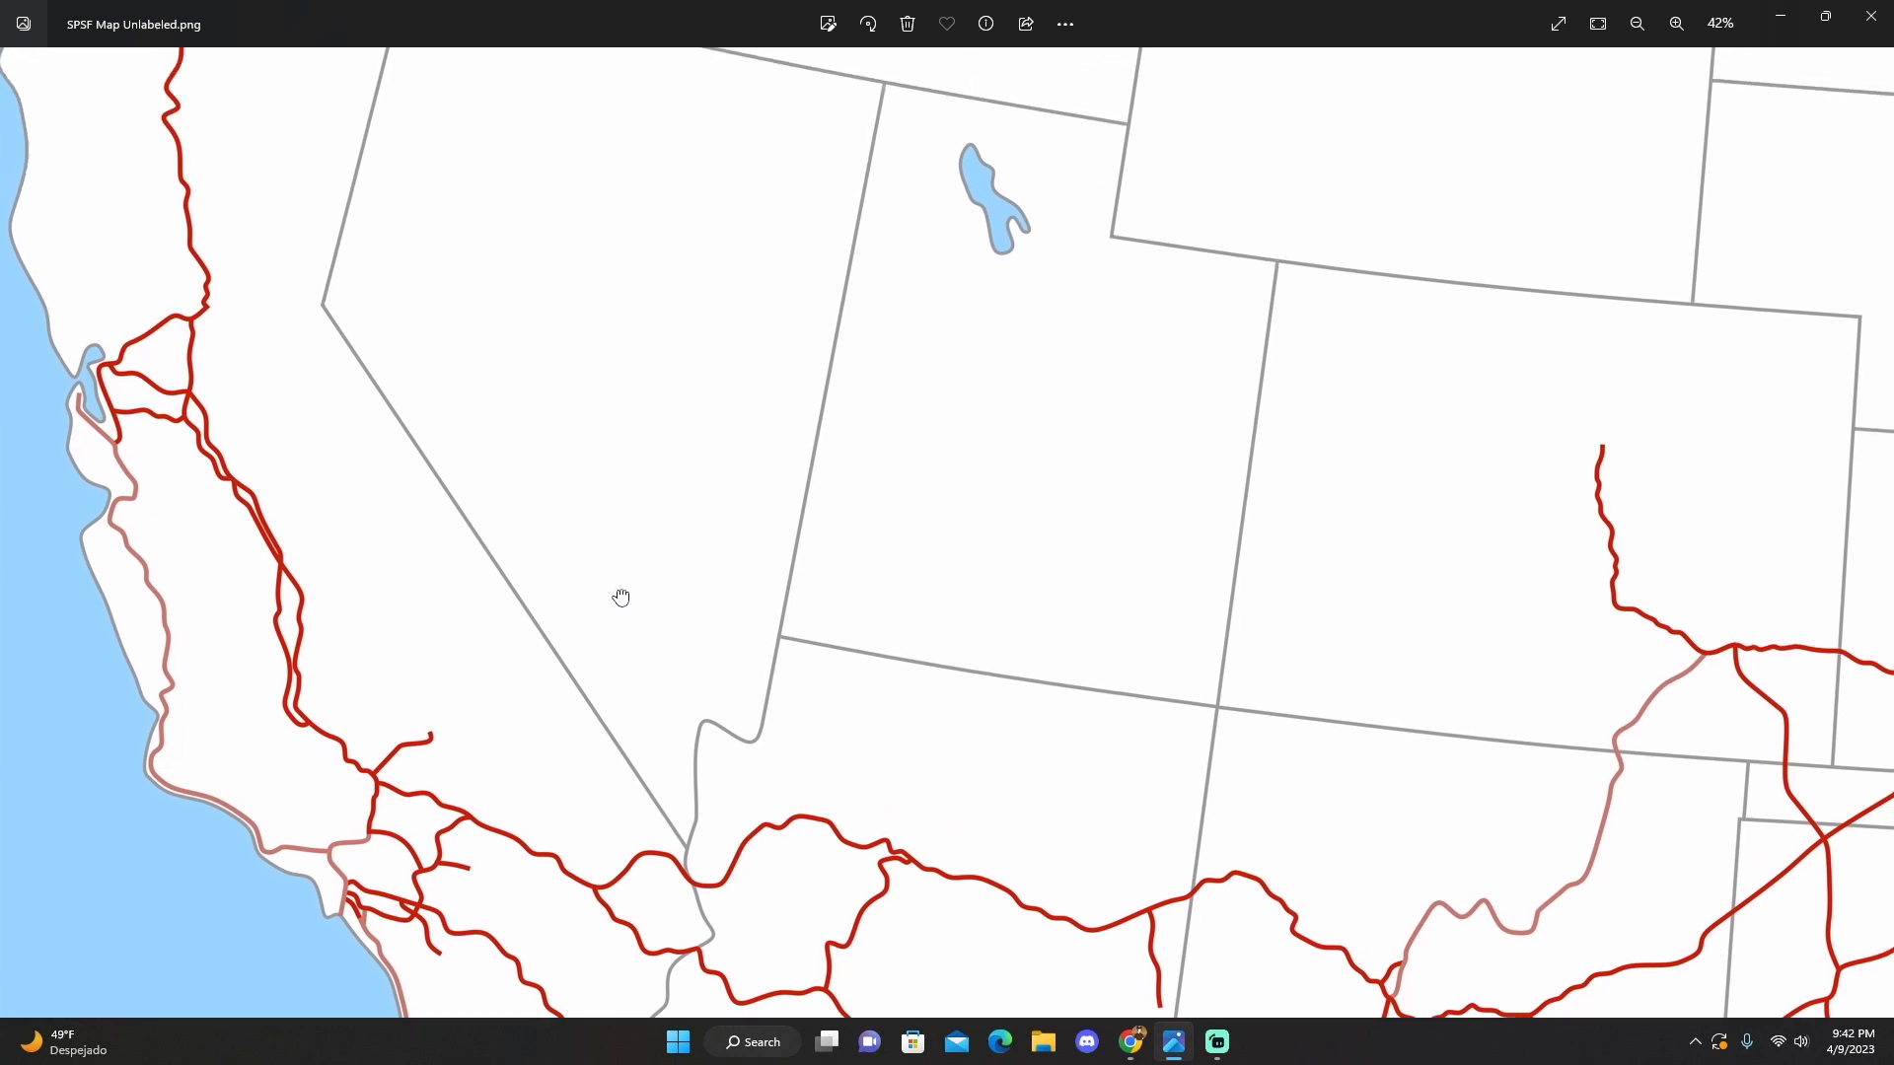
pyautogui.moveTo(621, 598); pyautogui.dragTo(635, 563)
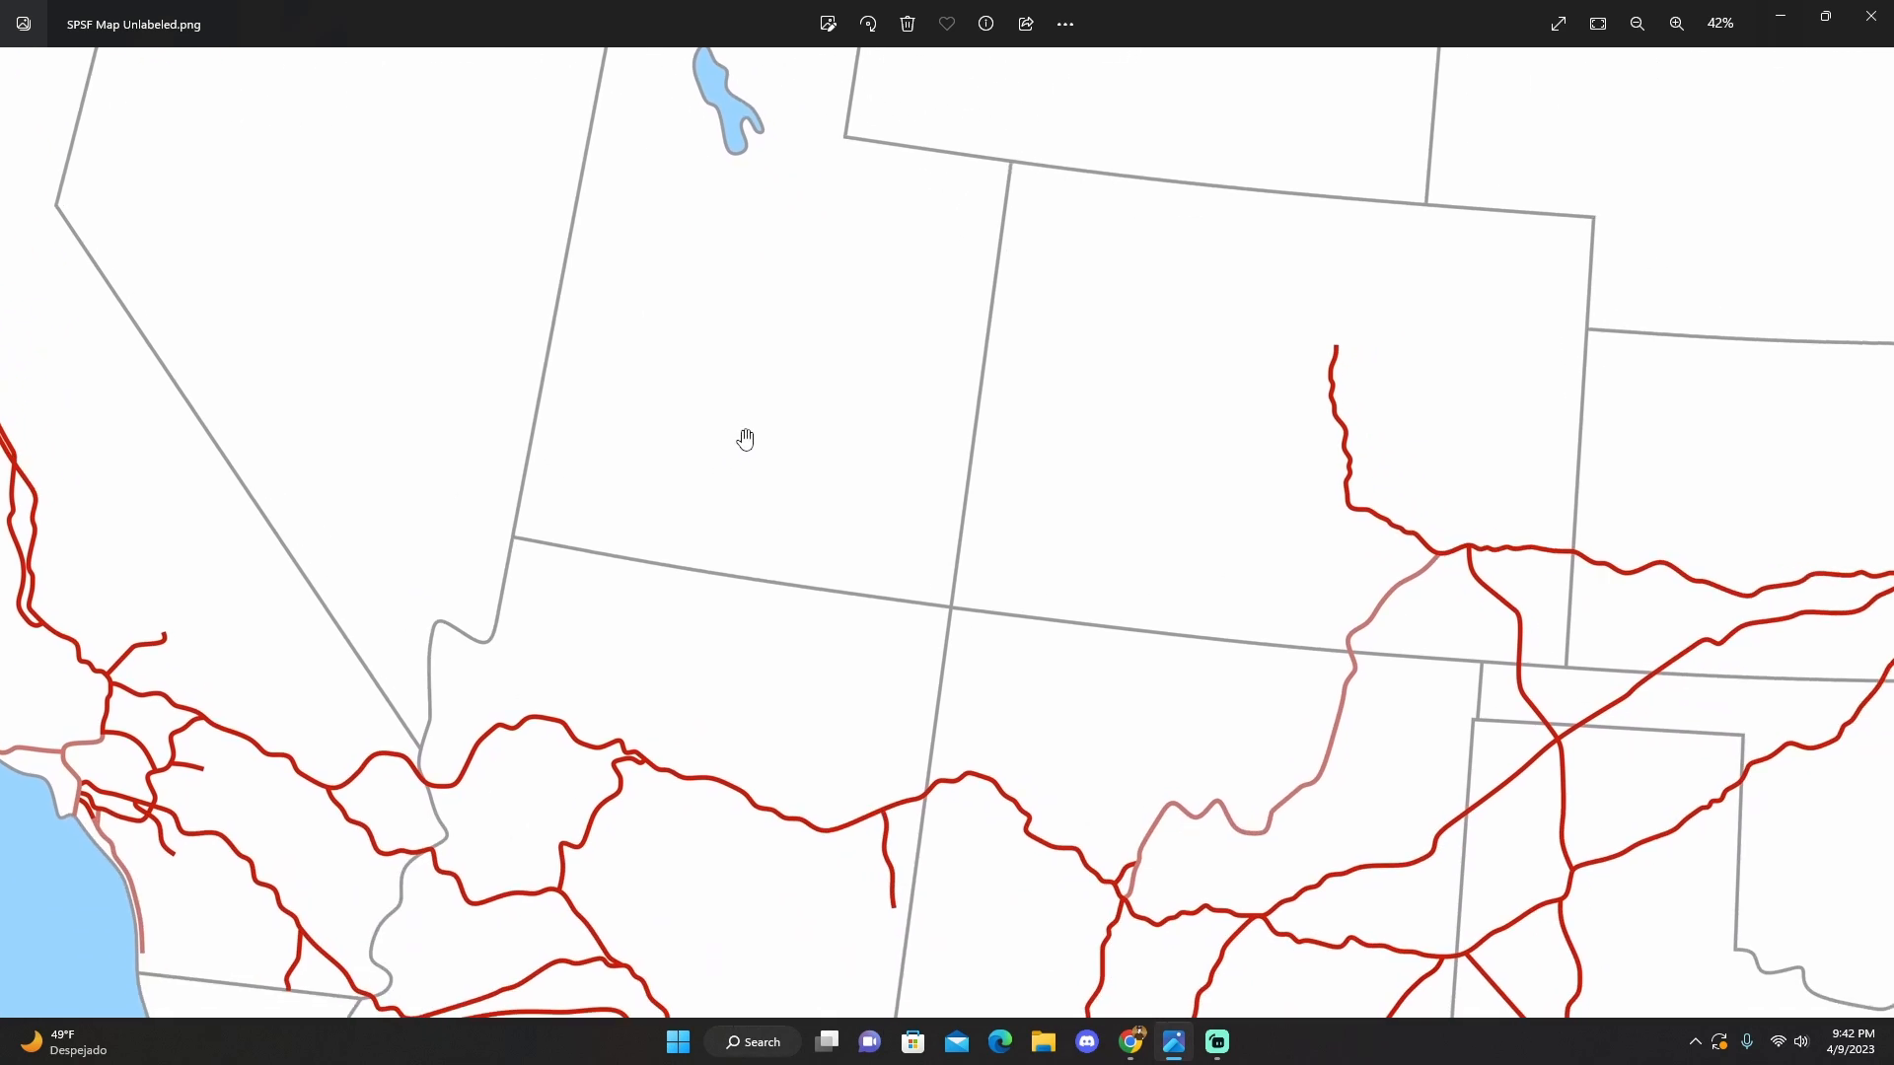
pyautogui.moveTo(746, 438); pyautogui.dragTo(946, 900)
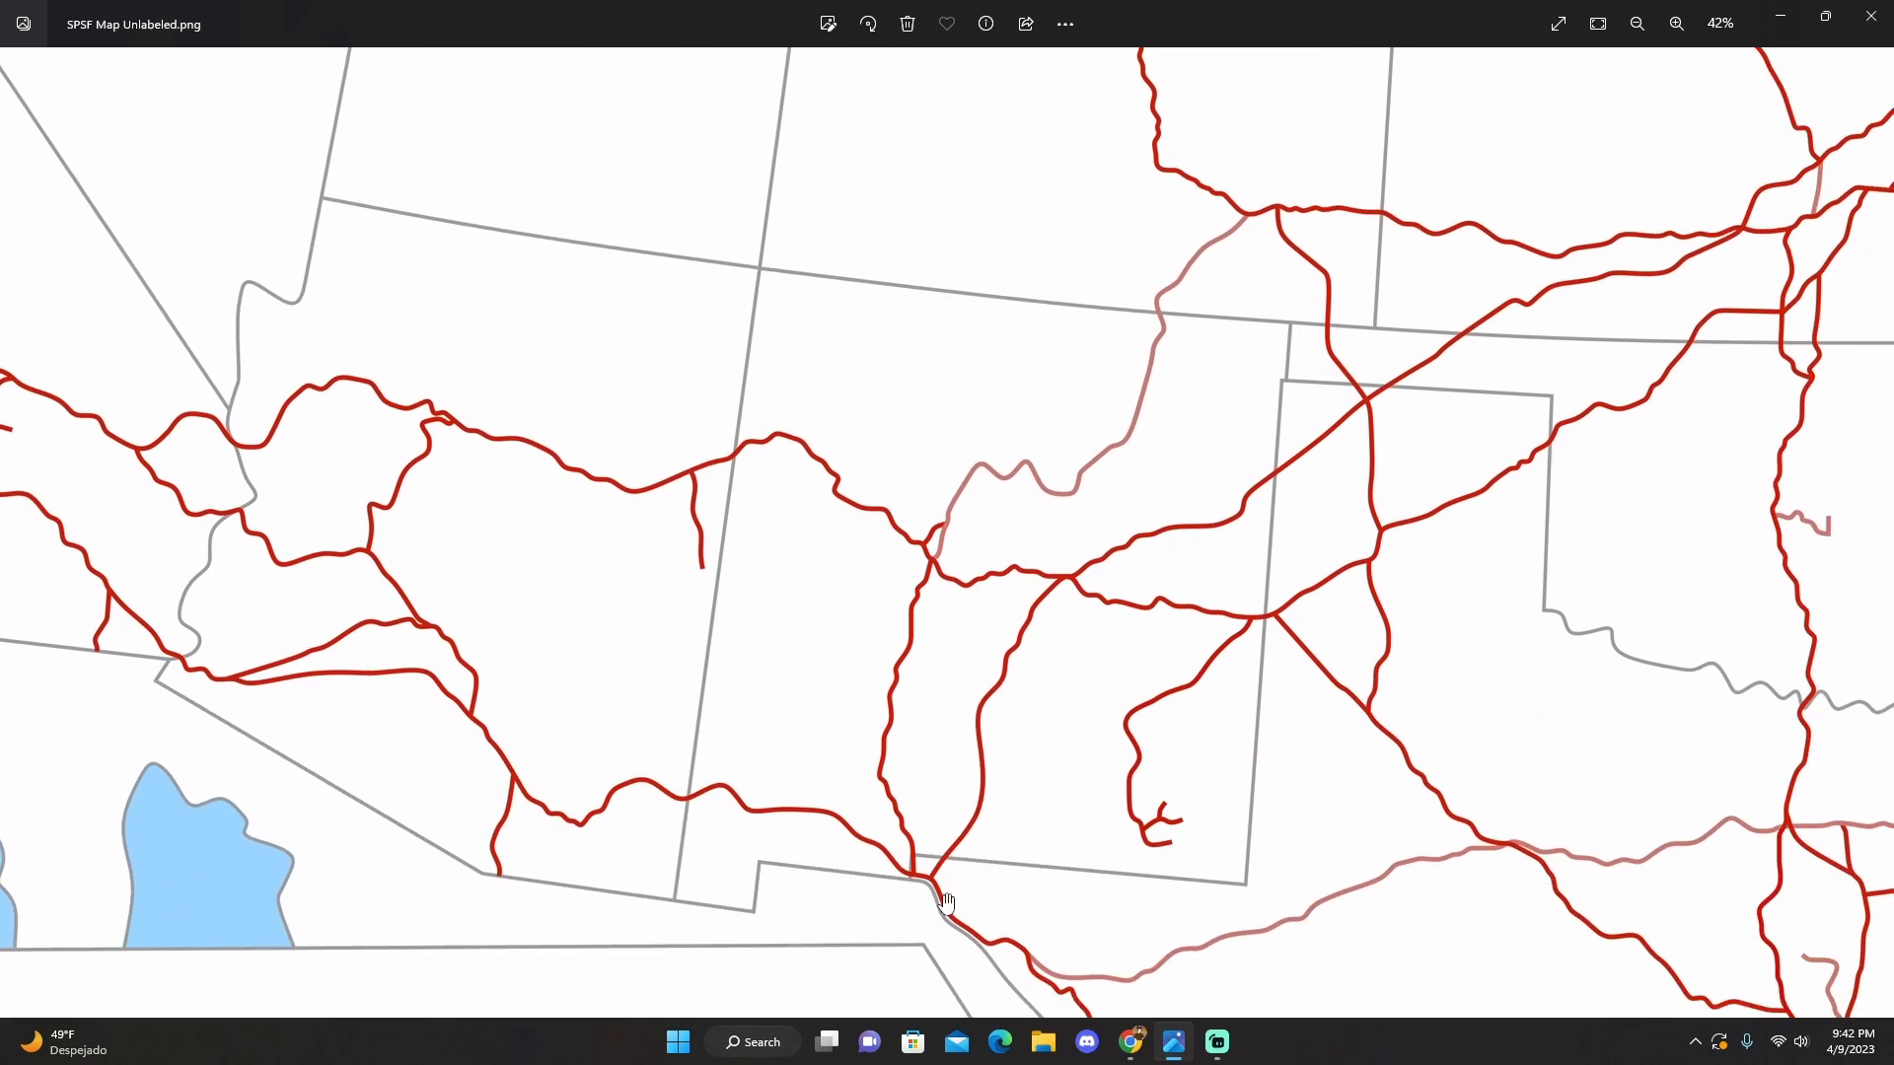
# Zoom to 100% and pan west to the parallel California lines near the Bay Area
pyautogui.click(1677, 23)
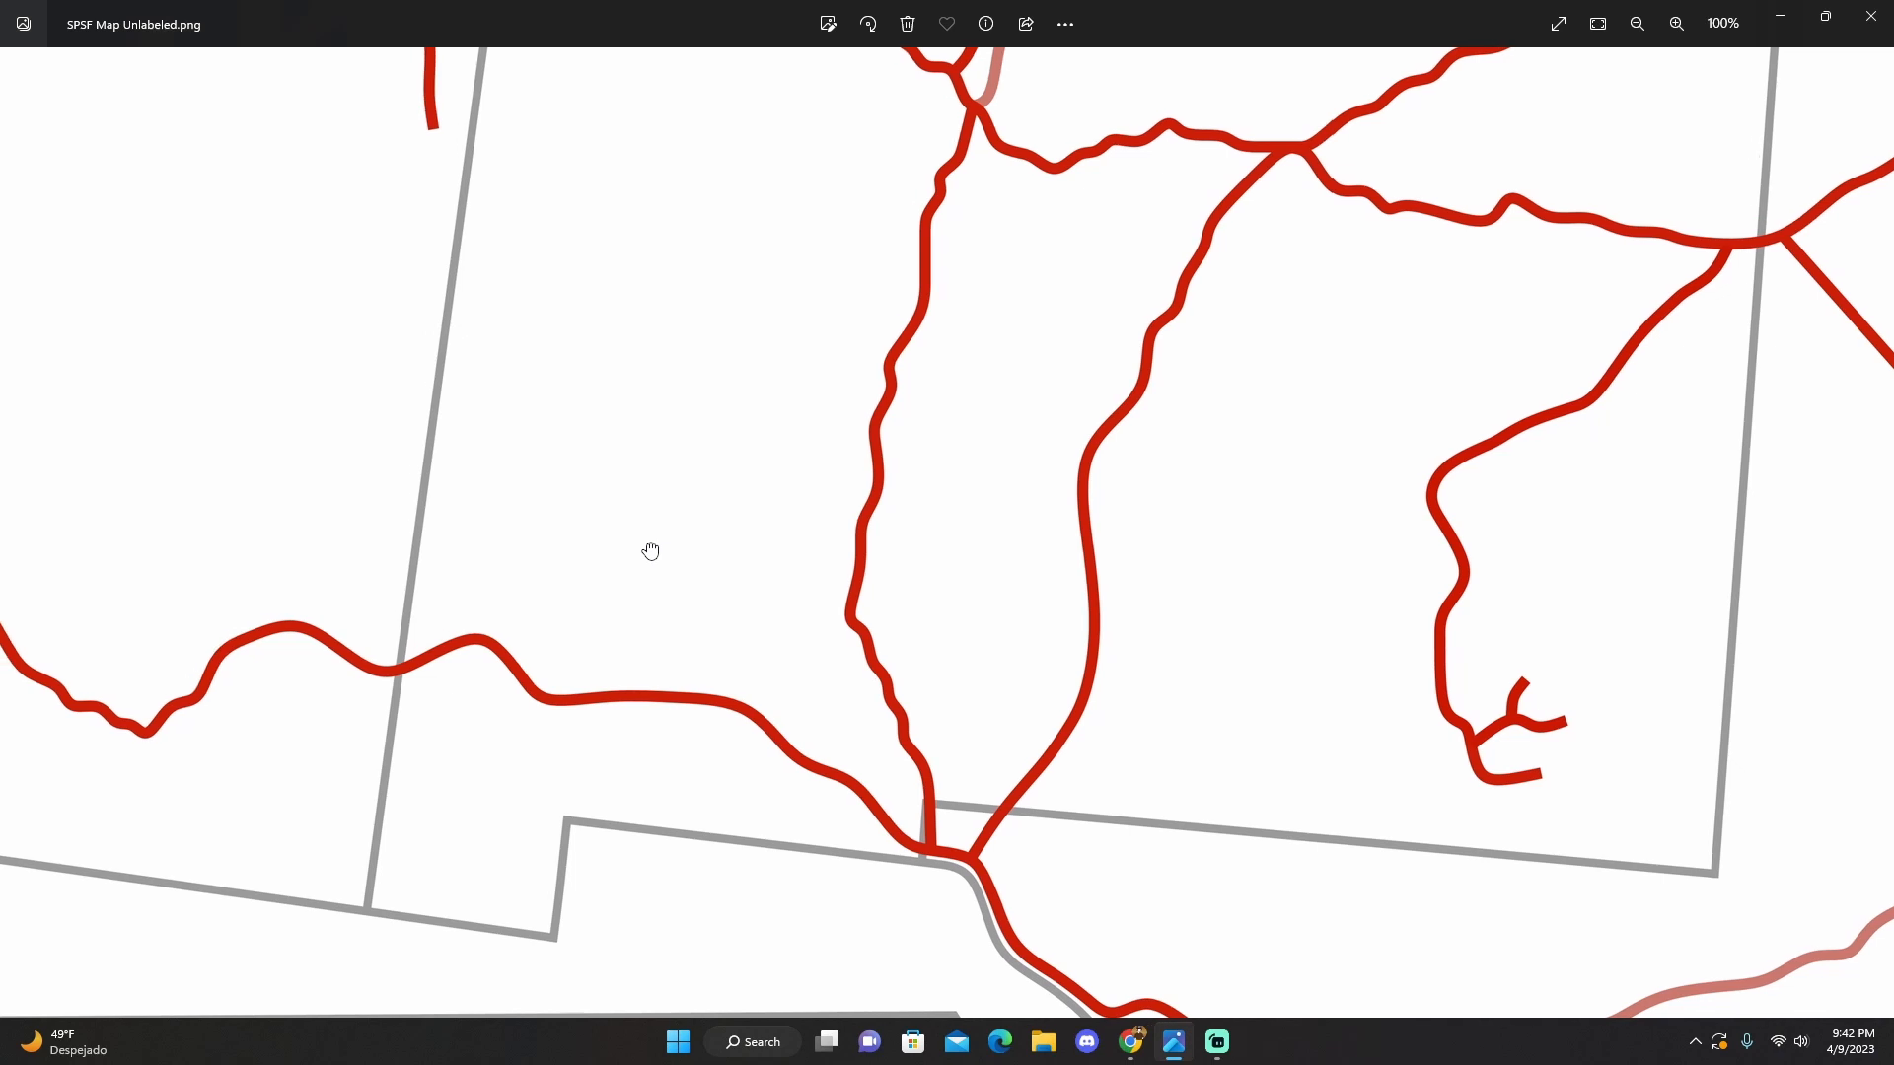
pyautogui.moveTo(650, 551); pyautogui.dragTo(1416, 728)
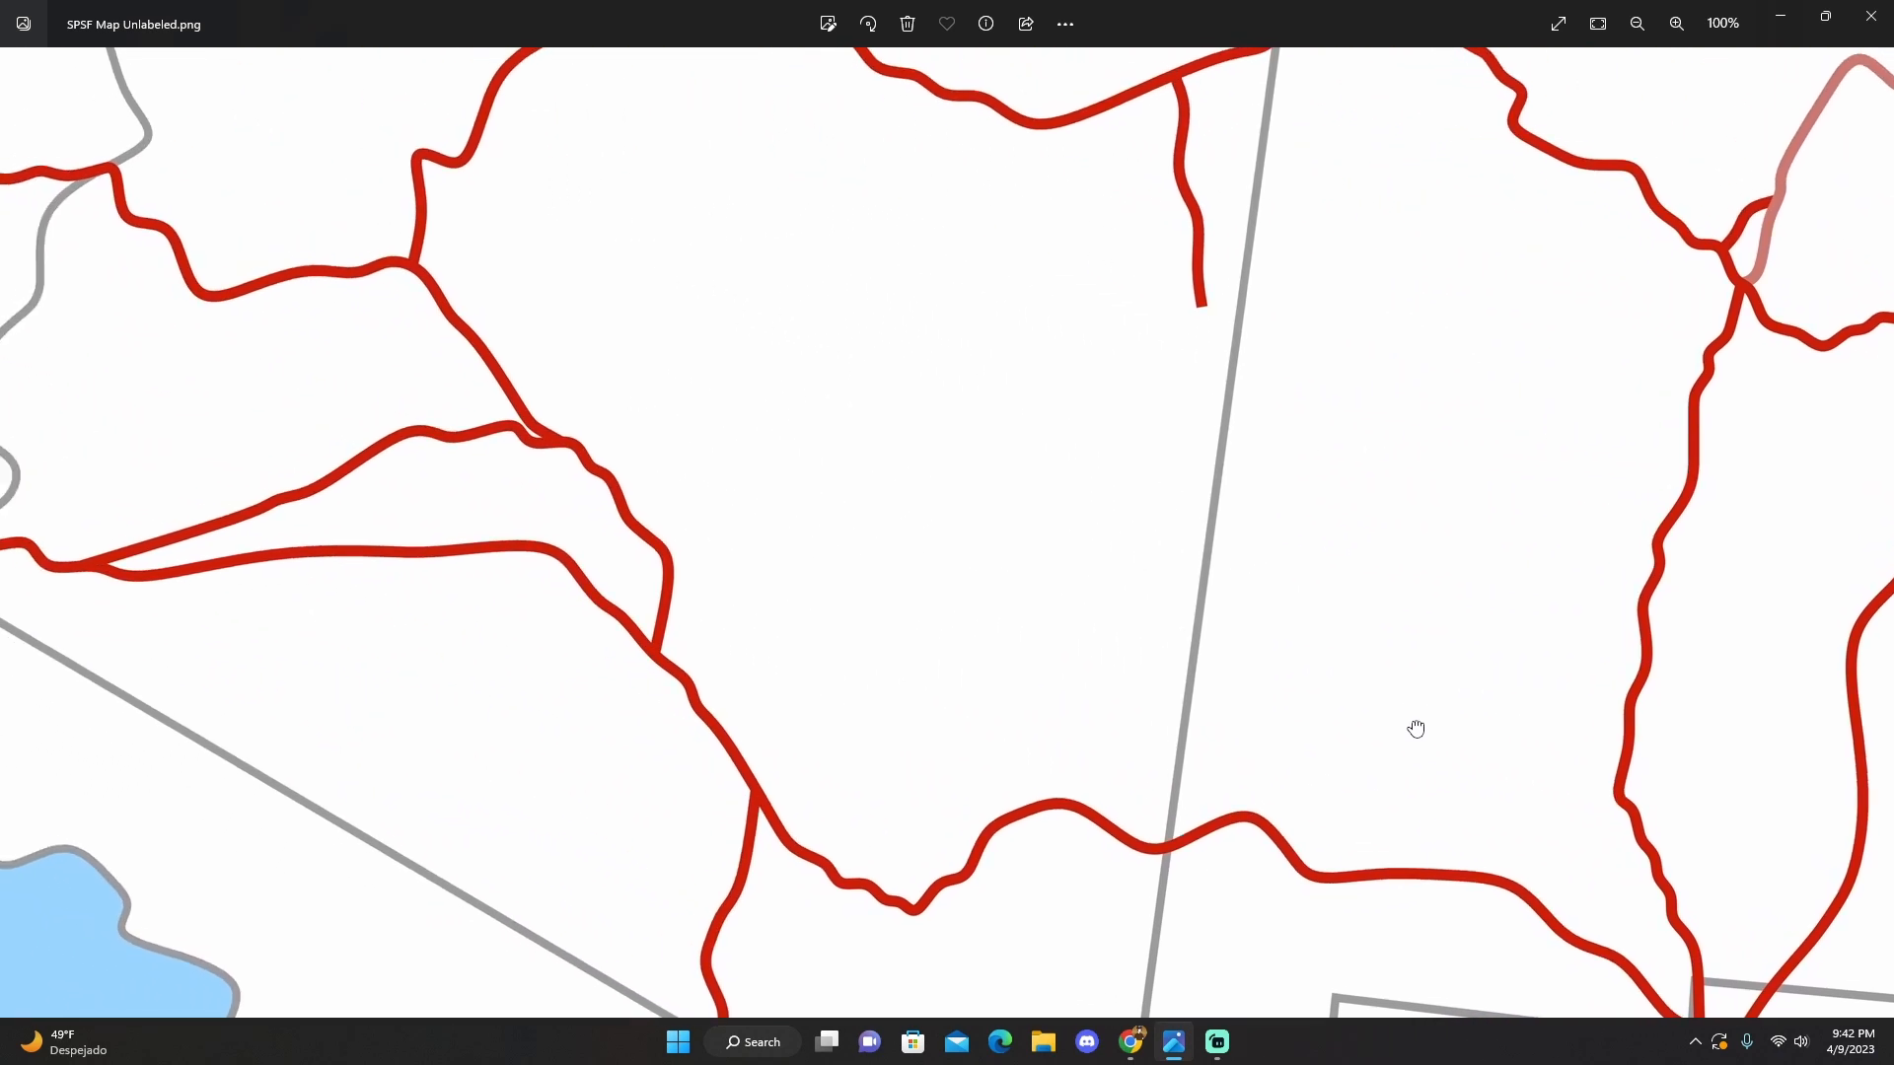
pyautogui.moveTo(1416, 728); pyautogui.dragTo(1026, 529)
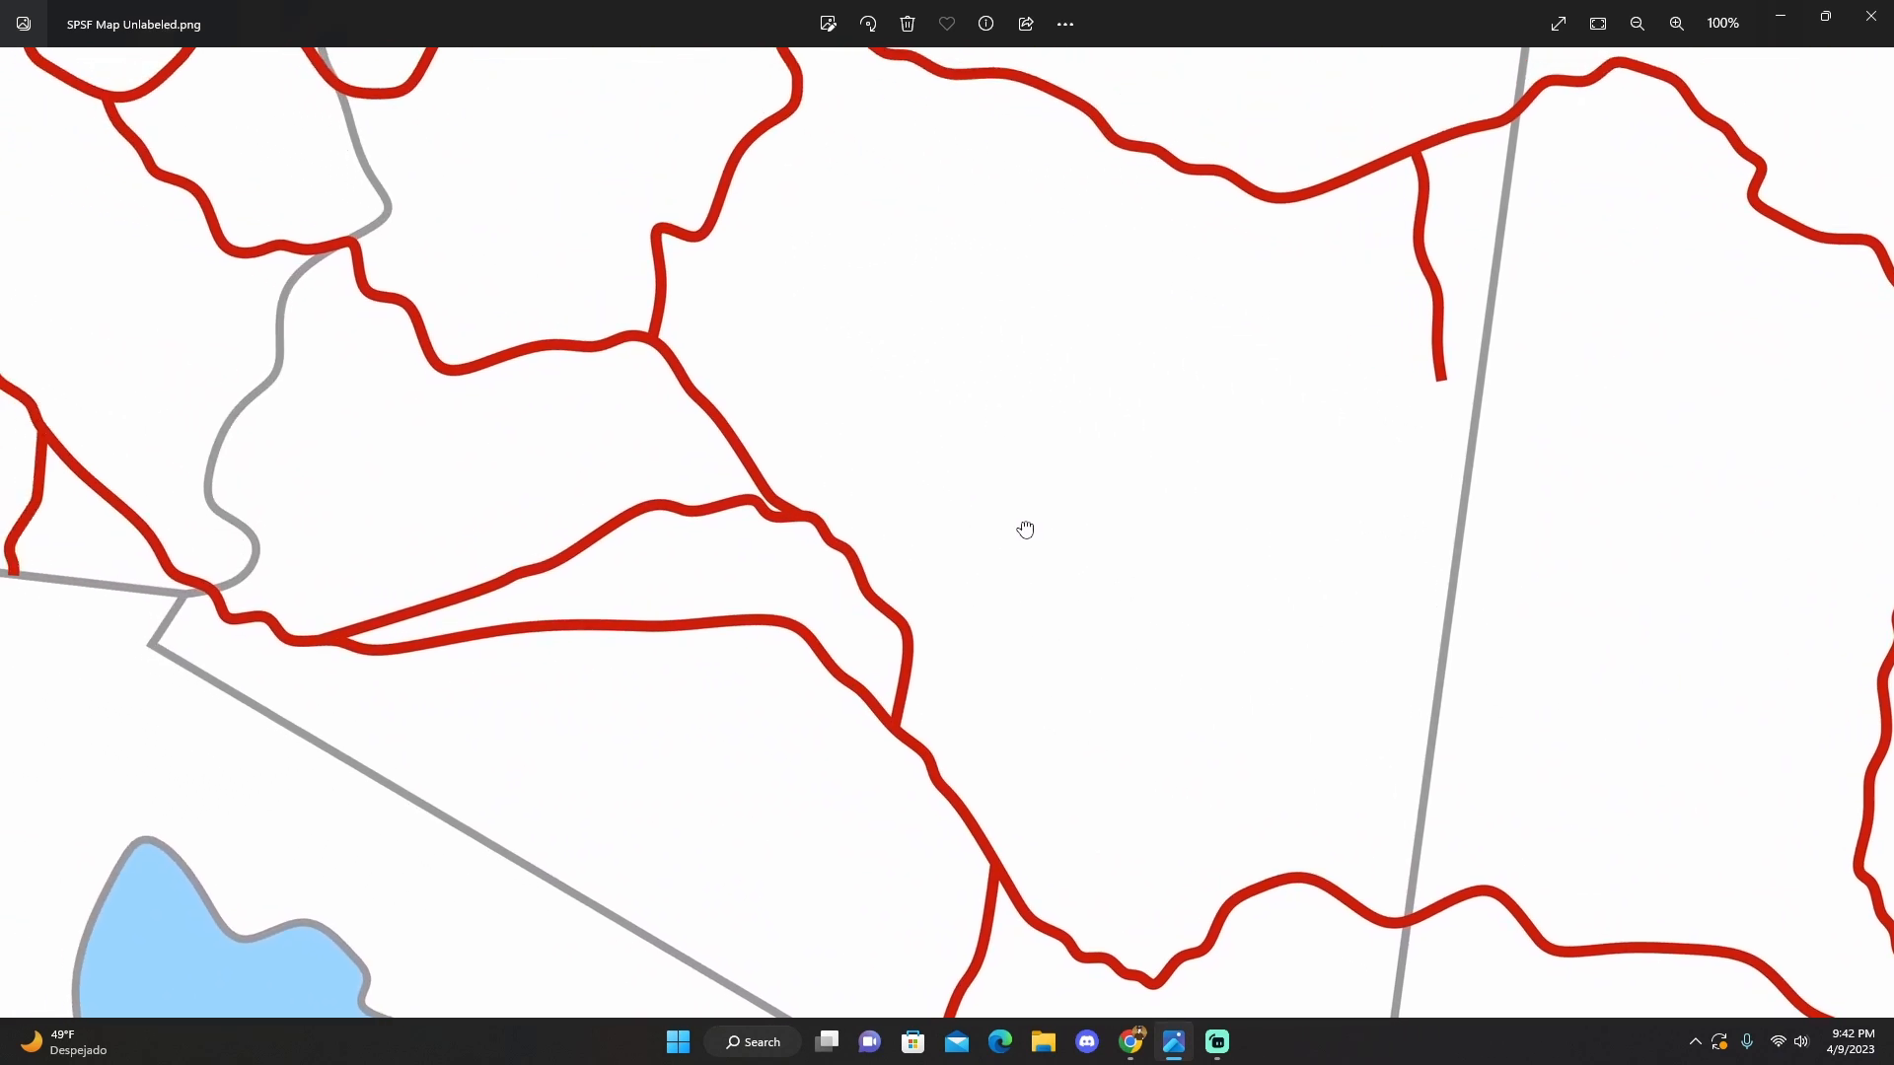
pyautogui.moveTo(1026, 528); pyautogui.dragTo(1066, 609)
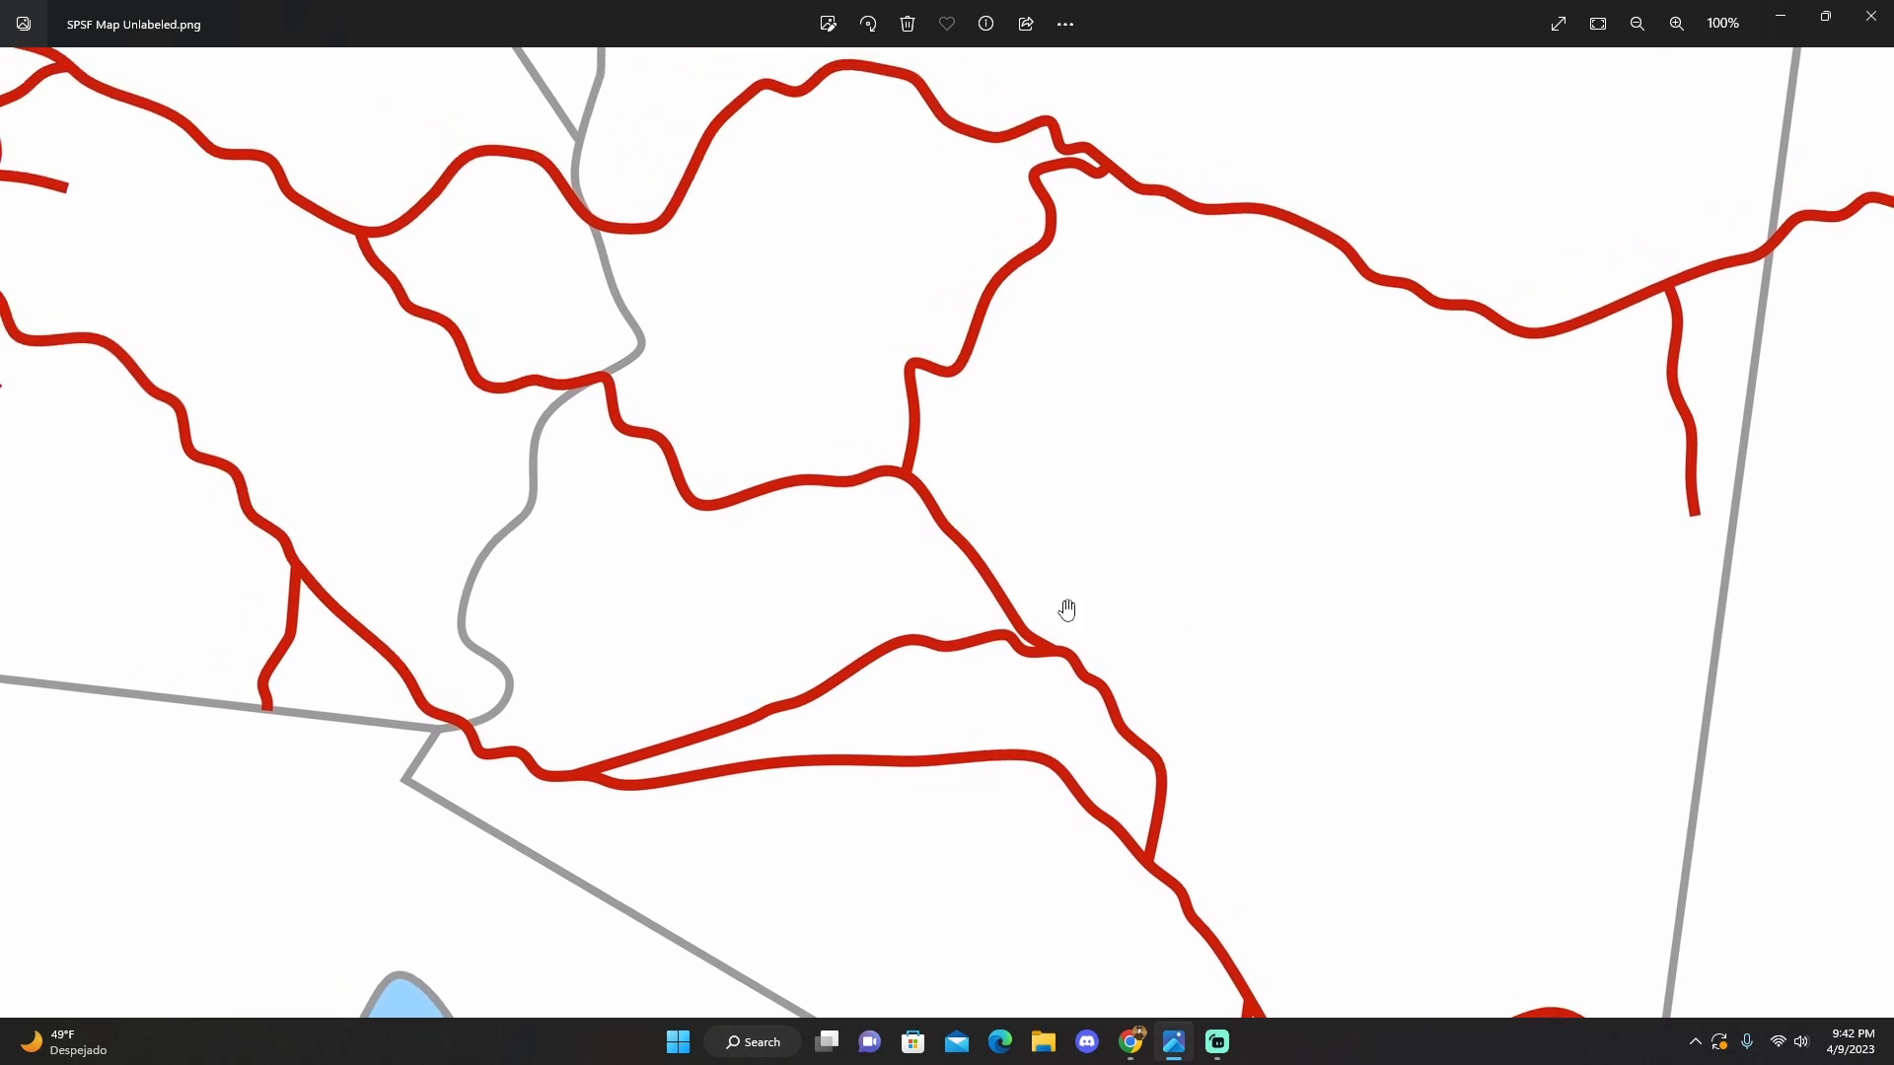
pyautogui.moveTo(1066, 610); pyautogui.dragTo(1023, 755)
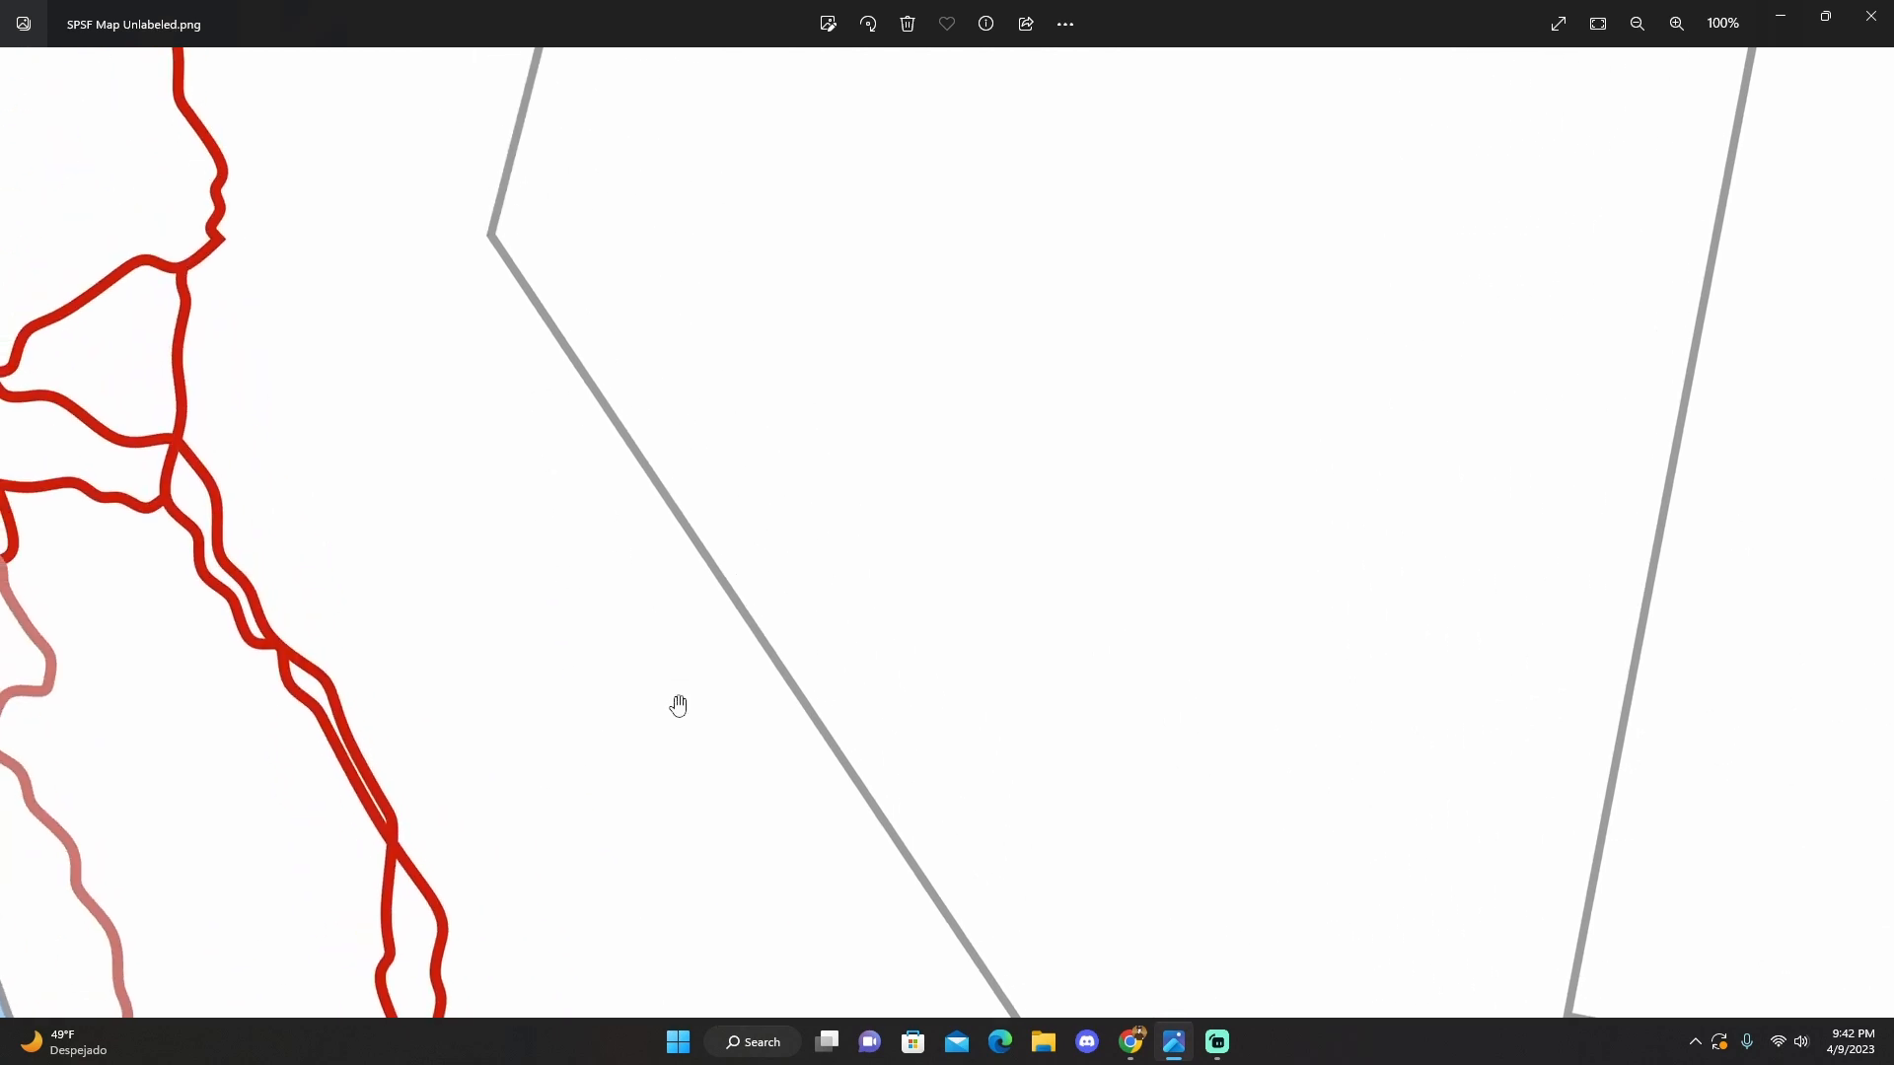
pyautogui.moveTo(673, 706)
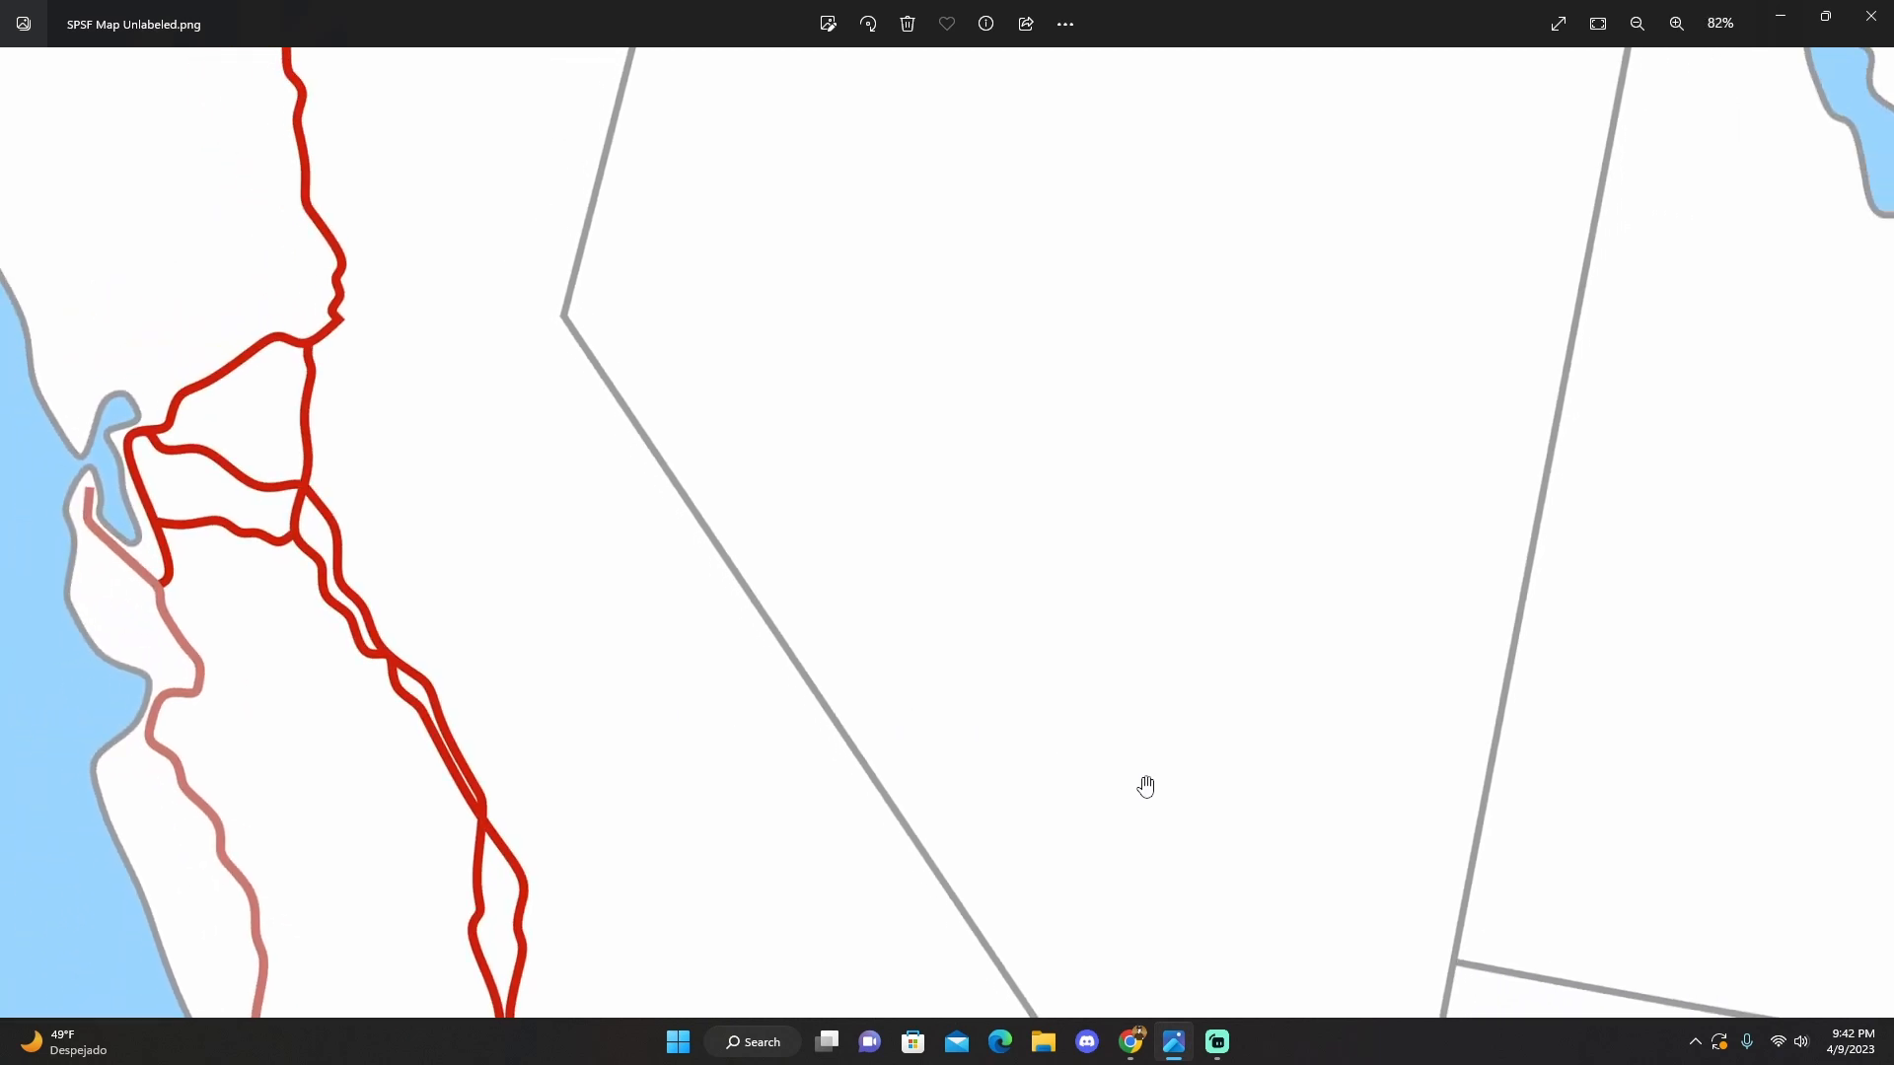
# Pan the close-up east through Arizona, New Mexico and Texas to the Red River border
pyautogui.moveTo(1146, 786); pyautogui.dragTo(1047, 399)
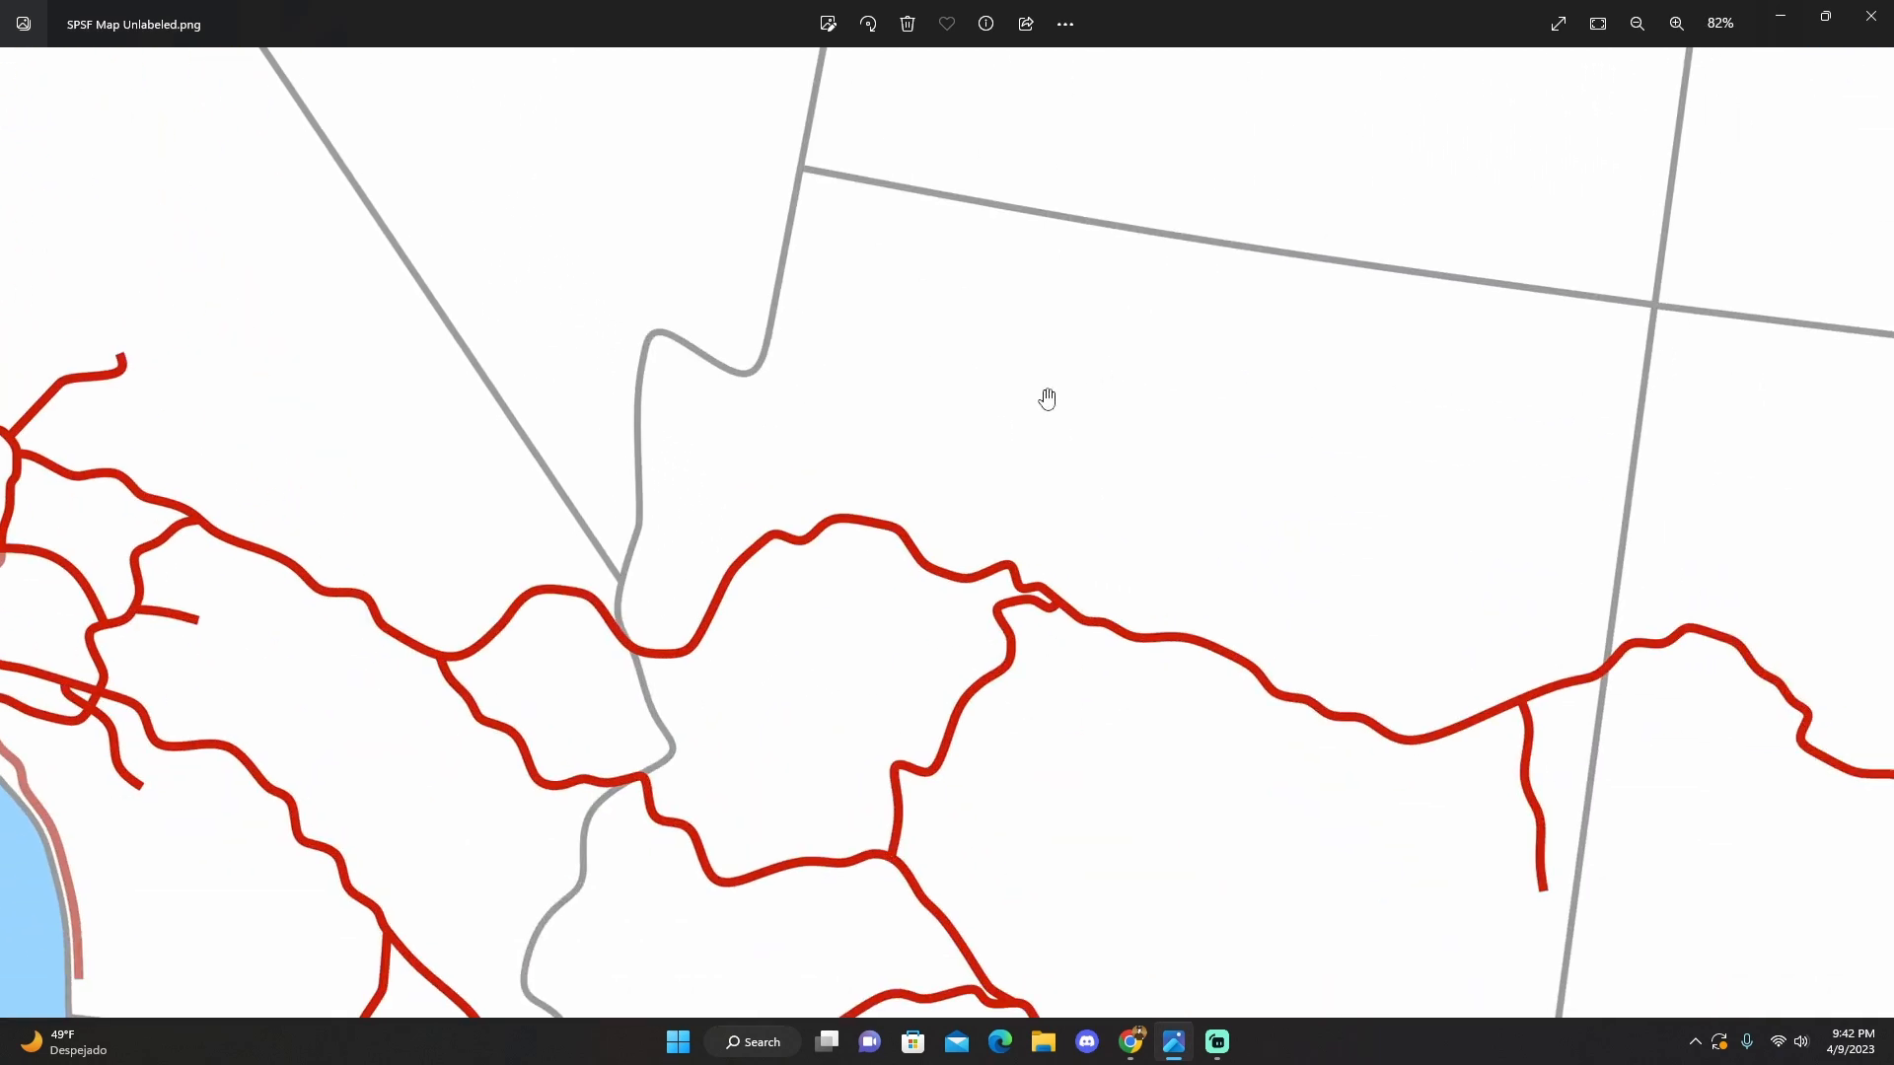
pyautogui.moveTo(1047, 399); pyautogui.dragTo(1295, 516)
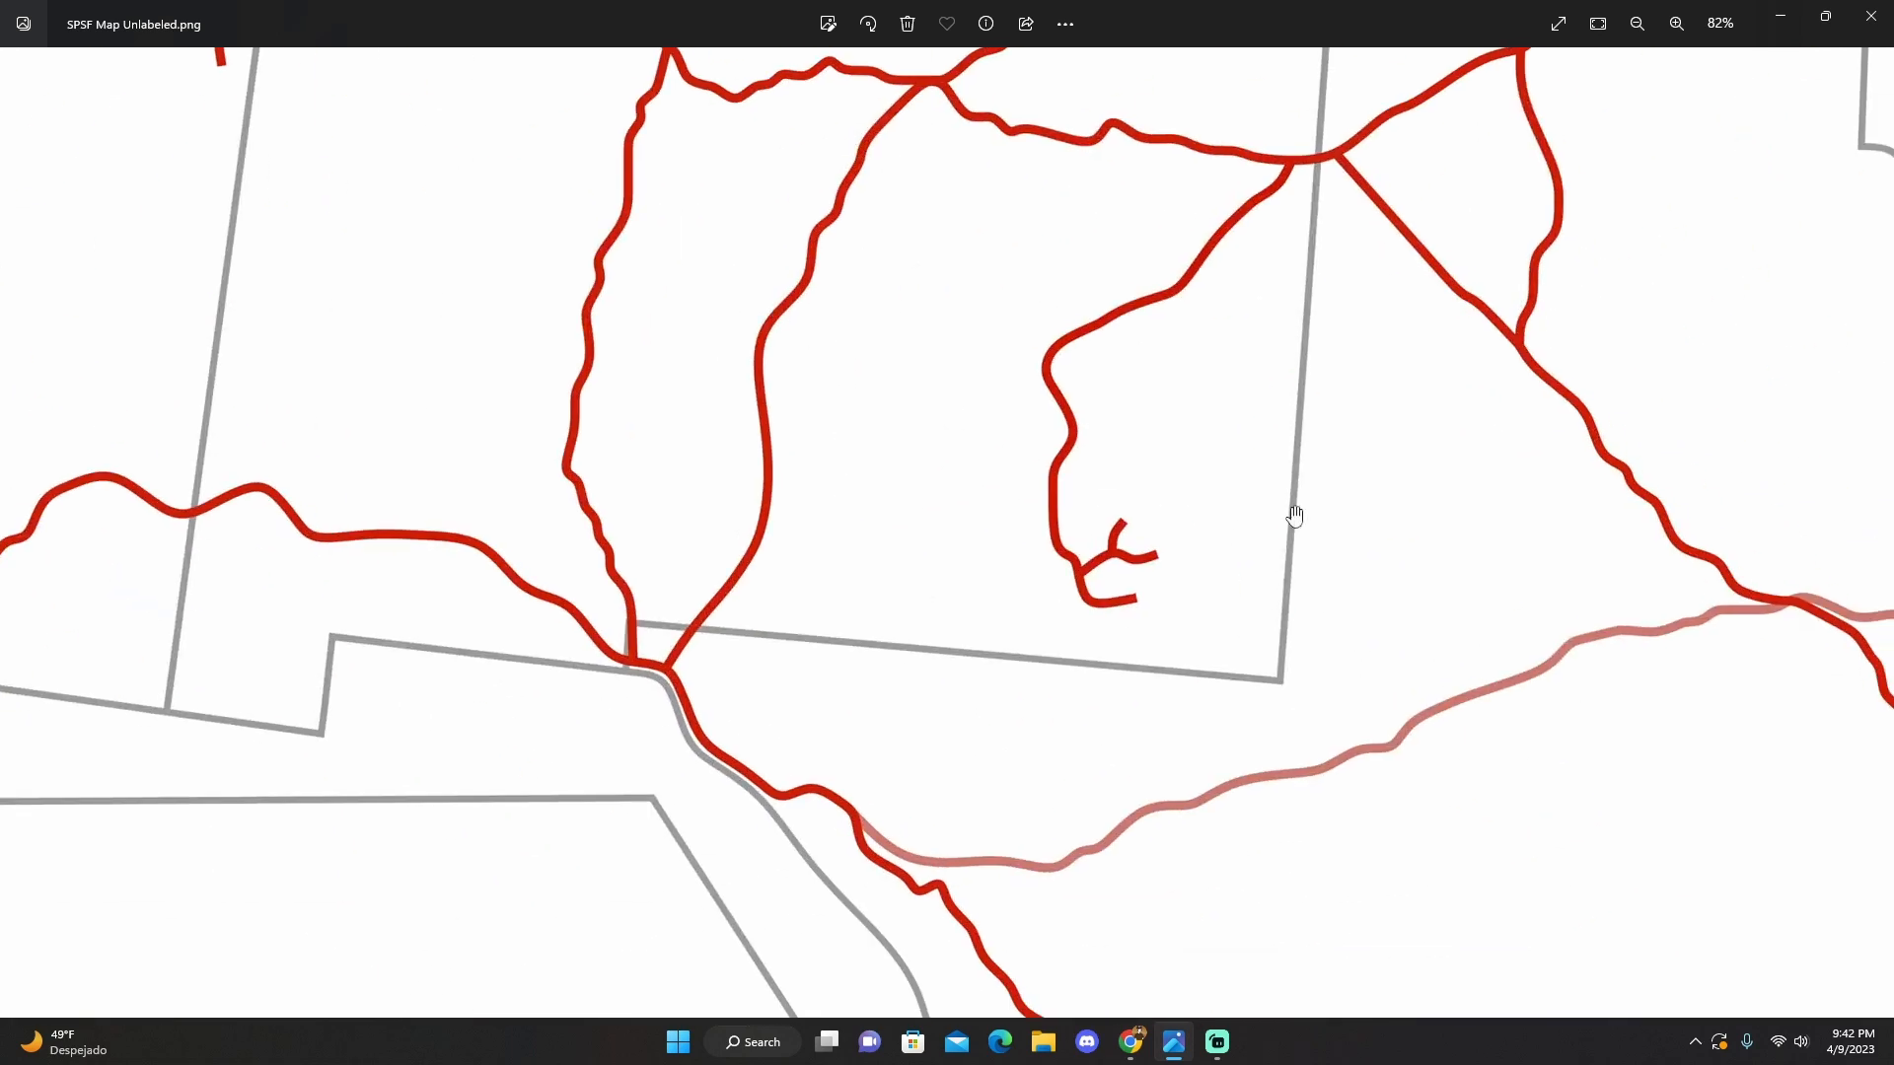
pyautogui.moveTo(1293, 516); pyautogui.dragTo(194, 680)
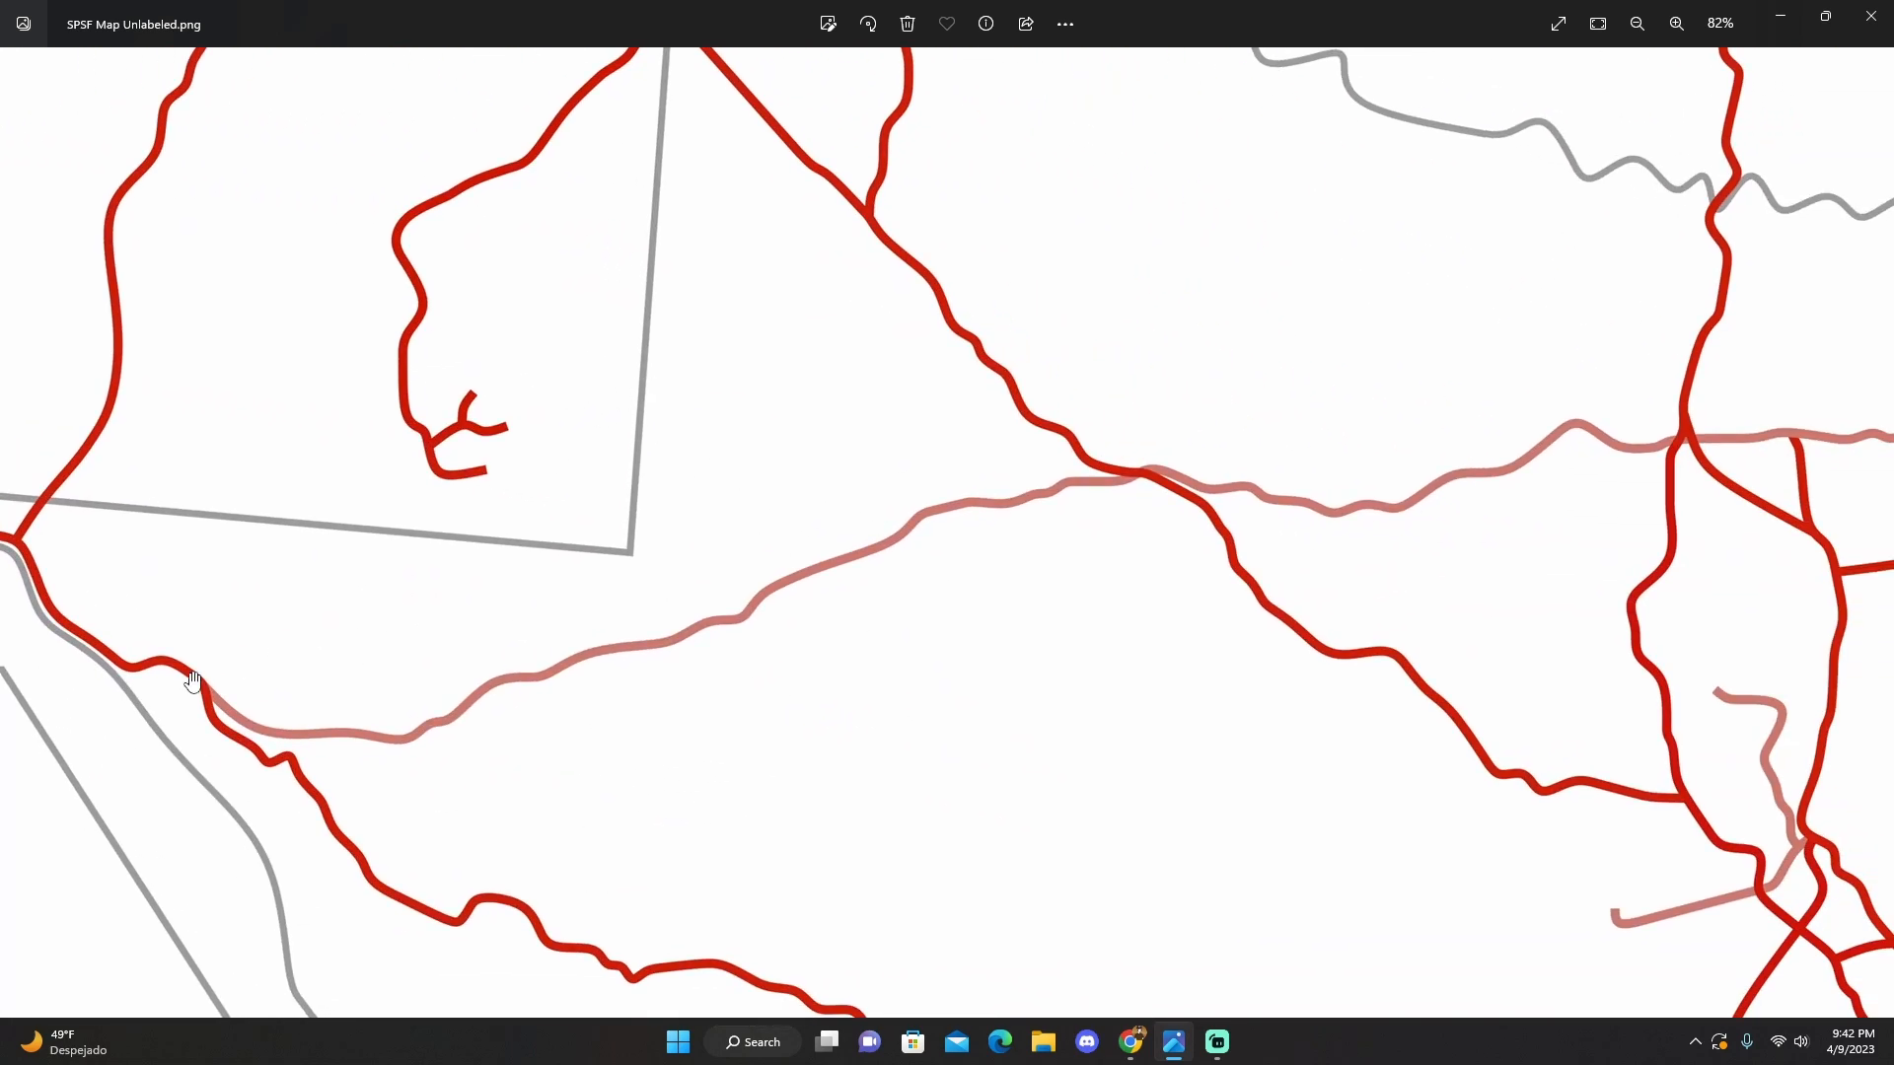
pyautogui.moveTo(193, 679); pyautogui.dragTo(785, 544)
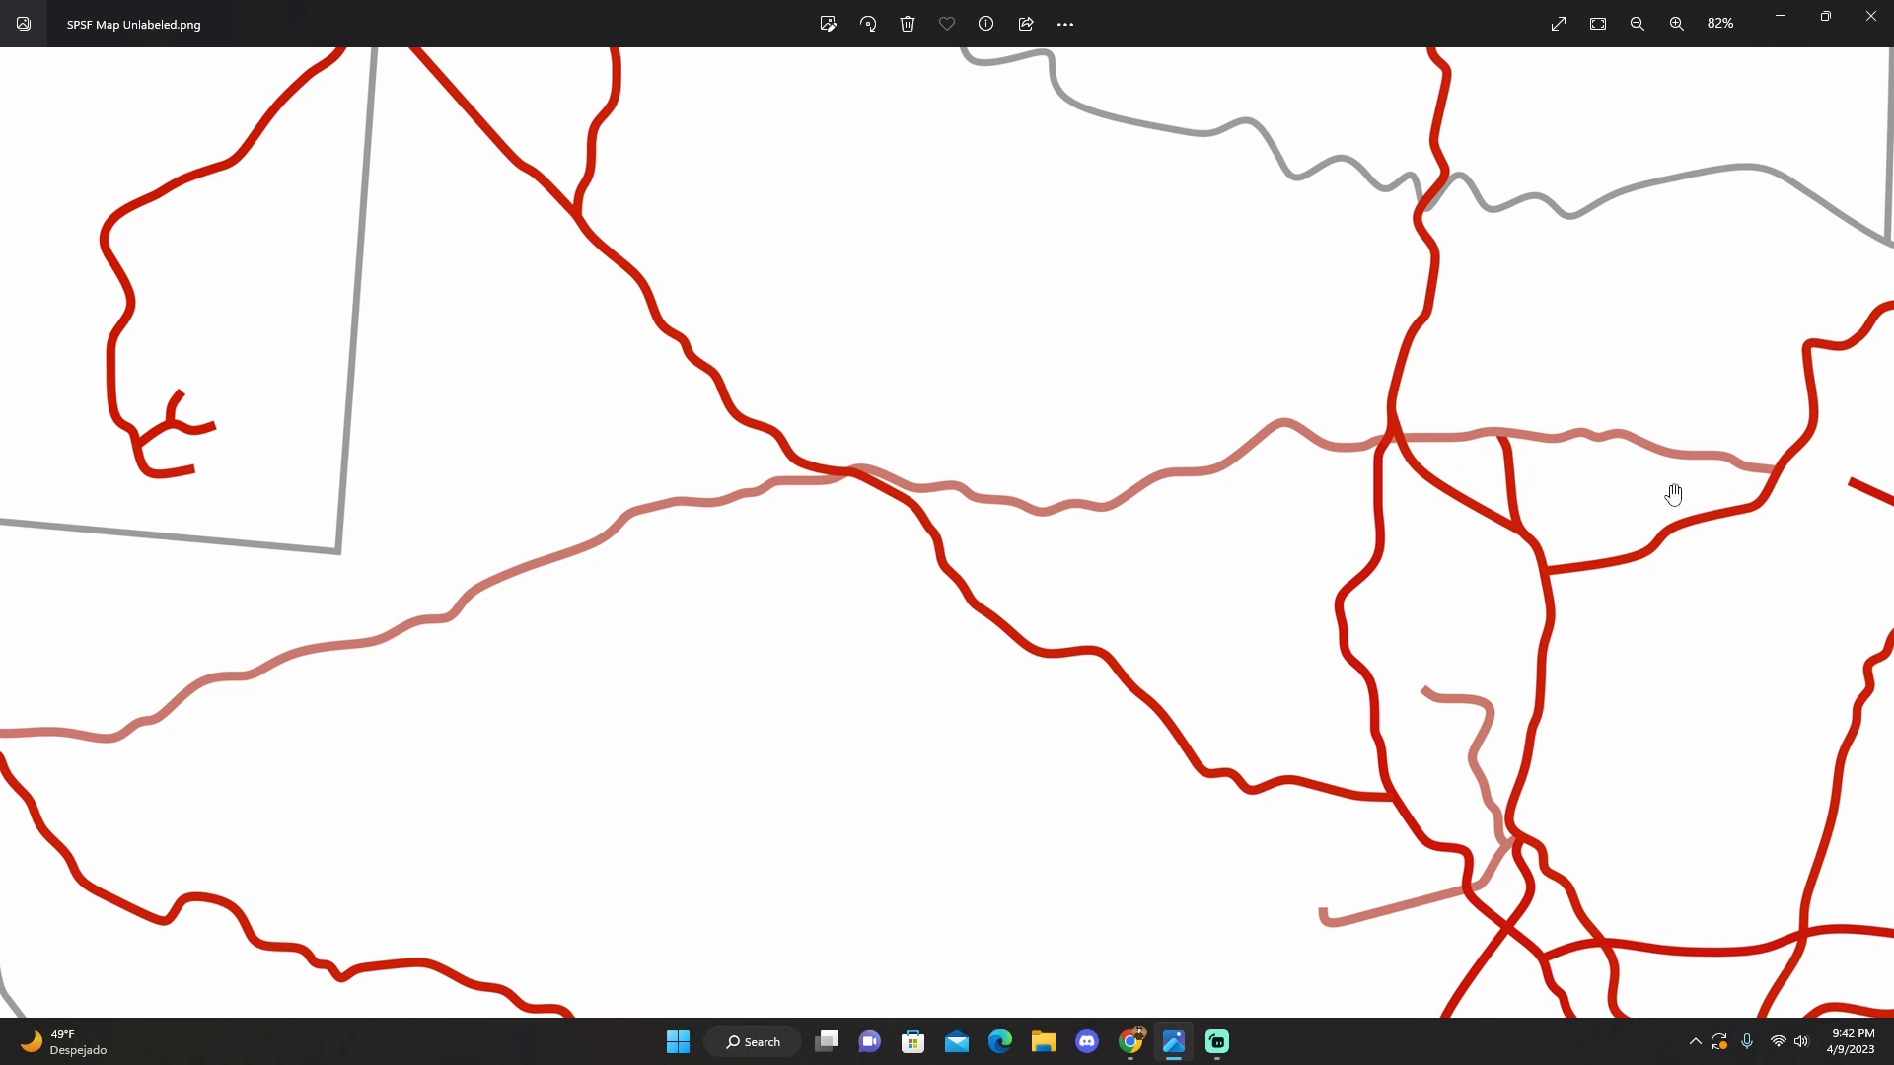
pyautogui.moveTo(1673, 494); pyautogui.dragTo(1247, 493)
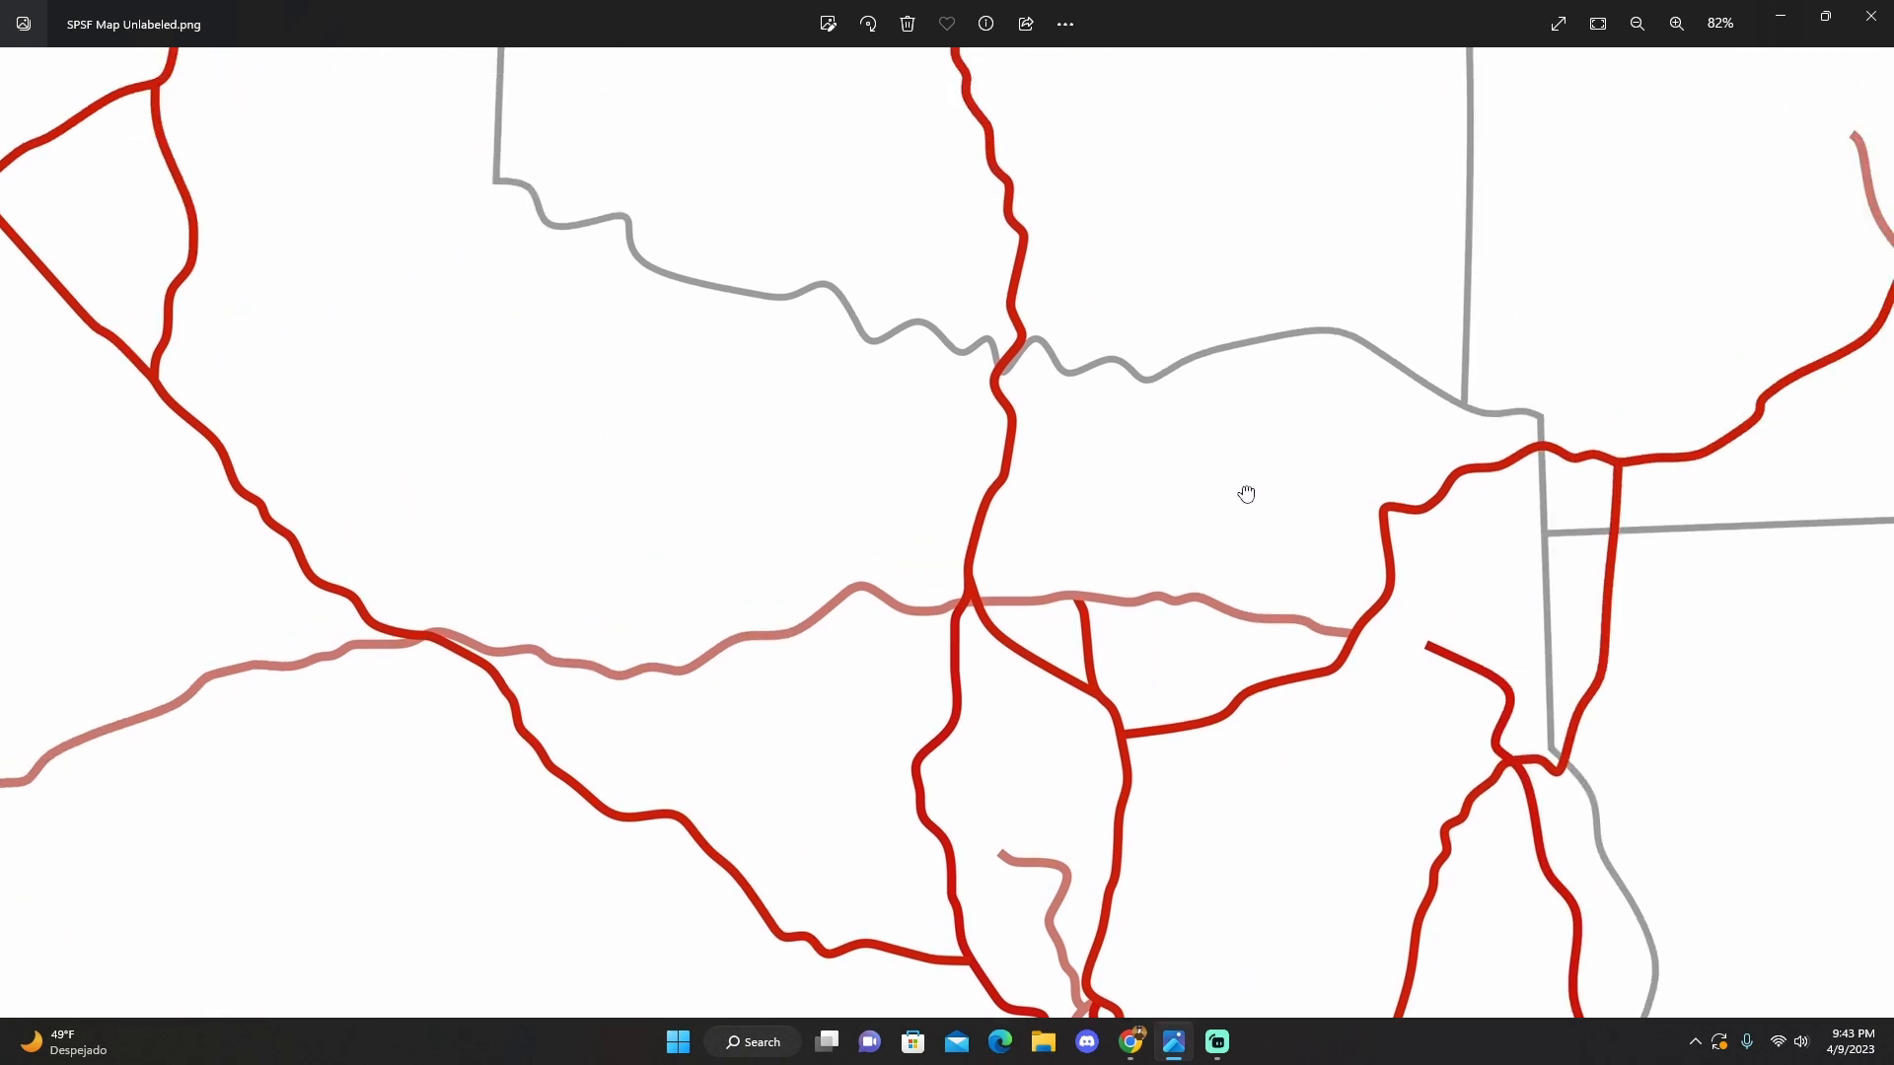
# Pan northeast toward Chicago and scroll out to 46% over Colorado, Kansas and Kansas City
pyautogui.moveTo(1247, 493); pyautogui.dragTo(1342, 322)
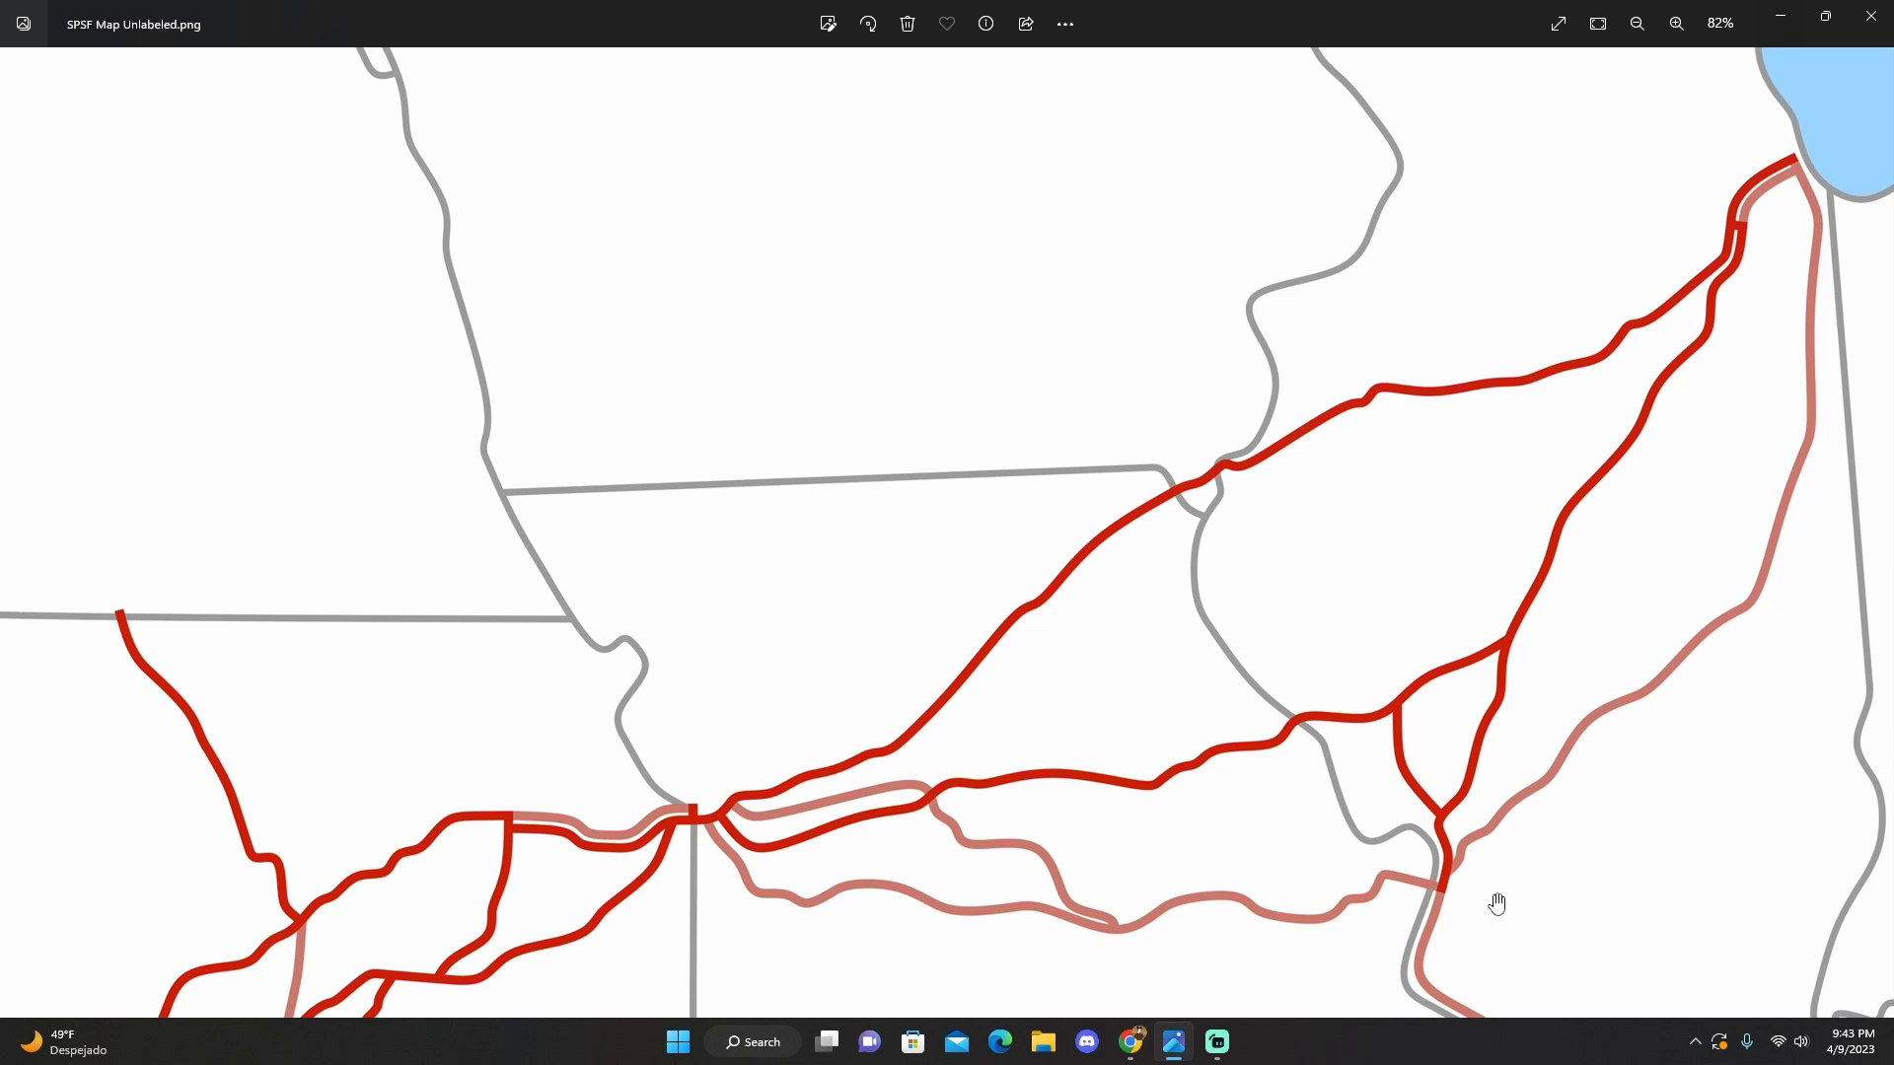
pyautogui.moveTo(1803, 351)
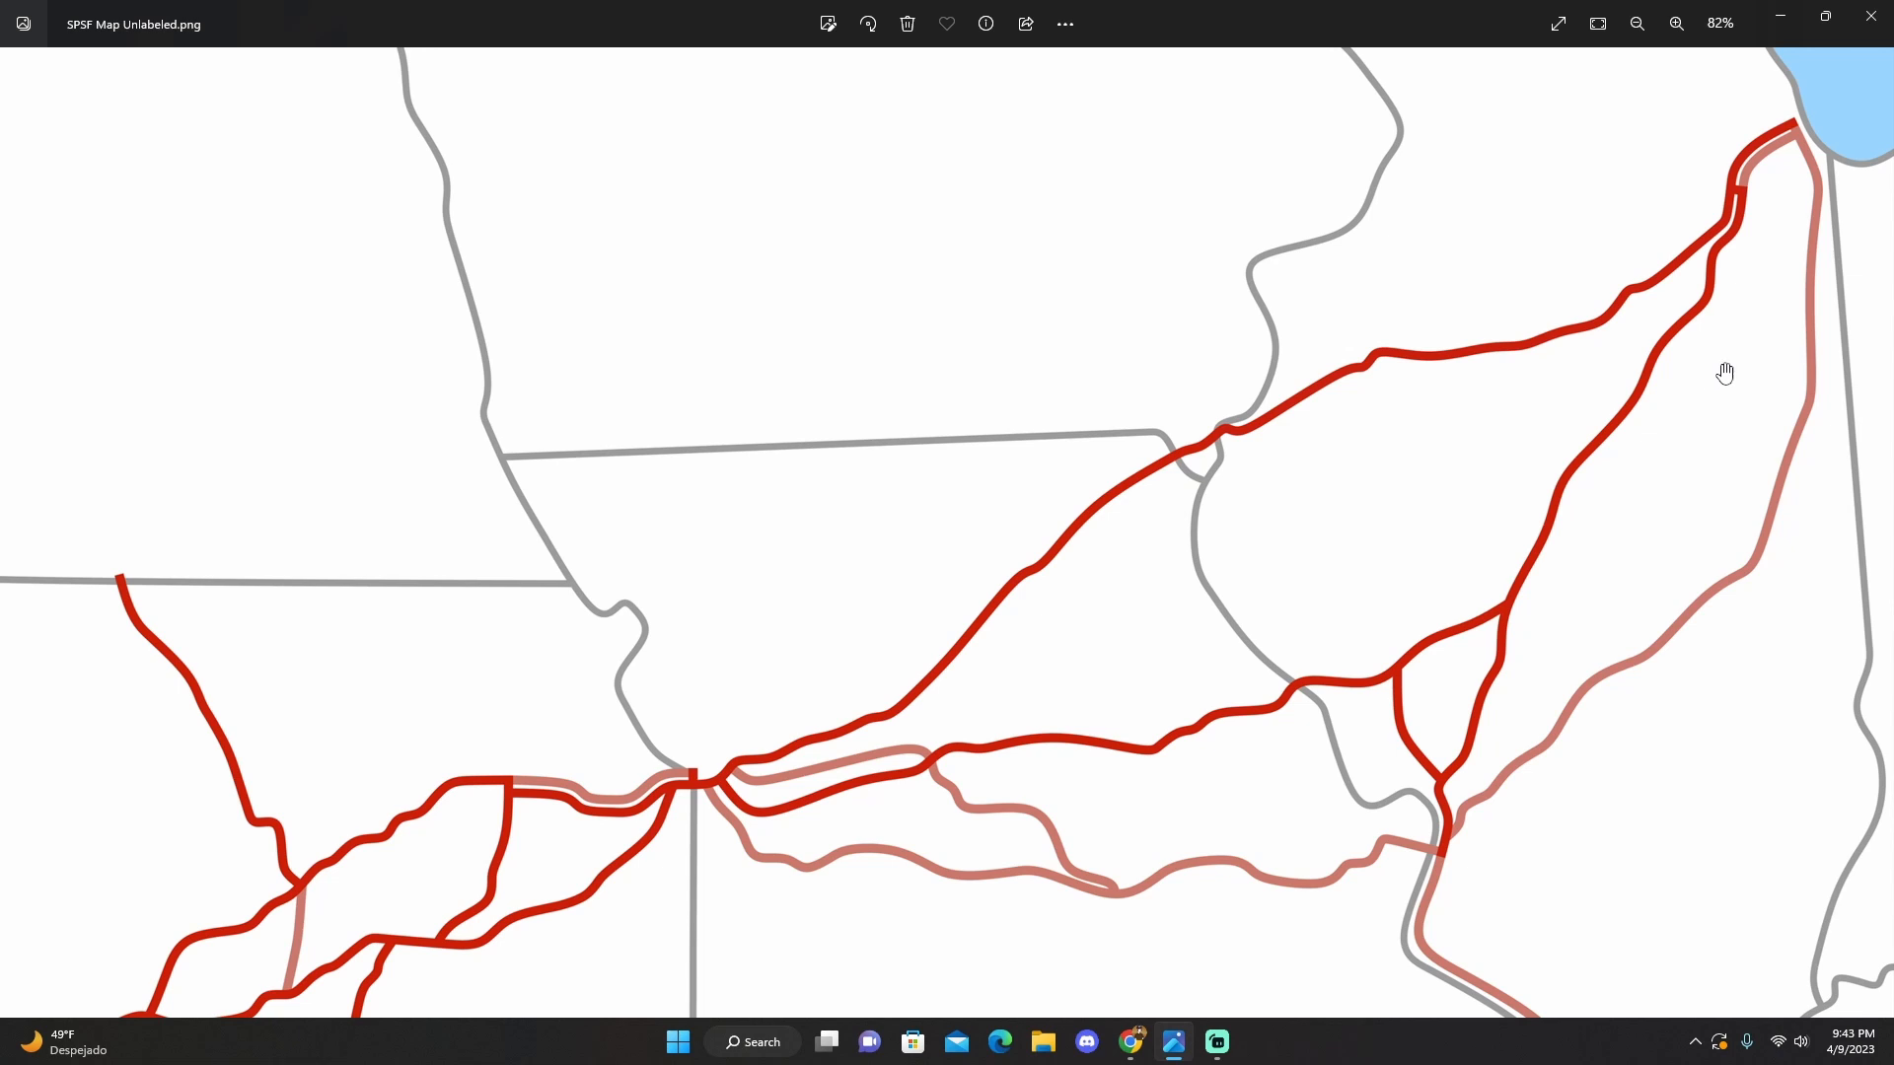
pyautogui.scroll(-3)
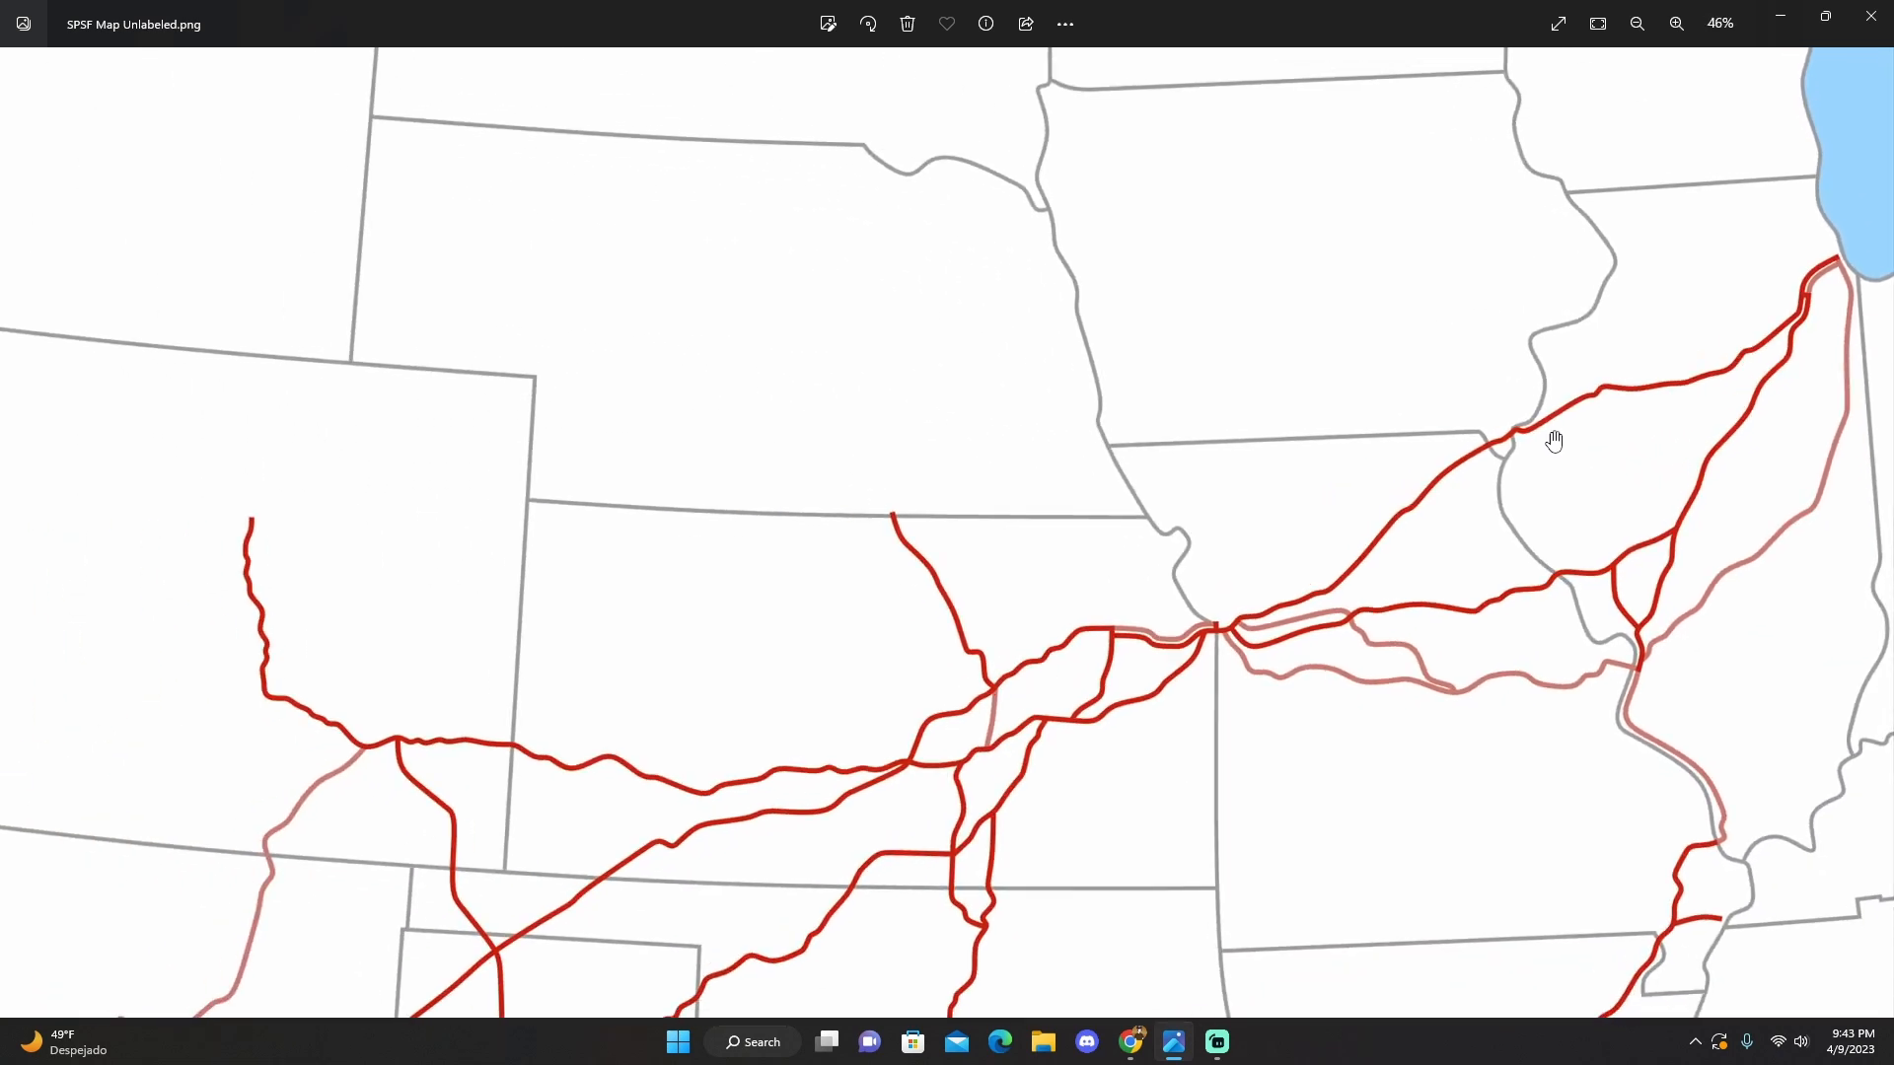